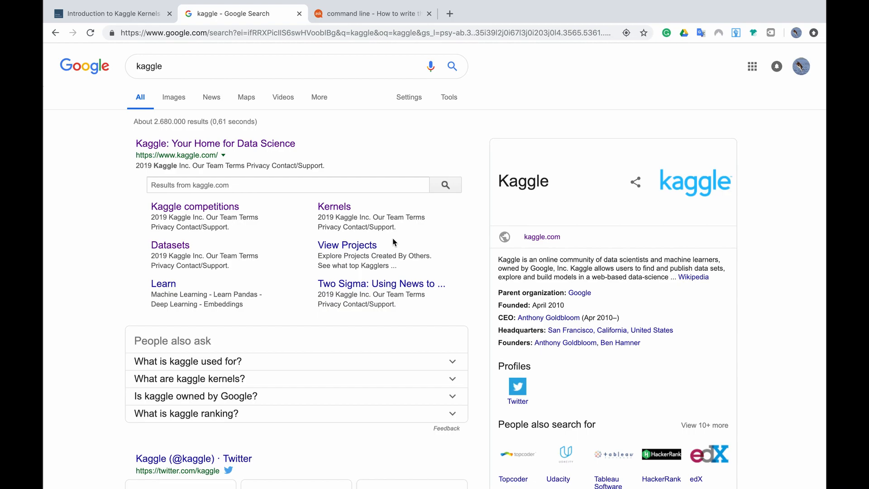
Go to the Kaggle site from the search results and head to Competitions
left_click(215, 143)
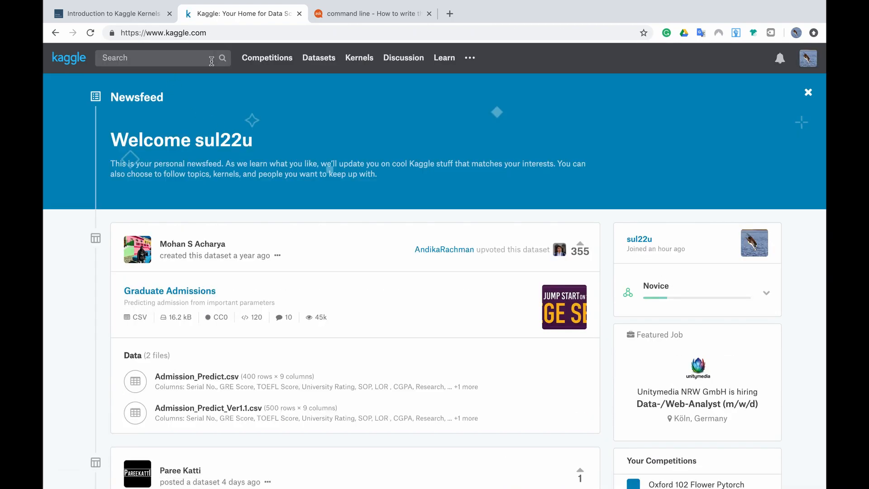
left_click(266, 57)
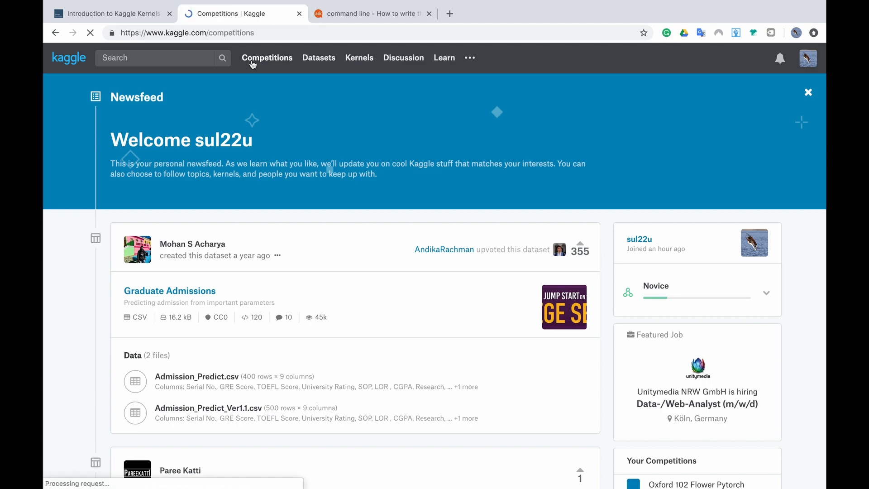
Filter the InClass competitions by searching '102' to isolate Oxford 102 Flower Pytorch
left_click(268, 58)
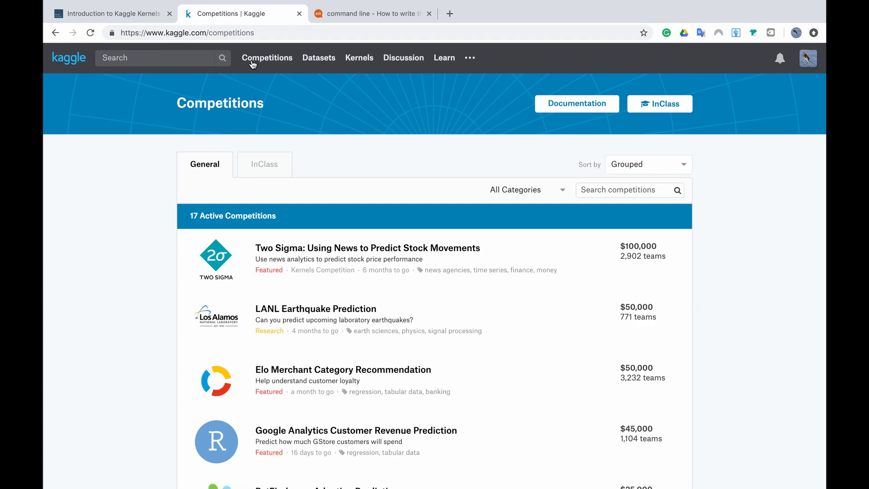
left_click(428, 14)
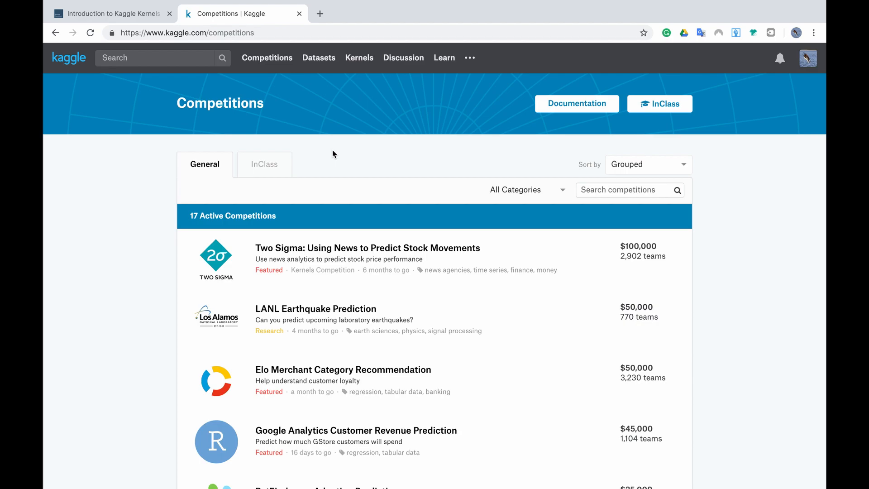
mouse_move(256, 172)
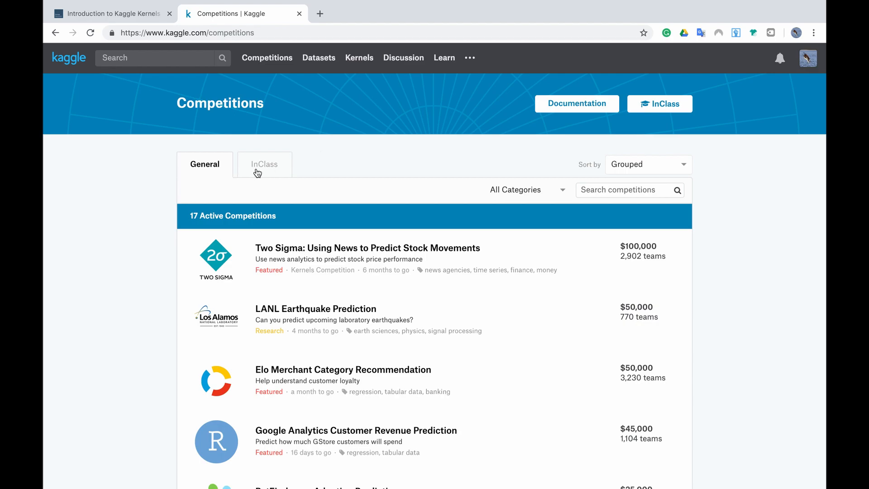
mouse_move(267, 172)
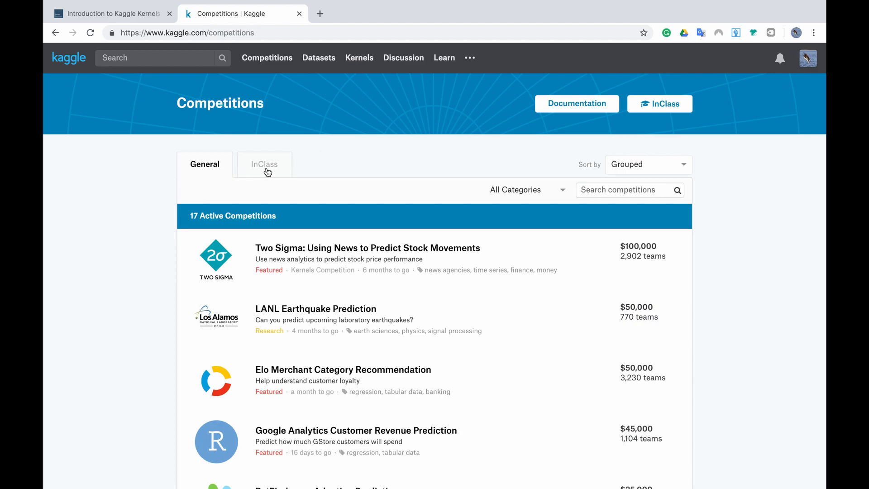
mouse_move(264, 164)
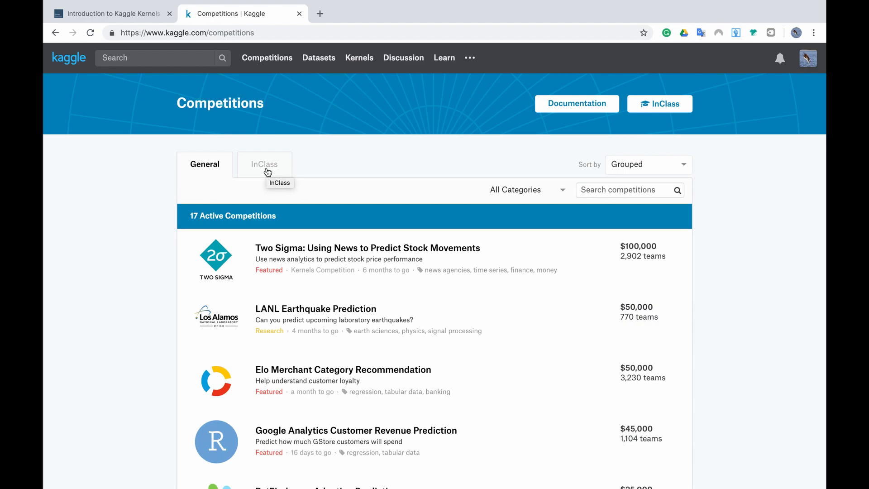
left_click(265, 164)
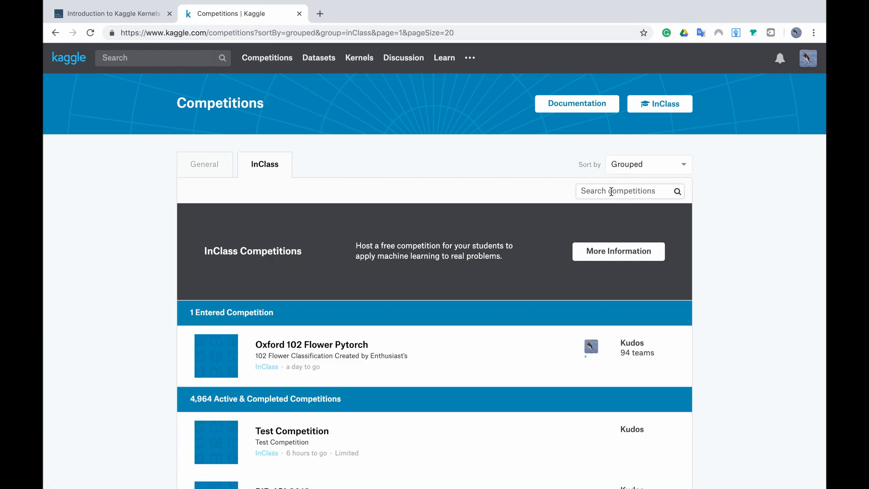
mouse_move(344, 344)
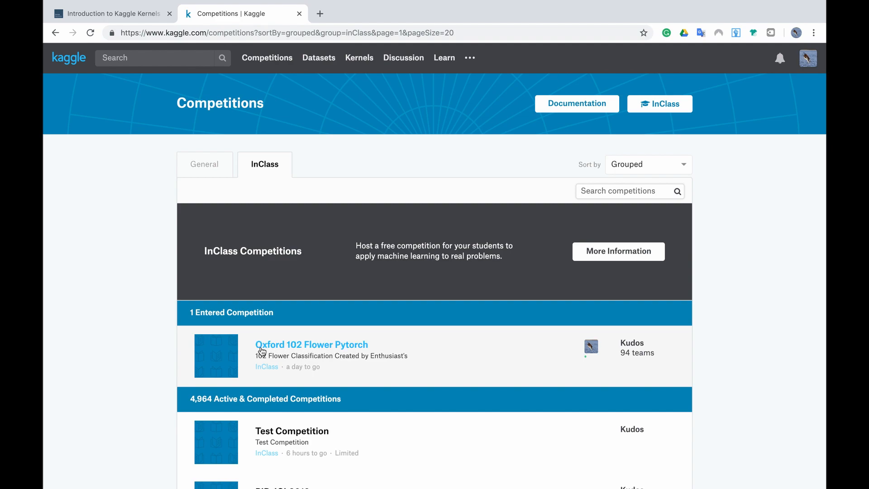
mouse_move(363, 349)
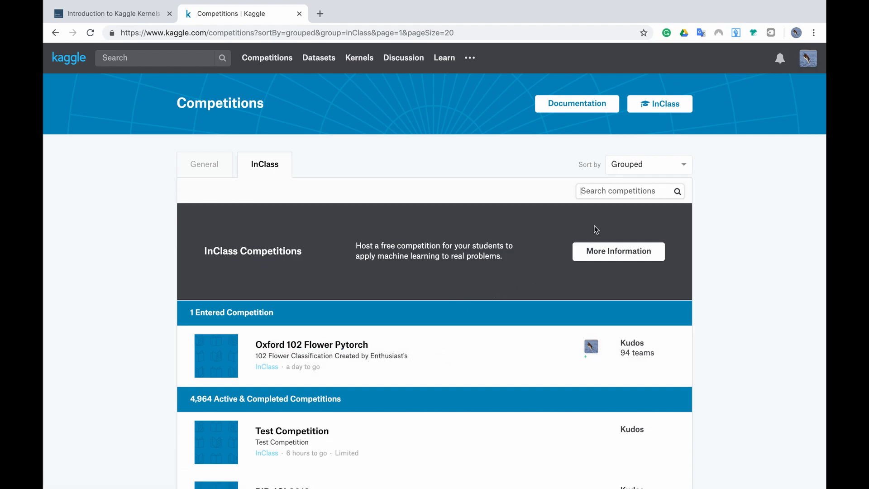
type("102")
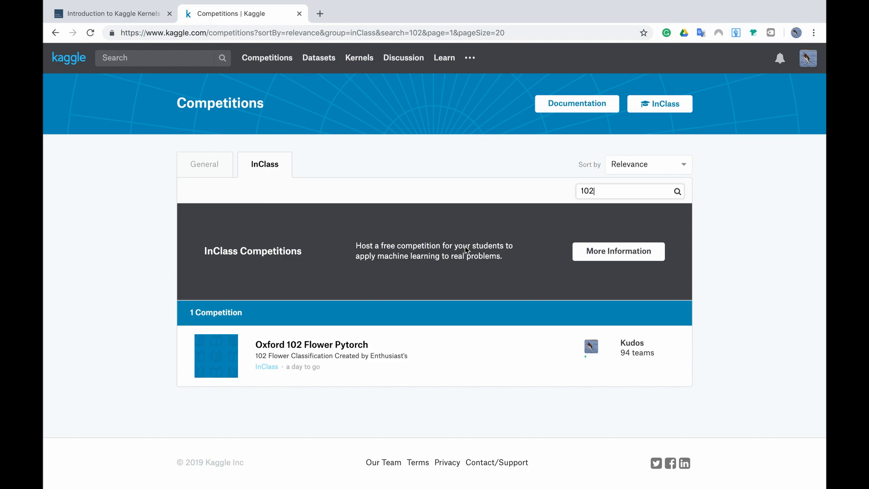
mouse_move(312, 344)
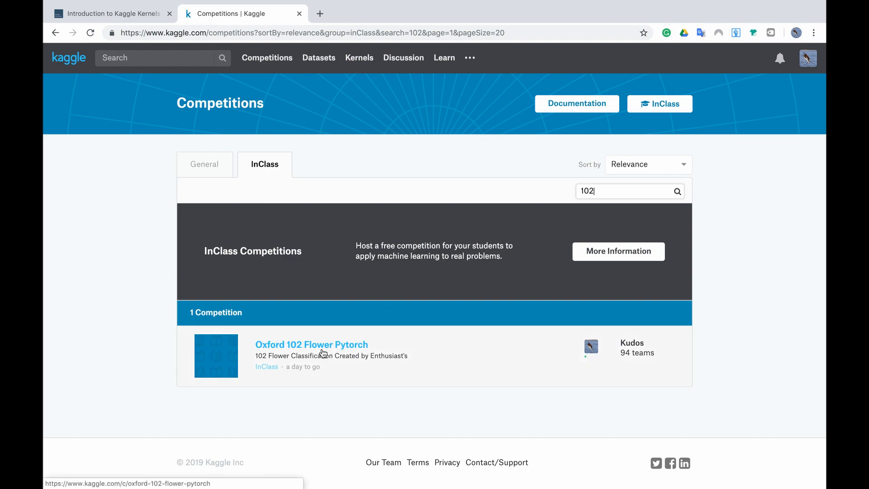
Enter the Oxford 102 Flower Pytorch competition and read its Overview description
left_click(312, 344)
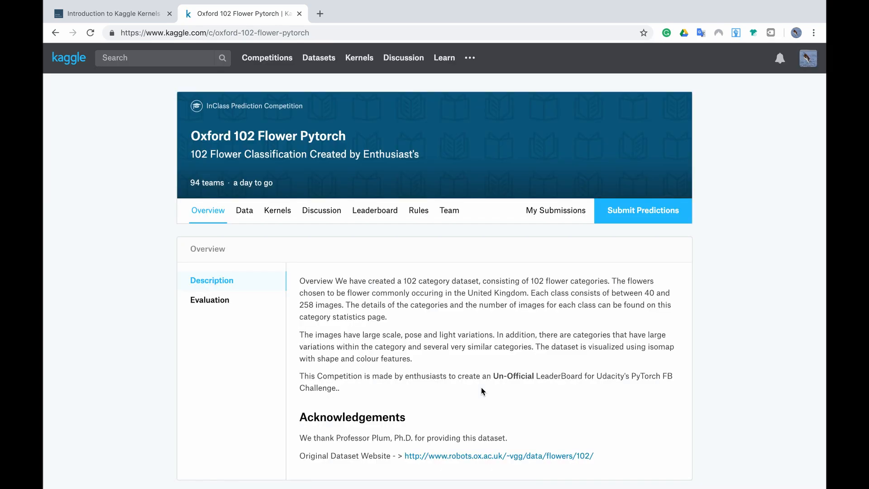
mouse_move(604, 214)
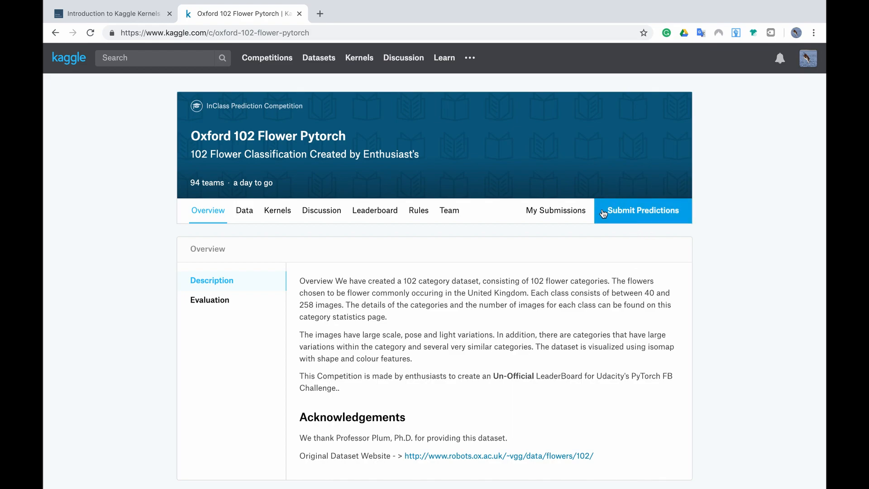
mouse_move(627, 208)
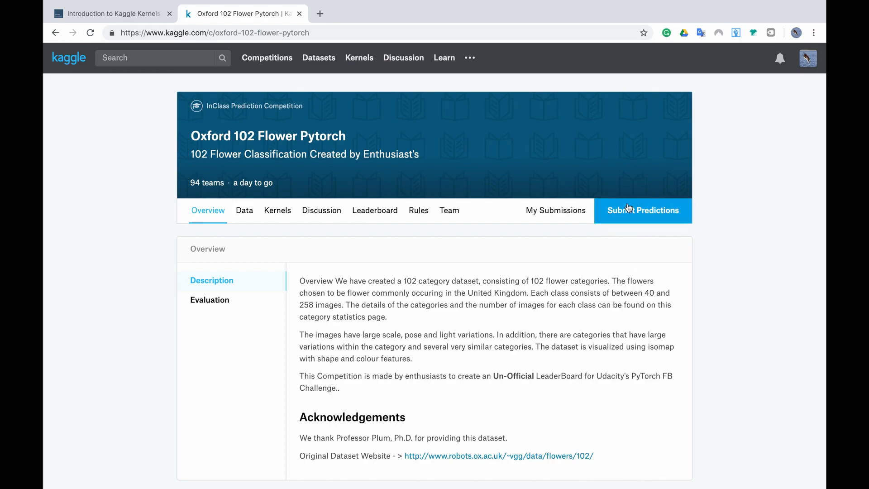
mouse_move(664, 233)
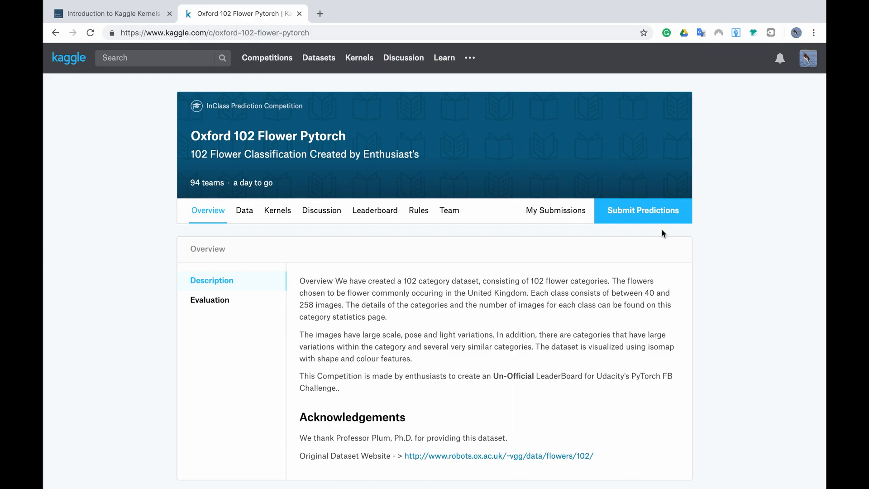
scroll("down", 3)
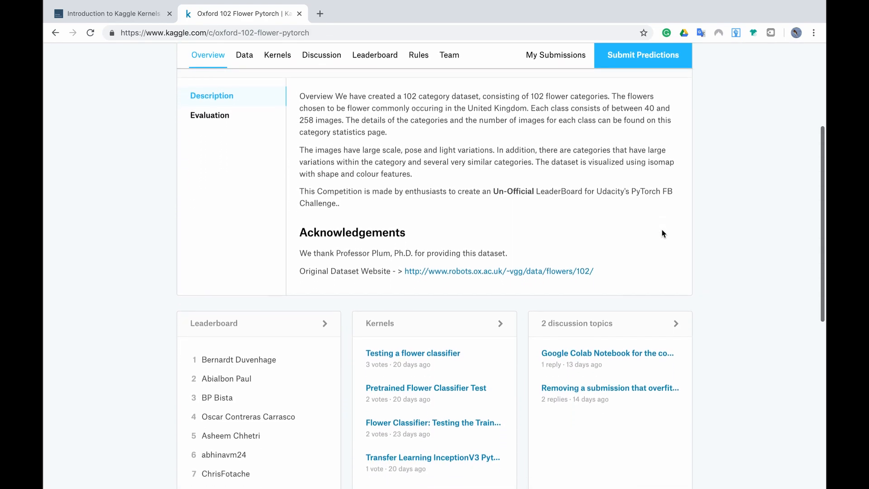
scroll("up", 3)
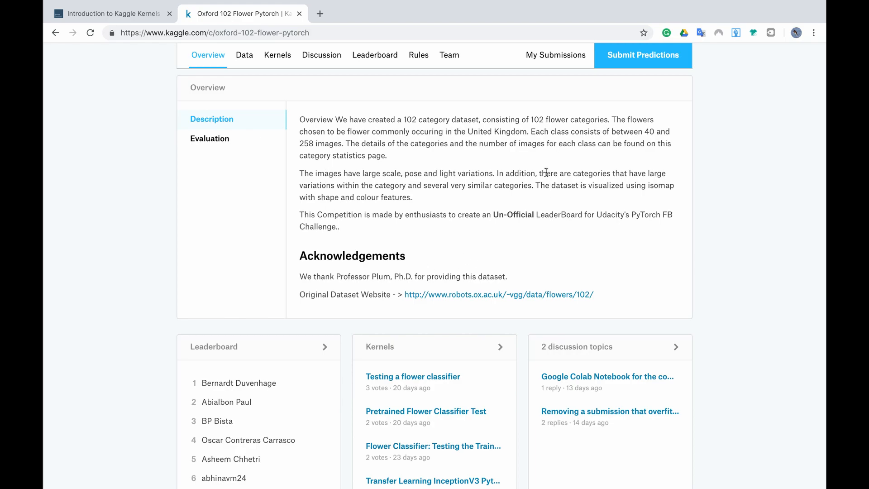
mouse_move(676, 264)
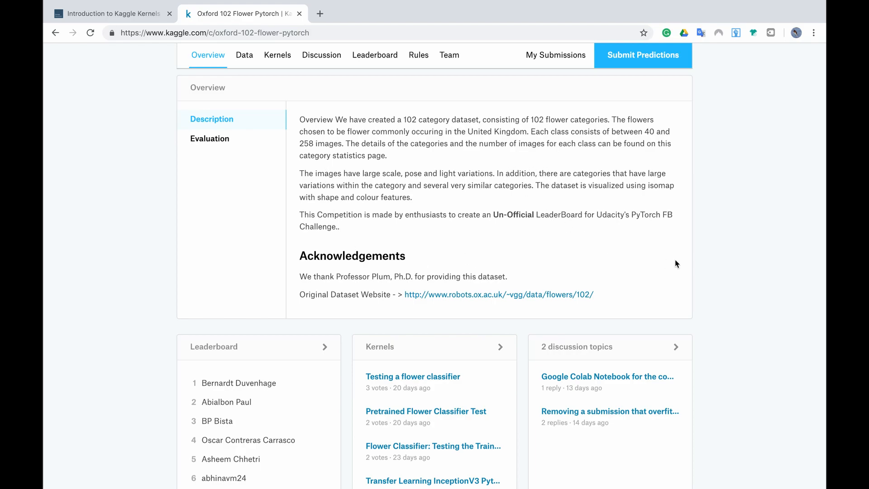
mouse_move(733, 271)
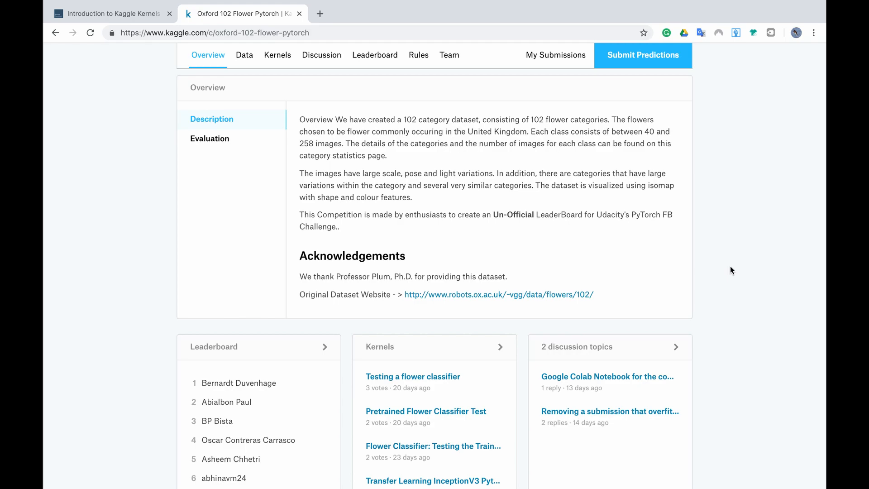
scroll("down", 3)
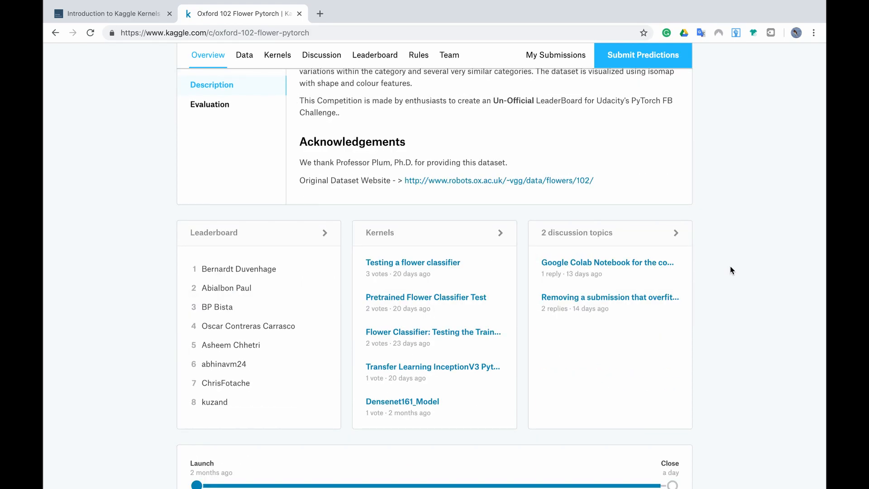
mouse_move(471, 228)
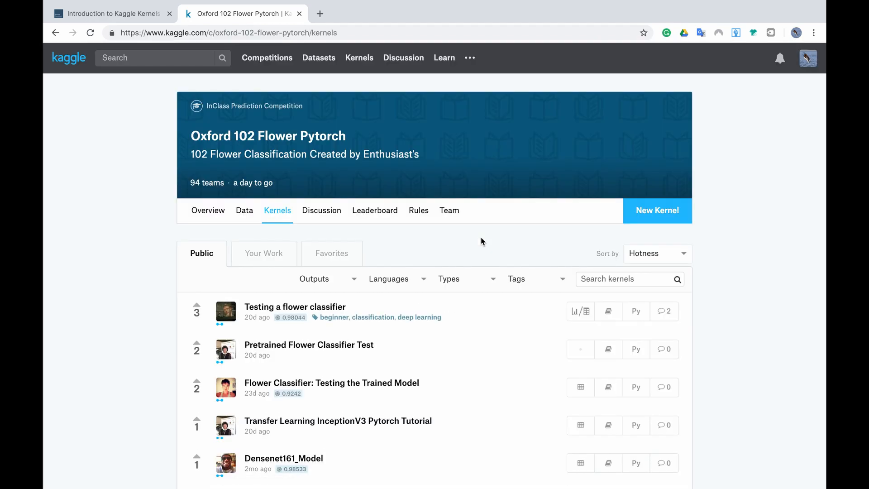
mouse_move(776, 283)
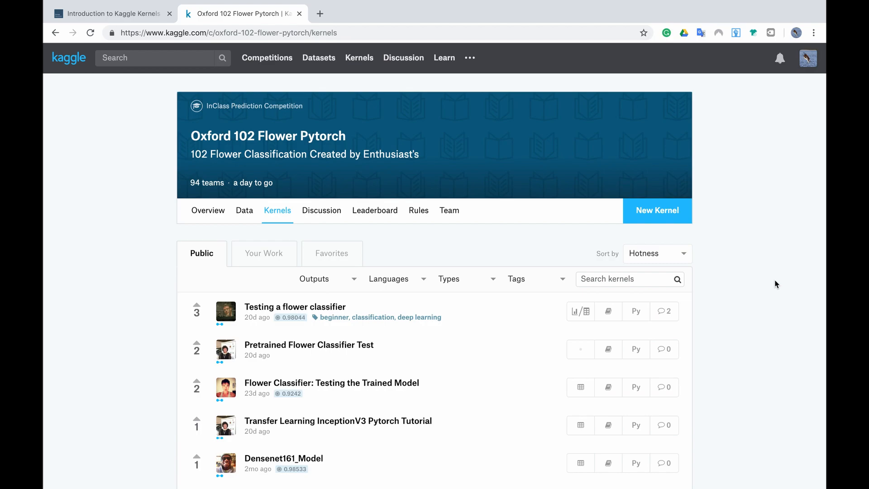
Browse the competition's public kernels and choose kernel99e900666a
scroll("down", 3)
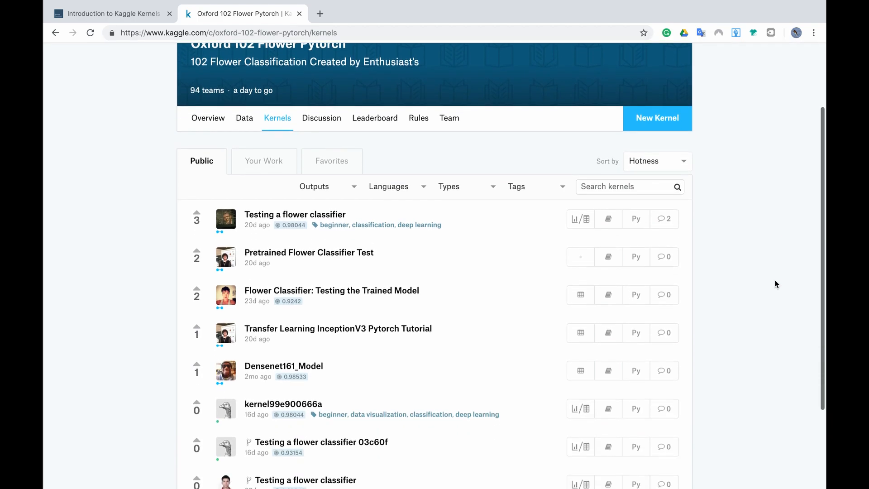
scroll("down", 3)
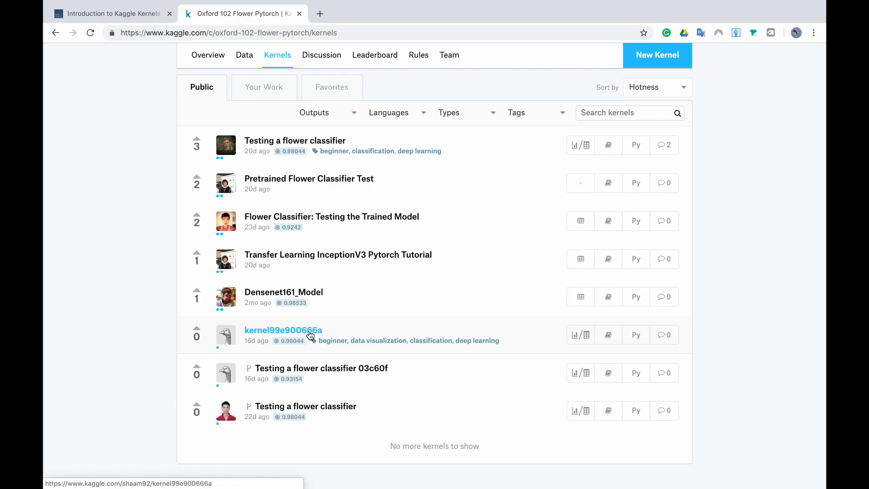
mouse_move(264, 345)
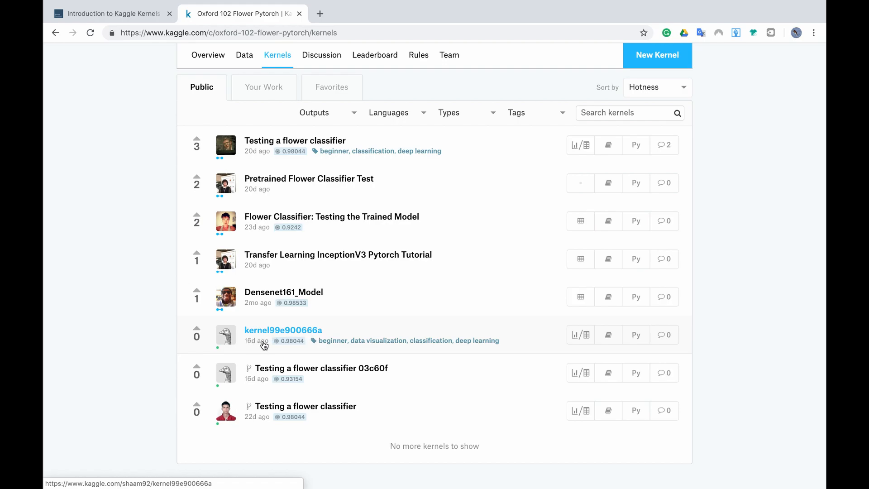
mouse_move(278, 338)
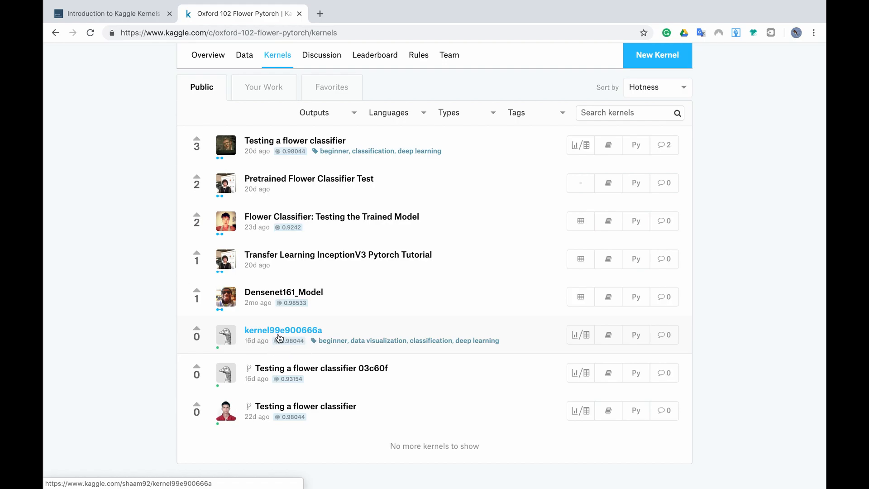
mouse_move(299, 354)
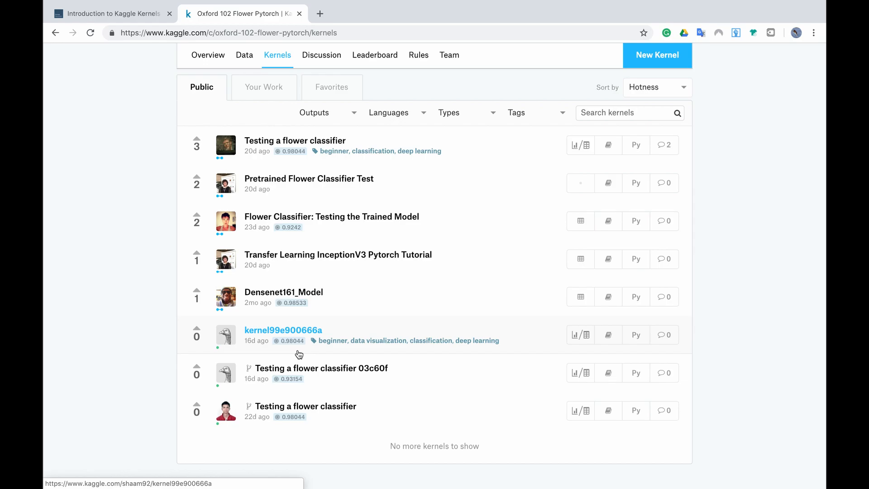
mouse_move(482, 354)
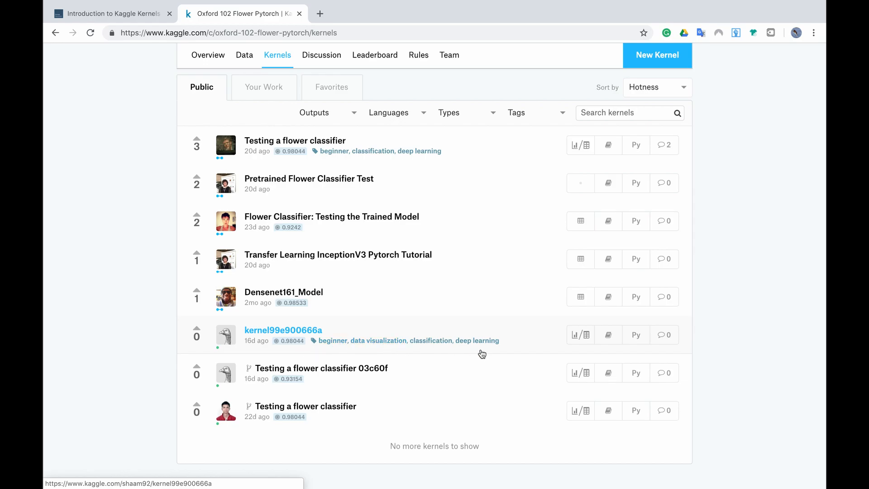
left_click(283, 330)
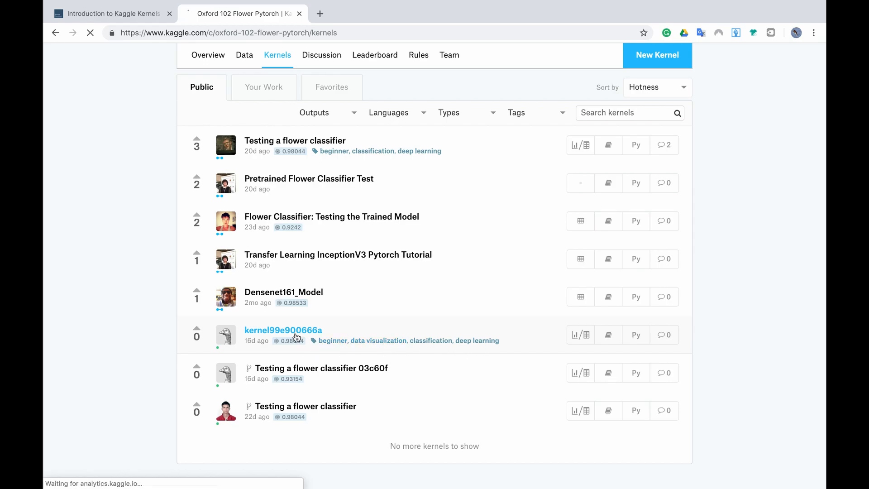
Fork kernel99e900666a into a private editable draft notebook
left_click(282, 329)
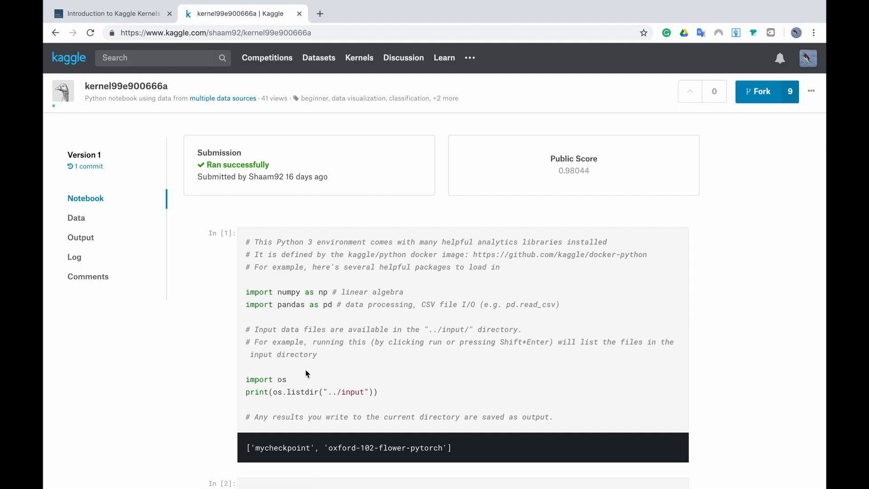
mouse_move(683, 226)
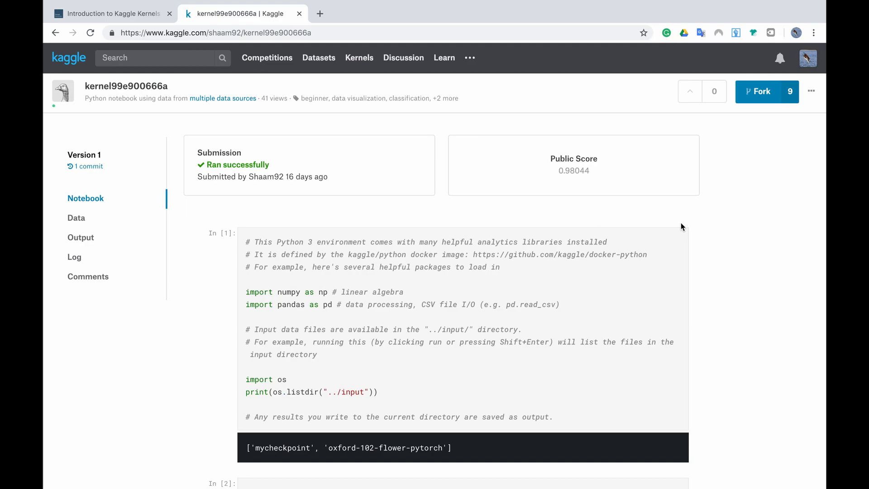
mouse_move(762, 95)
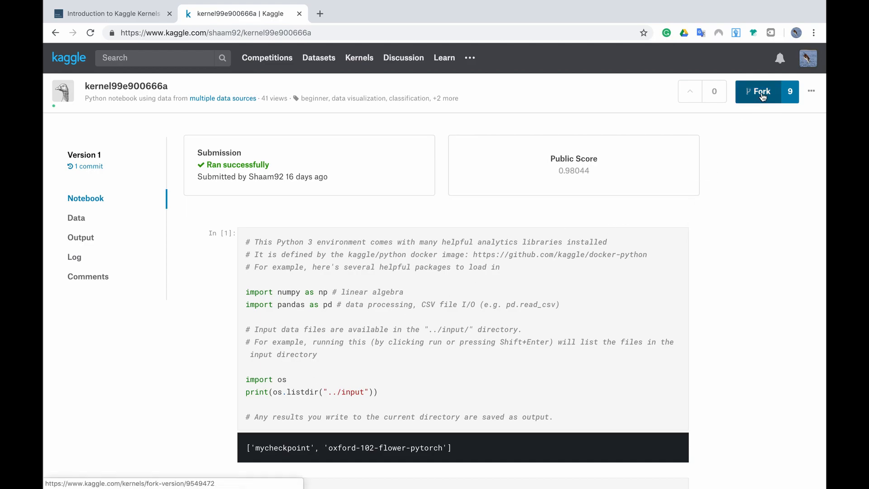
mouse_move(811, 90)
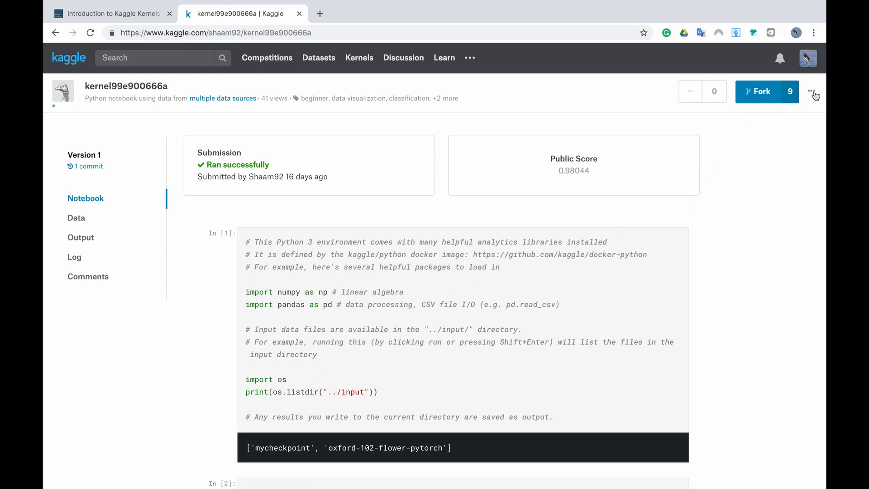
left_click(813, 91)
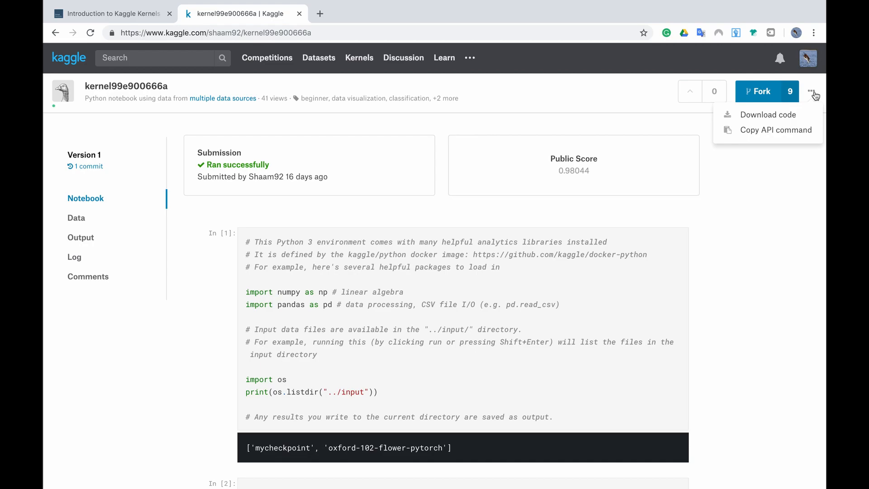
mouse_move(808, 96)
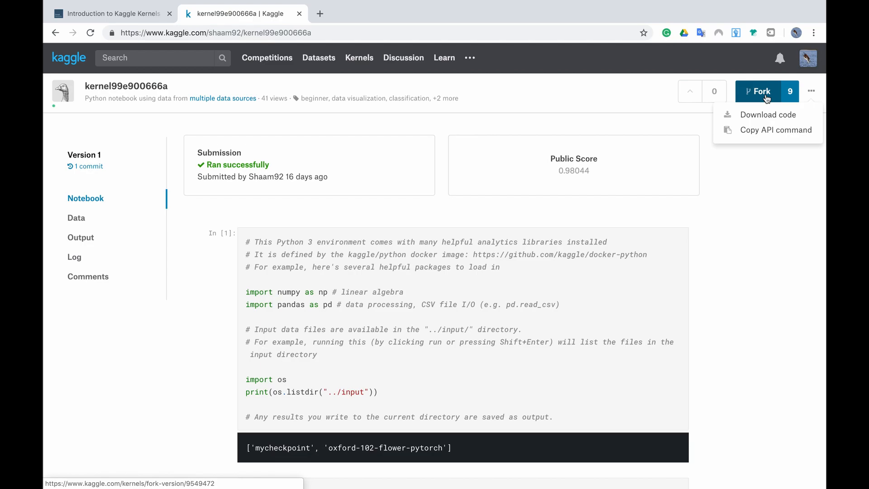
left_click(760, 90)
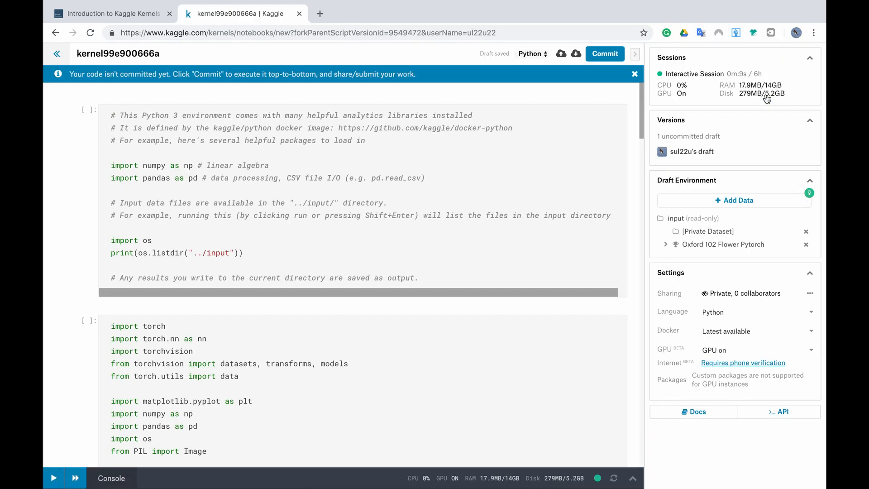
left_click(107, 14)
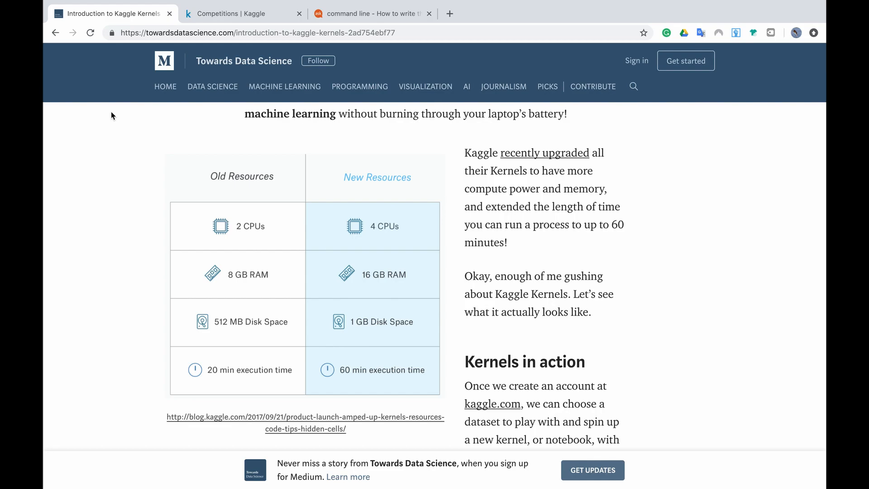
mouse_move(384, 248)
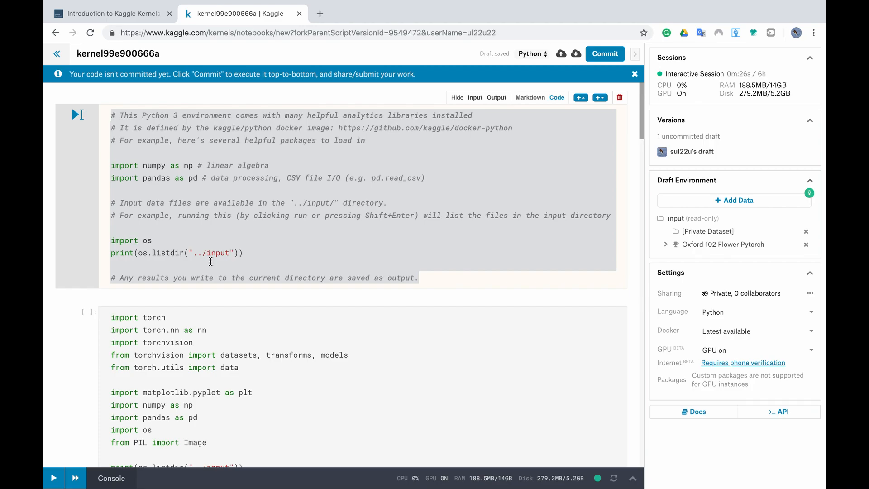
mouse_move(264, 186)
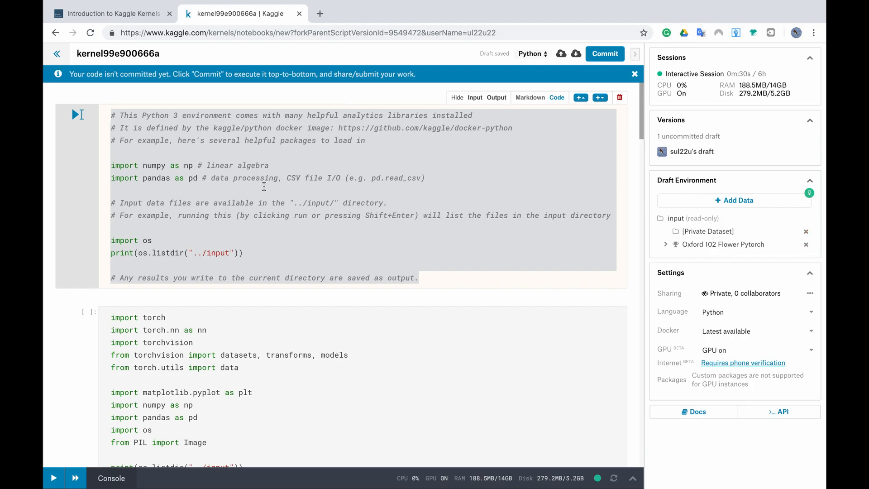
mouse_move(77, 115)
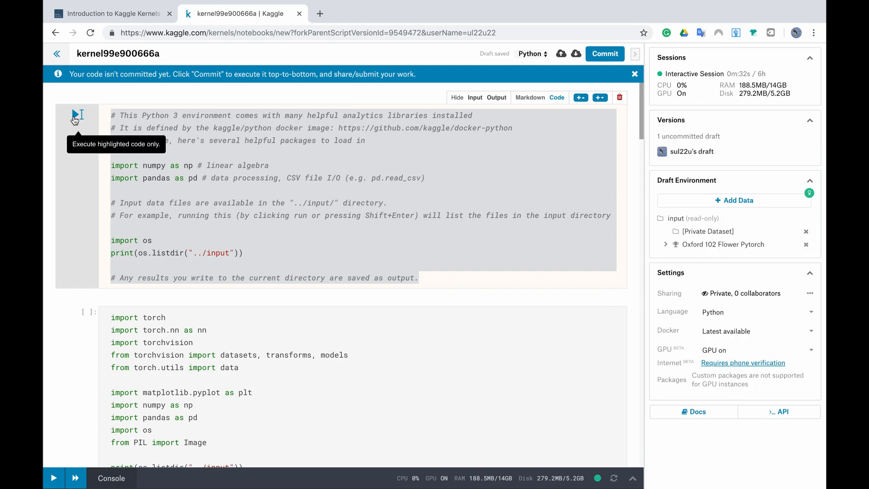
Run the first cell, listing flower_data and sample_submission.csv as inputs
left_click(76, 115)
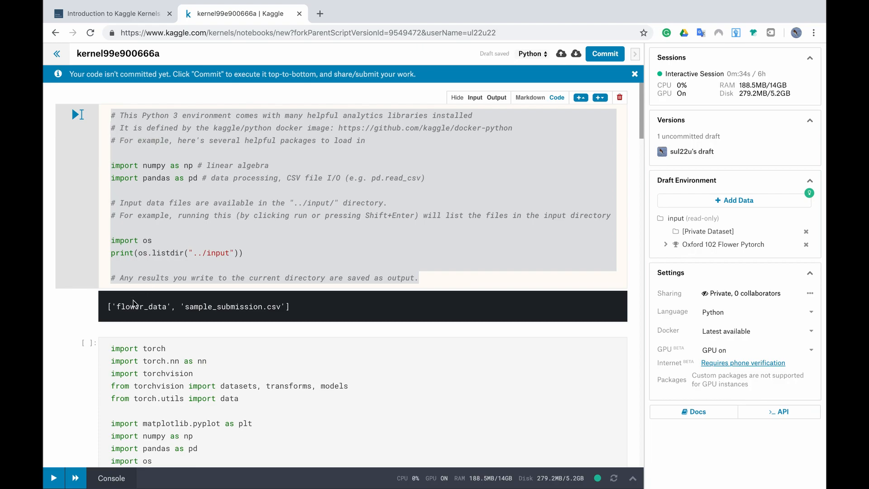
mouse_move(138, 317)
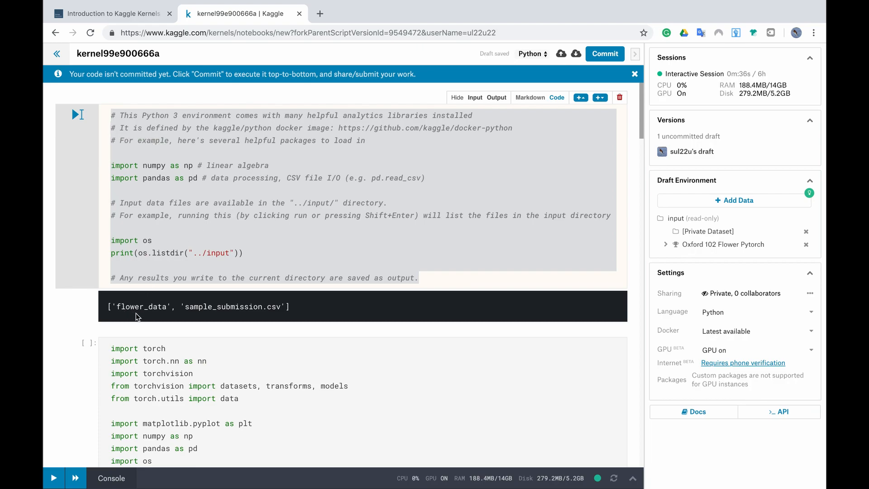
mouse_move(256, 316)
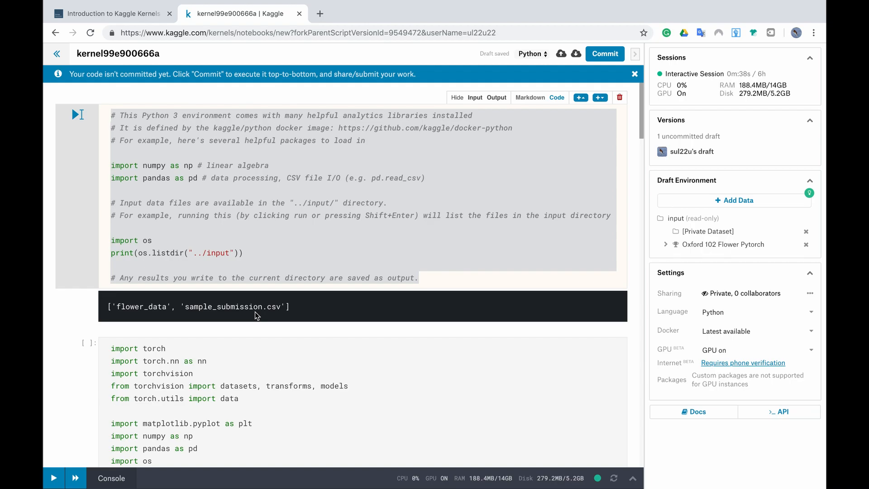
mouse_move(227, 320)
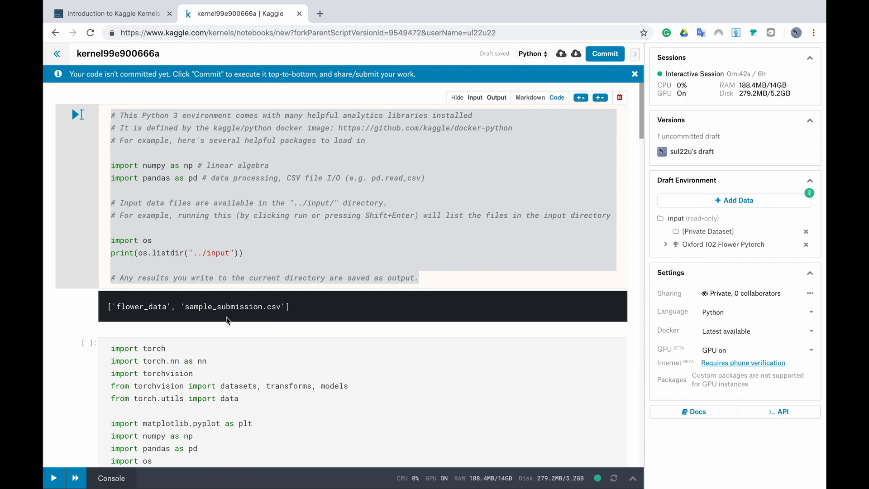
mouse_move(258, 309)
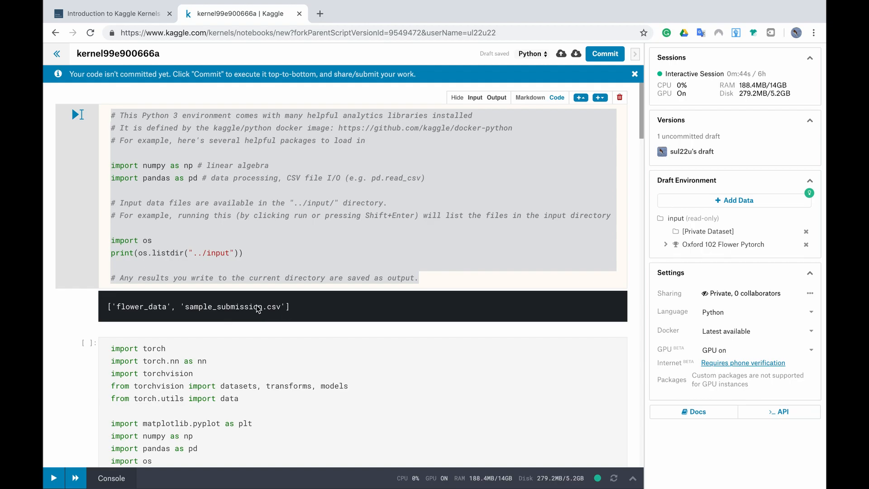
mouse_move(686, 254)
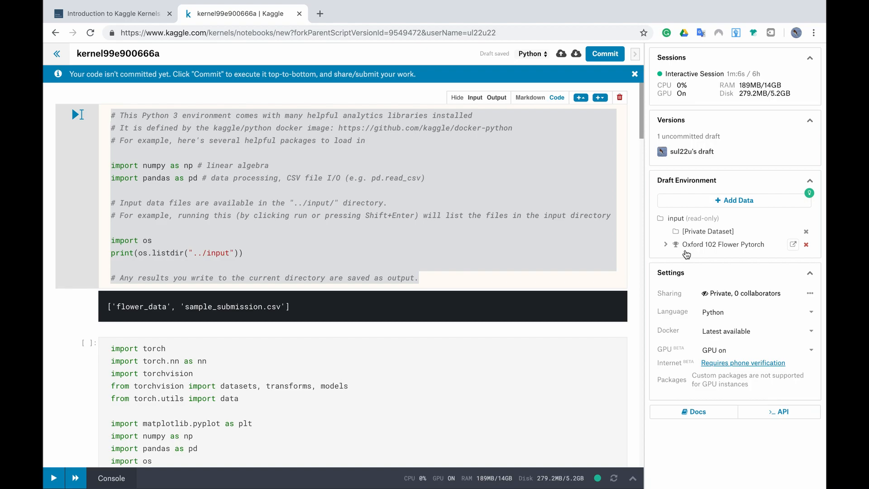
mouse_move(695, 203)
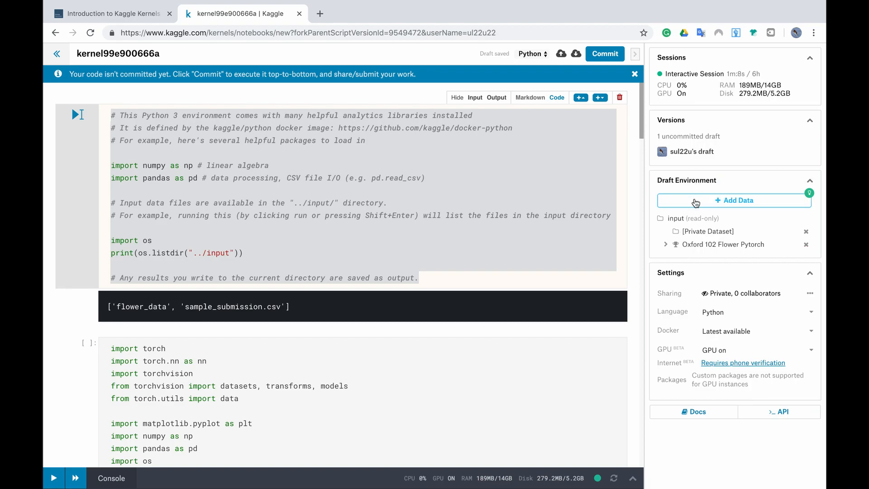
Begin a new dataset titled 'My Data' and bring up the local file chooser
left_click(738, 200)
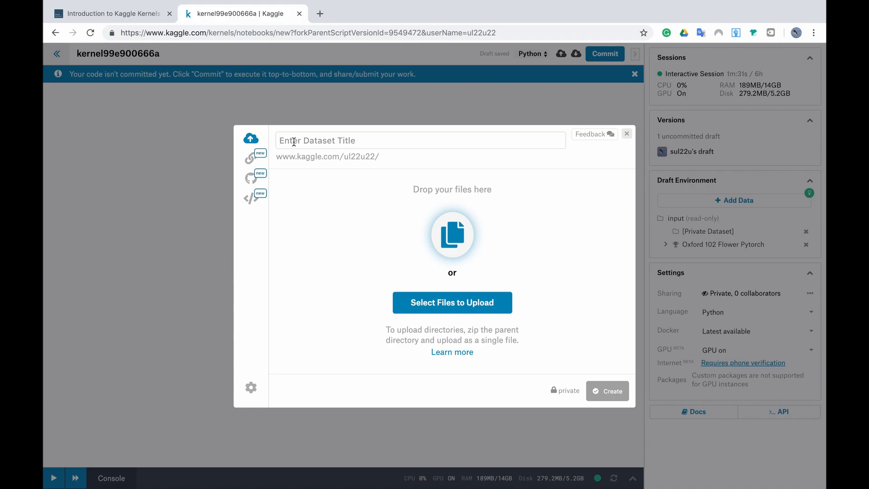
type("My")
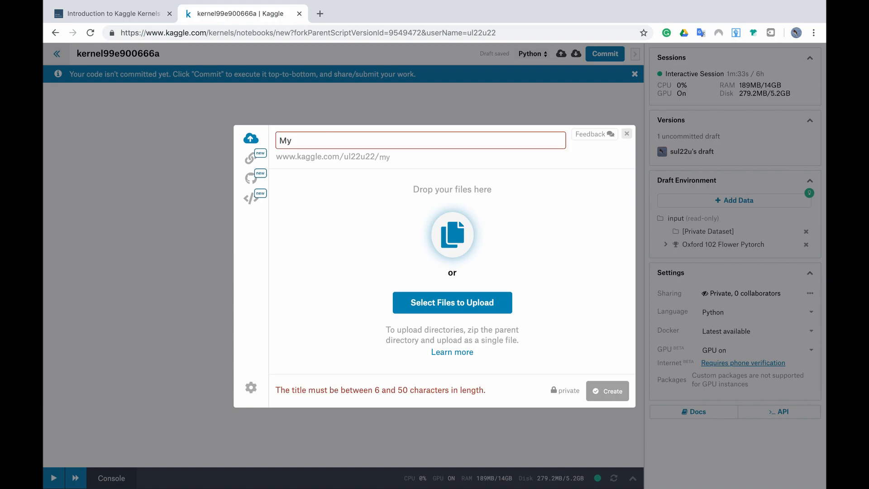
type("Data")
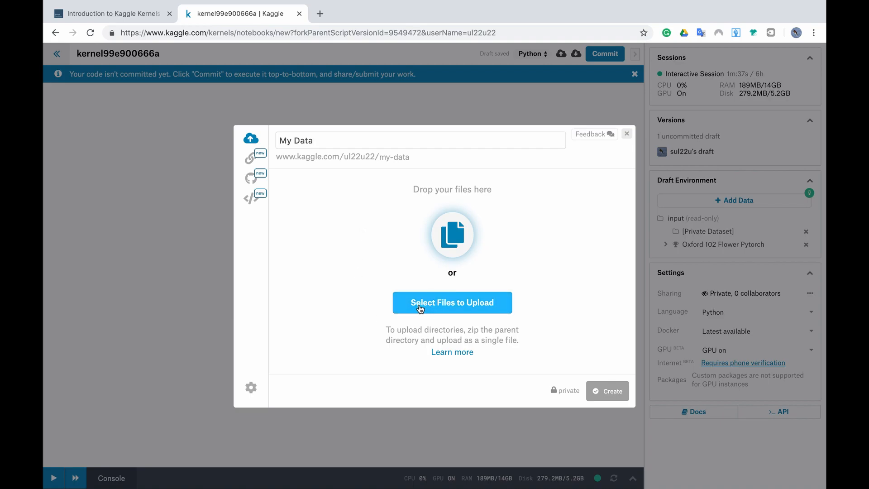
left_click(452, 302)
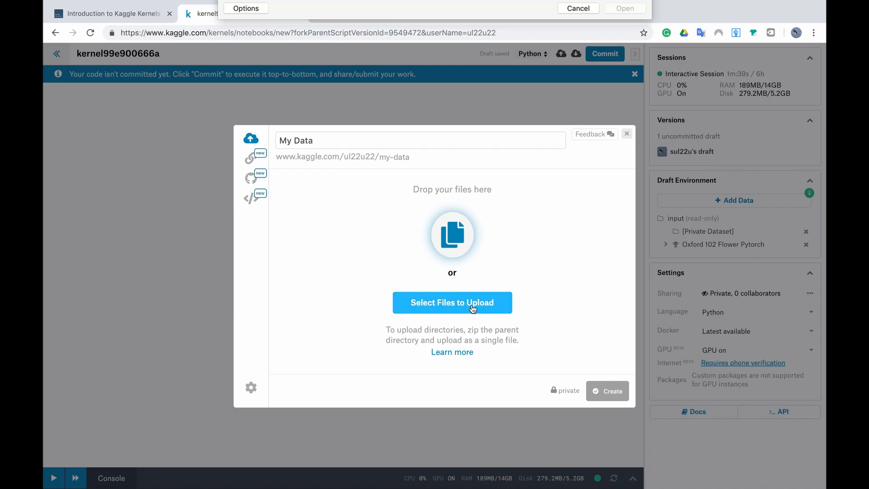
Select classifier.pth from Downloads and start its upload into My Data
left_click(452, 302)
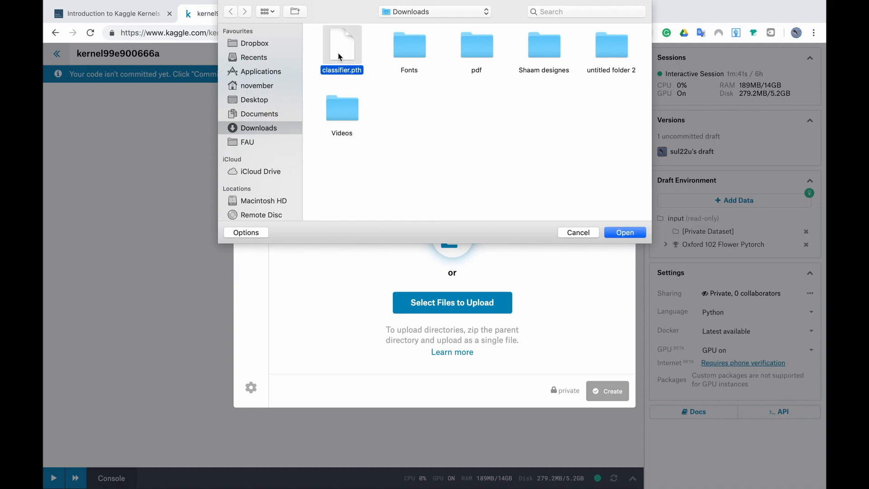
mouse_move(381, 103)
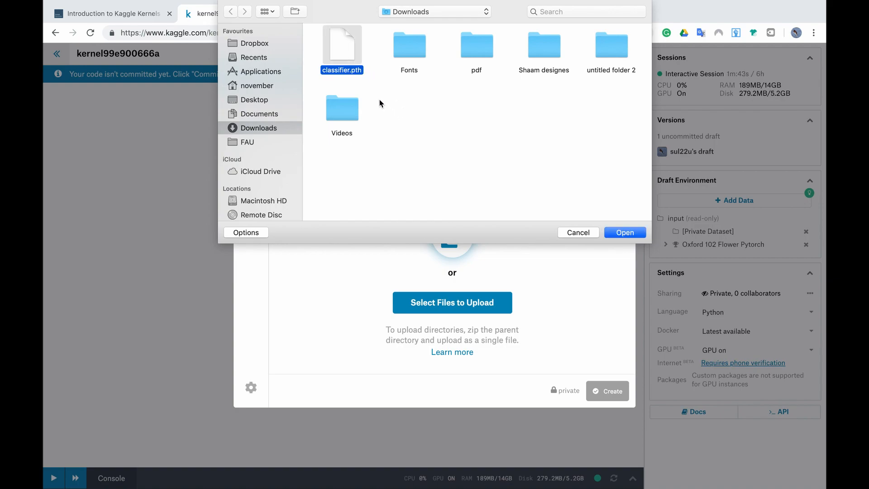
mouse_move(364, 78)
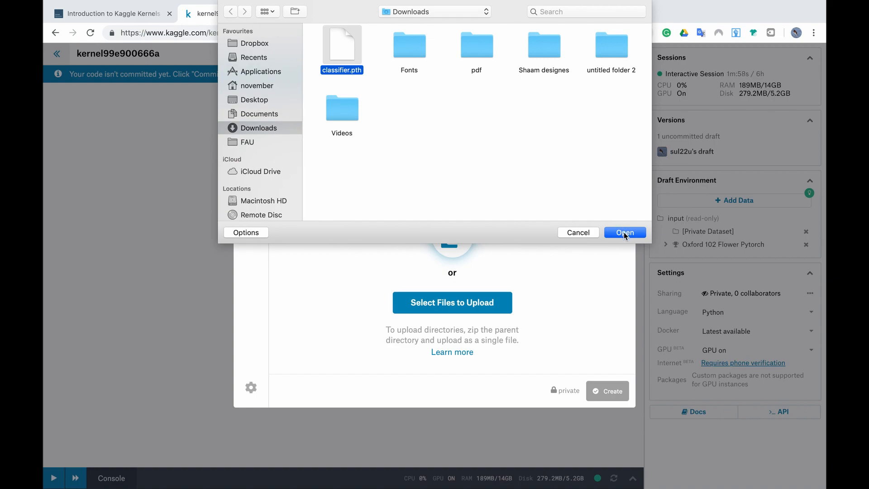
left_click(624, 233)
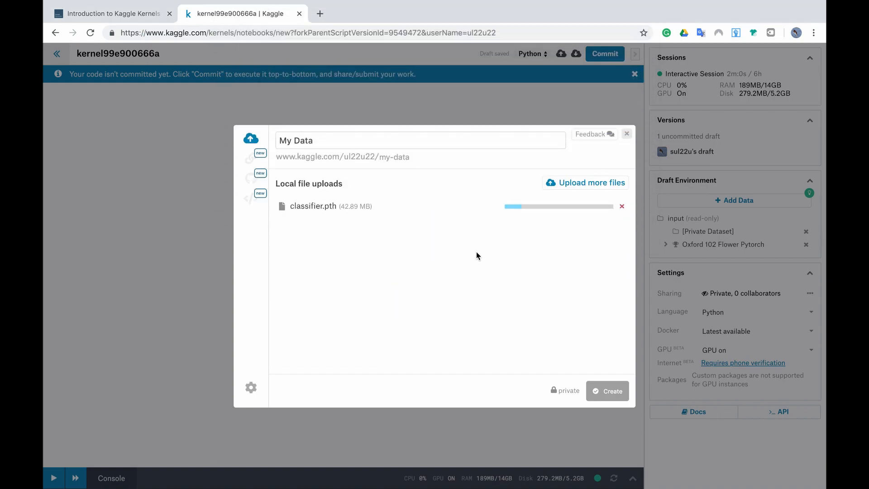
mouse_move(579, 234)
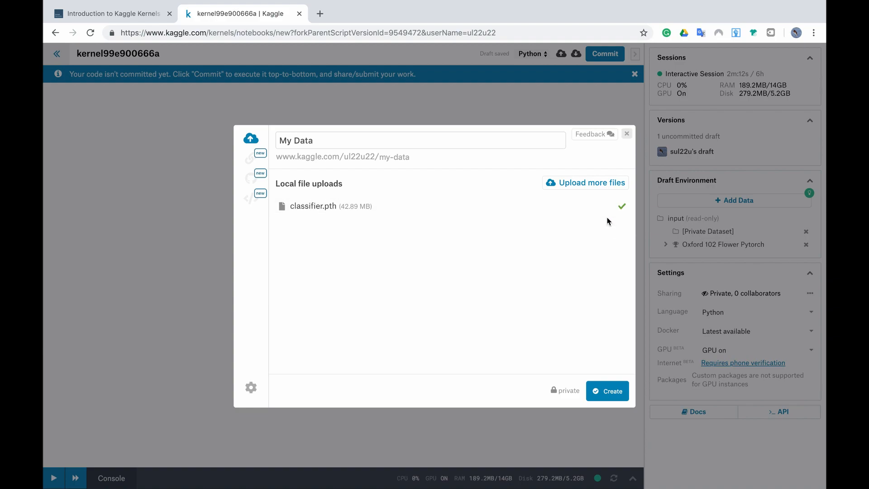
mouse_move(626, 232)
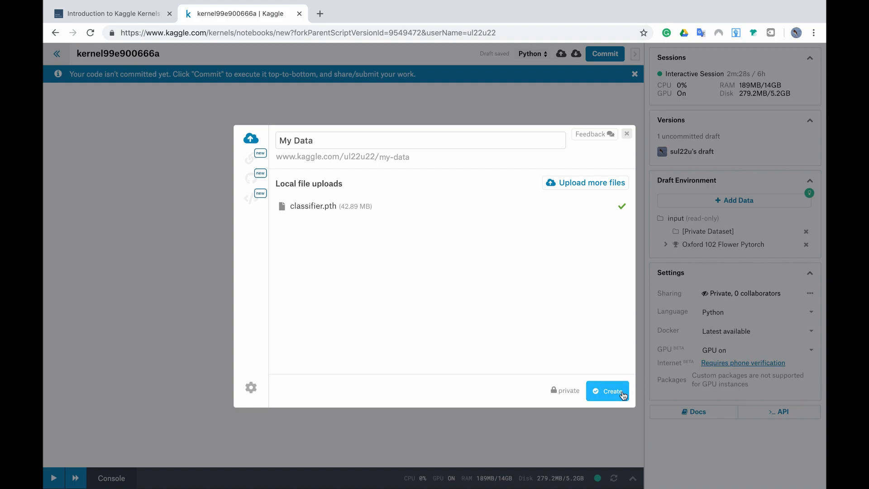
Create the My Data dataset and return to the notebook with it attached
left_click(608, 391)
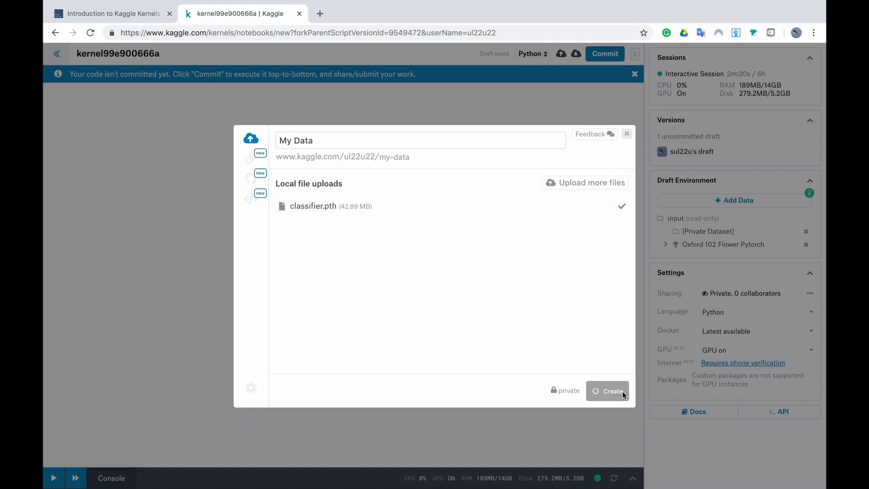
left_click(607, 391)
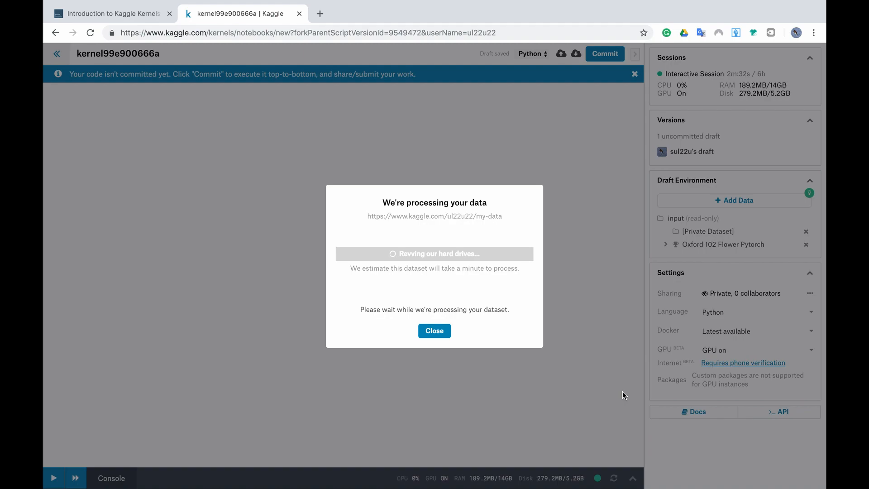
mouse_move(473, 318)
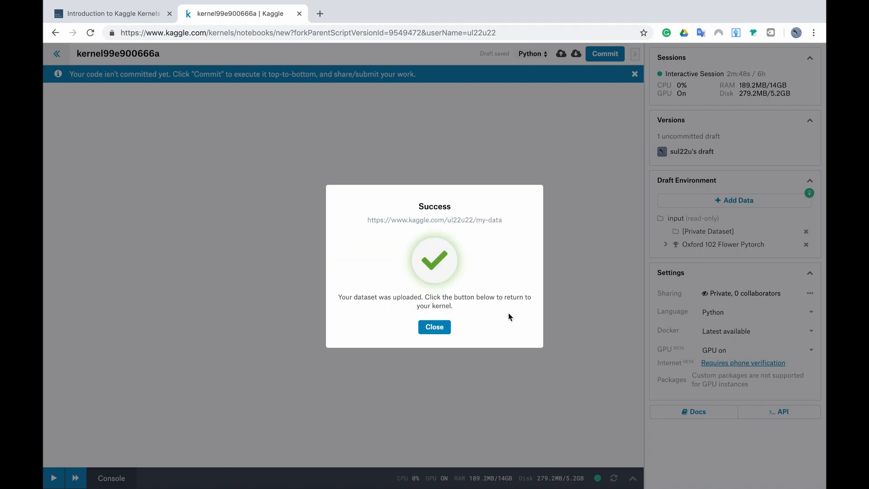
mouse_move(446, 220)
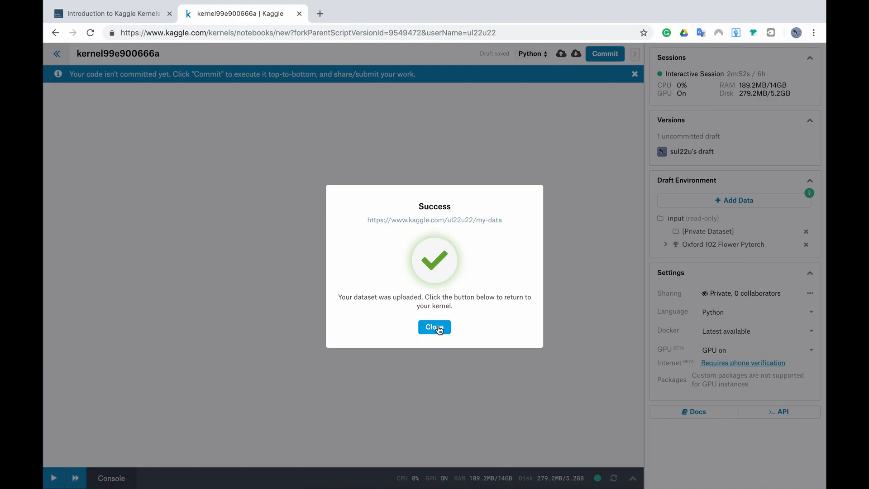
left_click(434, 327)
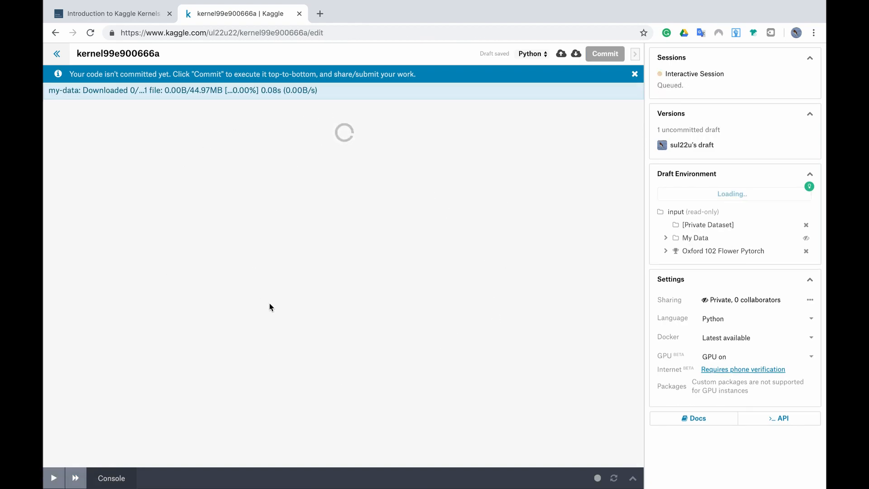
mouse_move(707, 224)
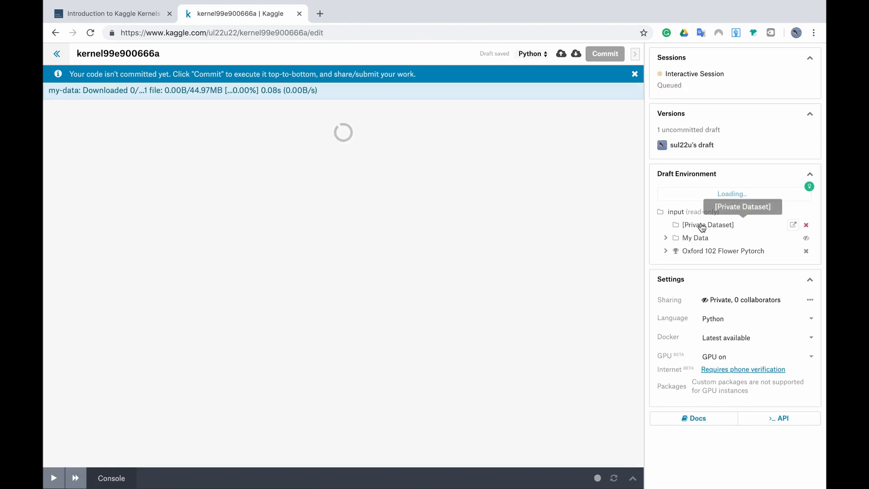
mouse_move(710, 238)
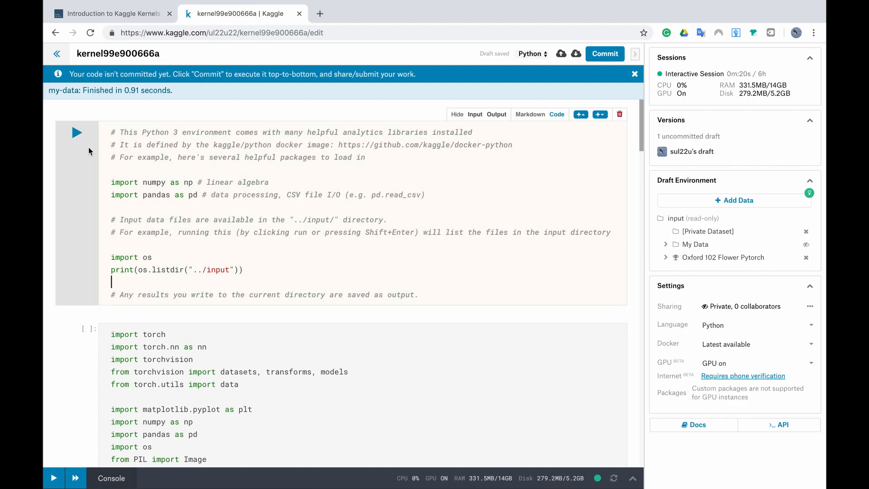
mouse_move(76, 132)
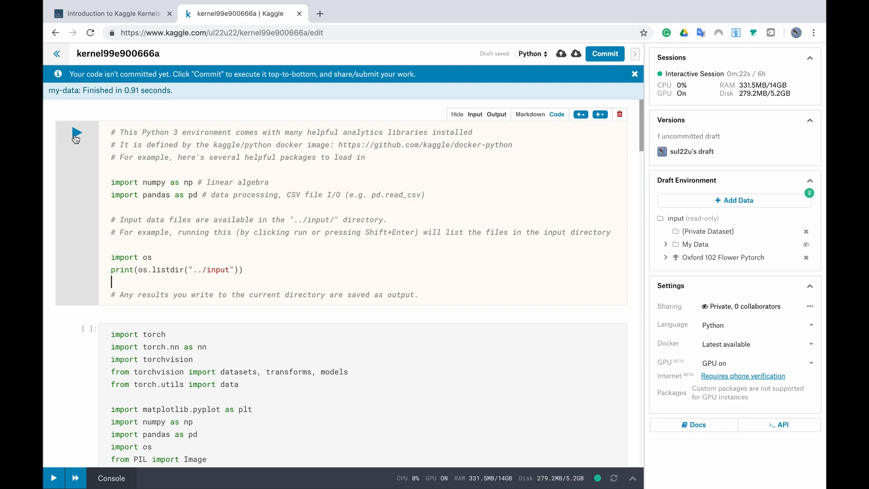
Rerun the first cell, now listing my-data and oxford-102-flower-pytorch as inputs
left_click(76, 133)
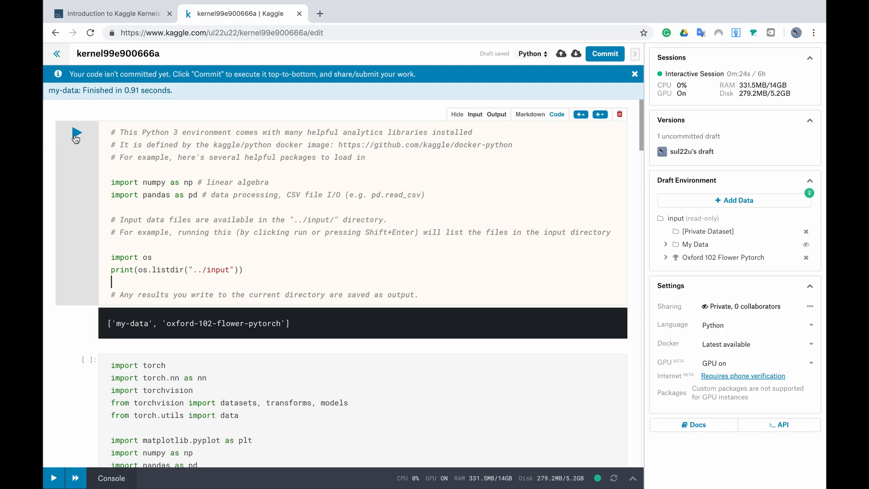
mouse_move(132, 332)
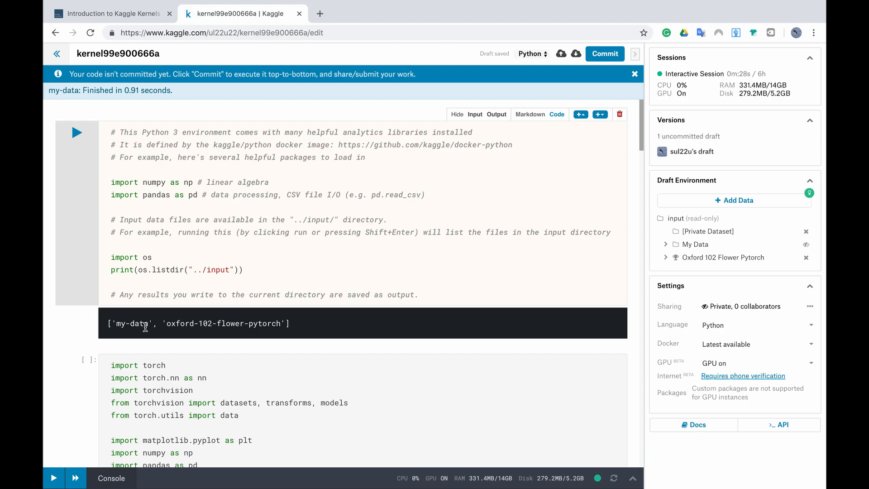
mouse_move(217, 324)
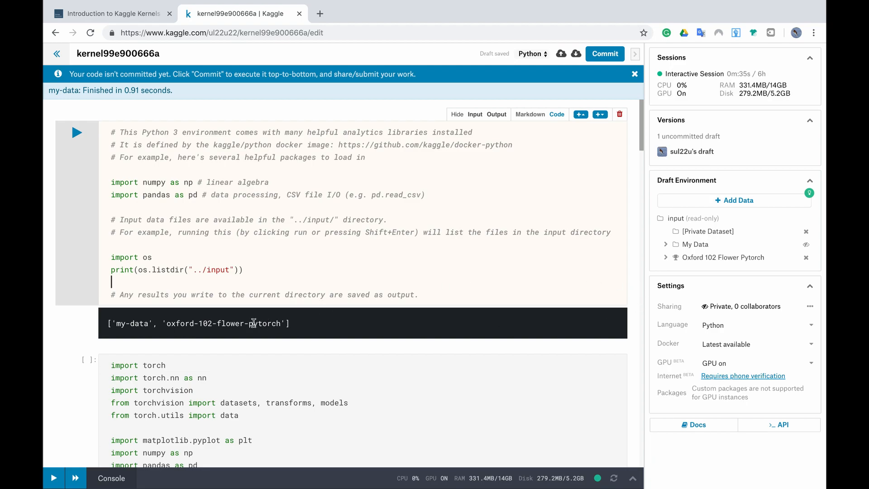
mouse_move(725, 244)
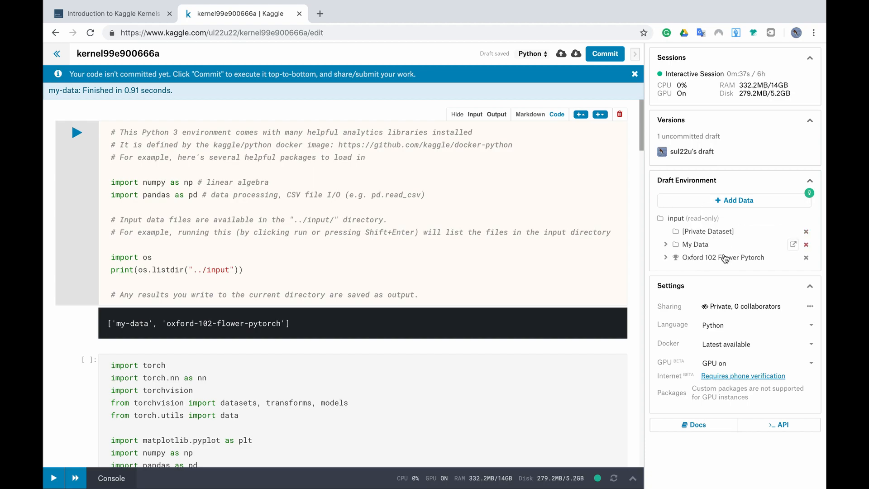
left_click(665, 257)
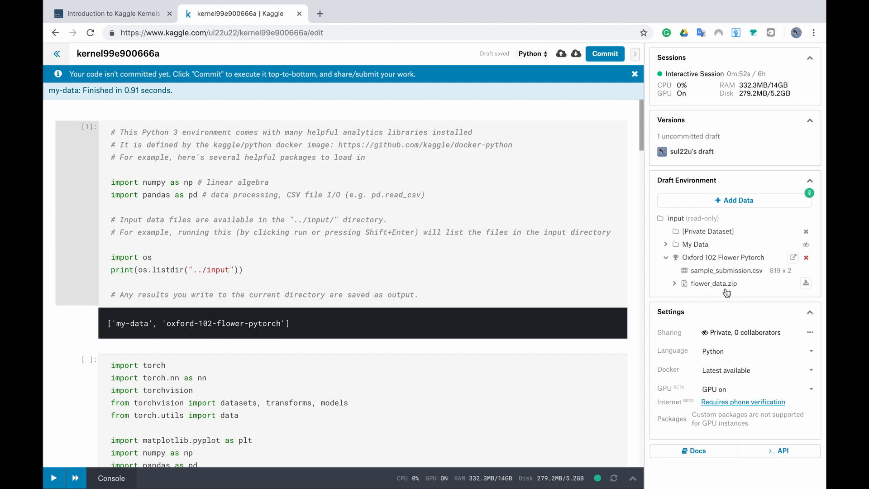
left_click(675, 284)
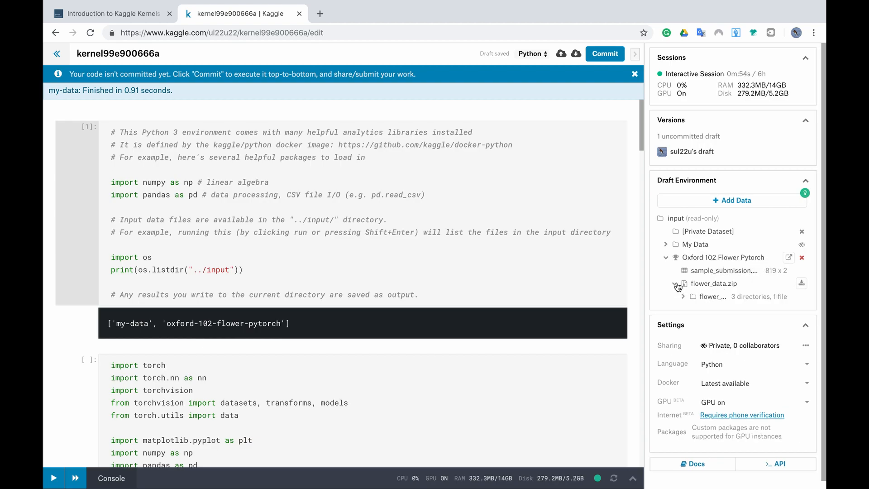
left_click(683, 284)
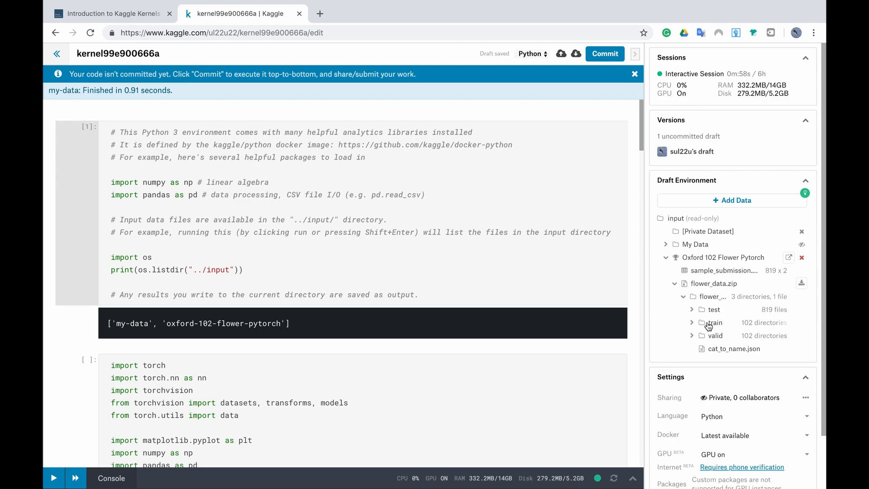
mouse_move(726, 345)
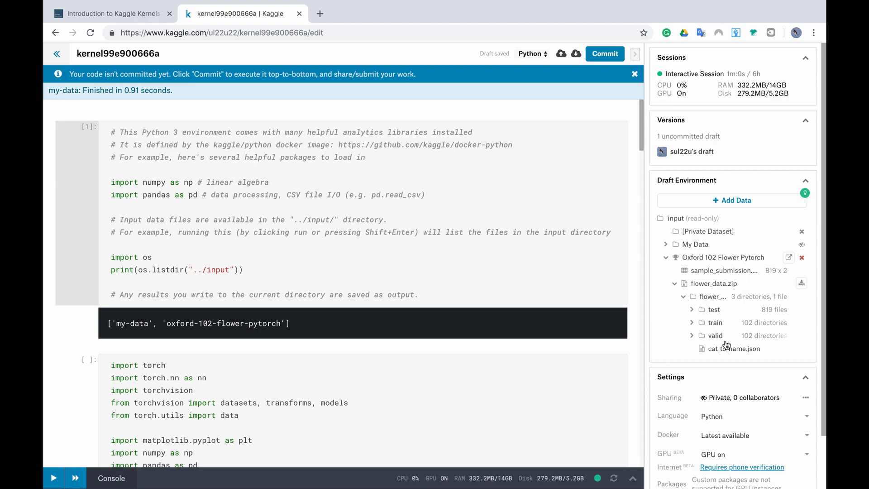
mouse_move(724, 362)
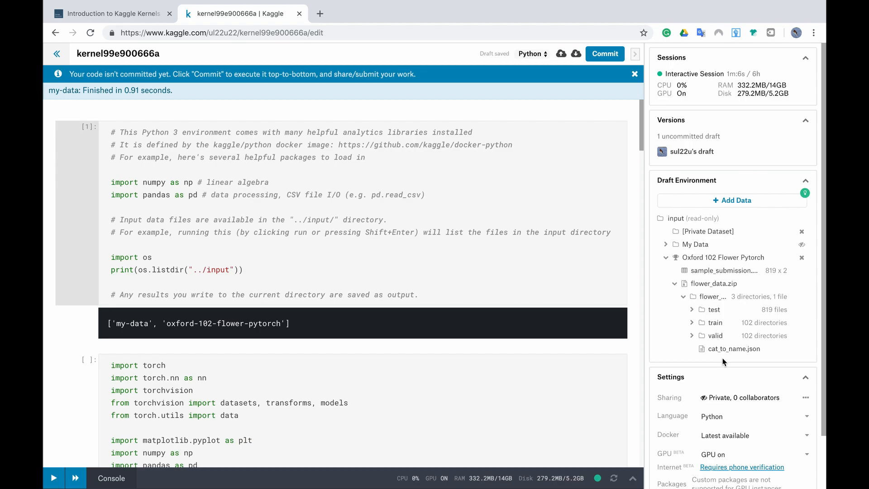
left_click(675, 284)
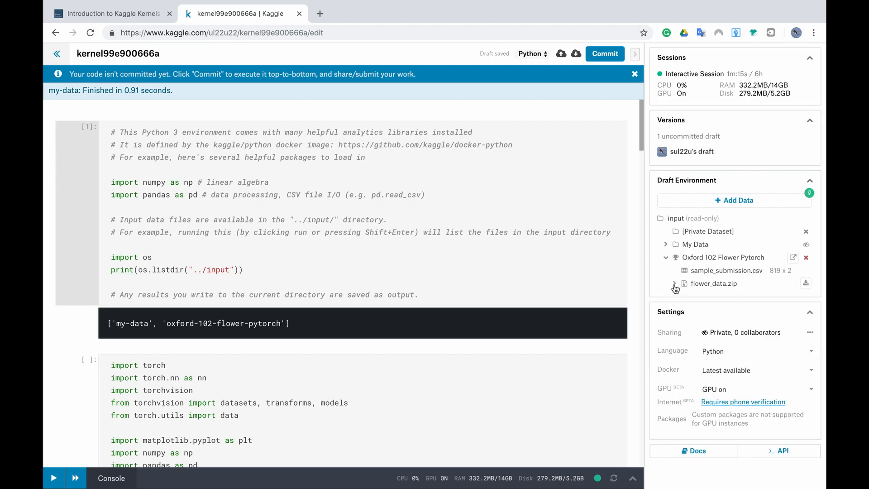
left_click(667, 257)
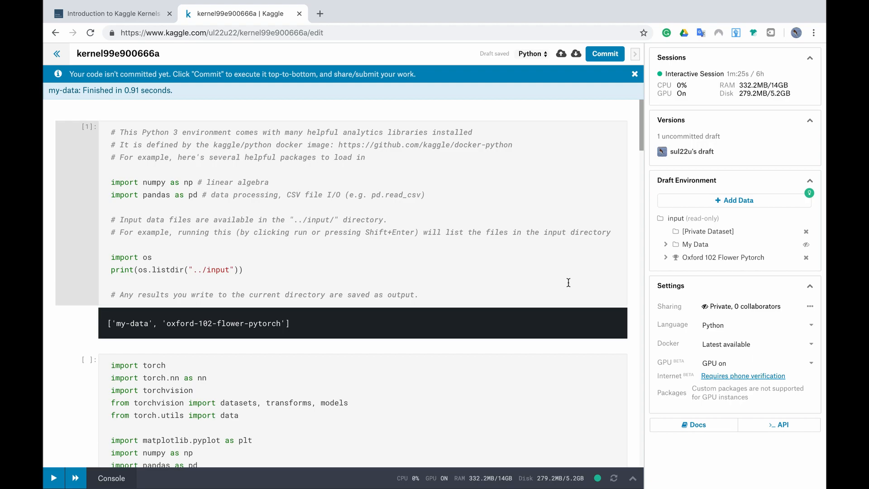
scroll("down", 3)
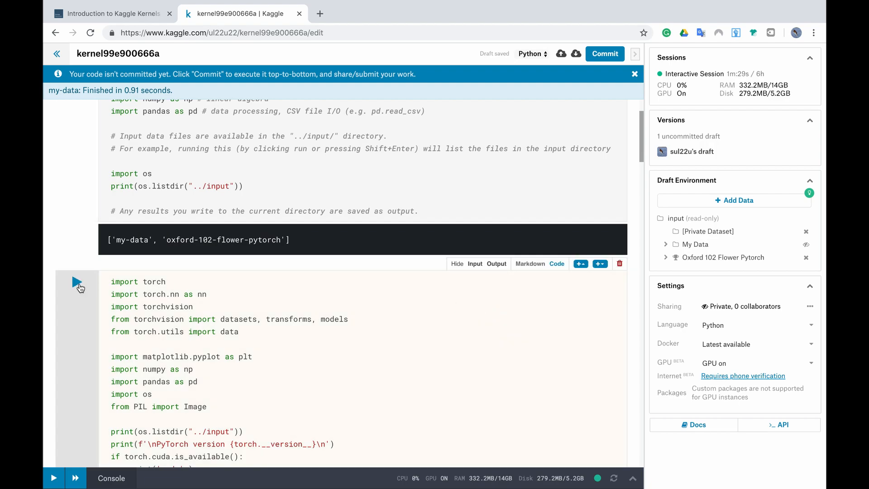
Run the imports cell, confirming PyTorch 1.0.0 with CUDA available
left_click(79, 282)
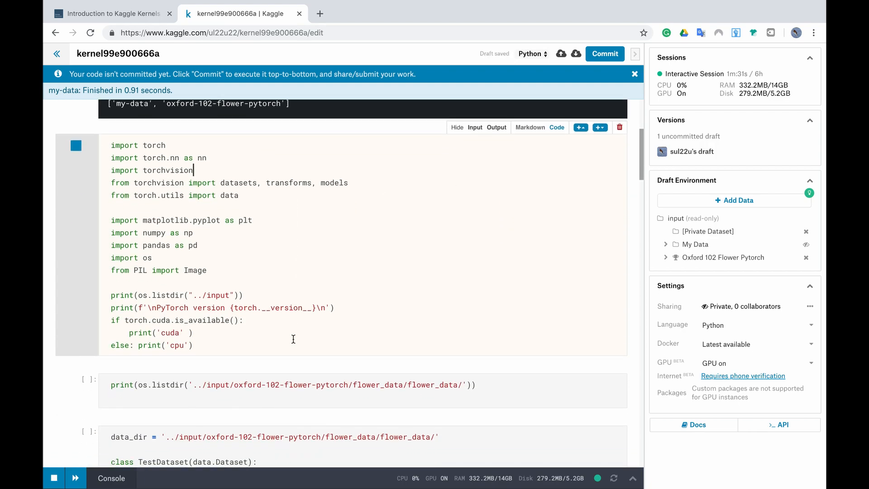
left_click(75, 478)
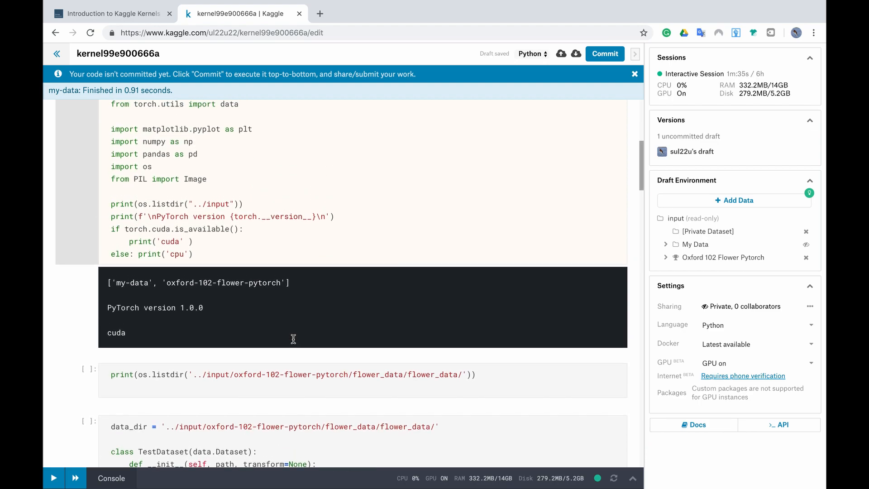
scroll("up", 3)
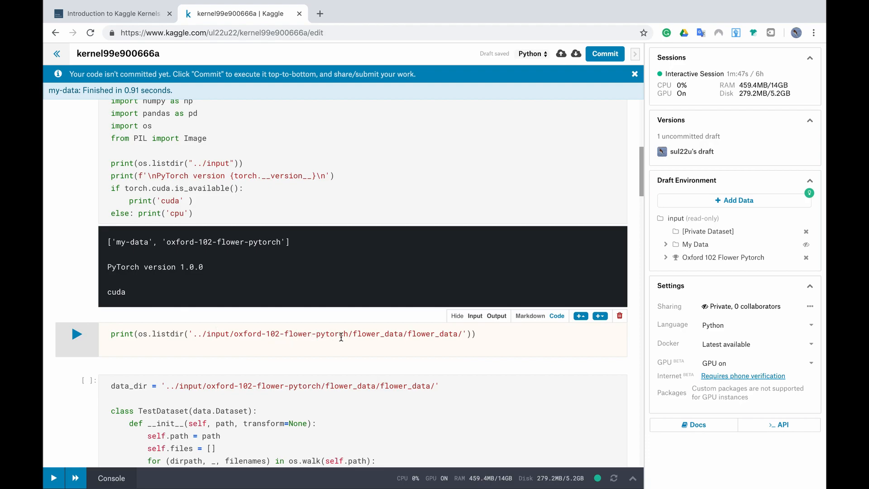
Expand the flower_data.zip dataset tree and run the folder-listing cell showing train, test, valid, cat_to_name.json
left_click(666, 257)
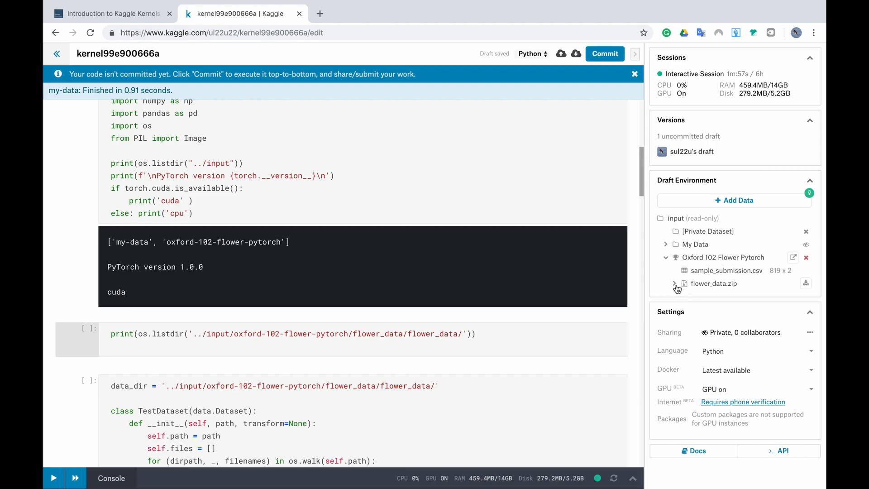
left_click(676, 284)
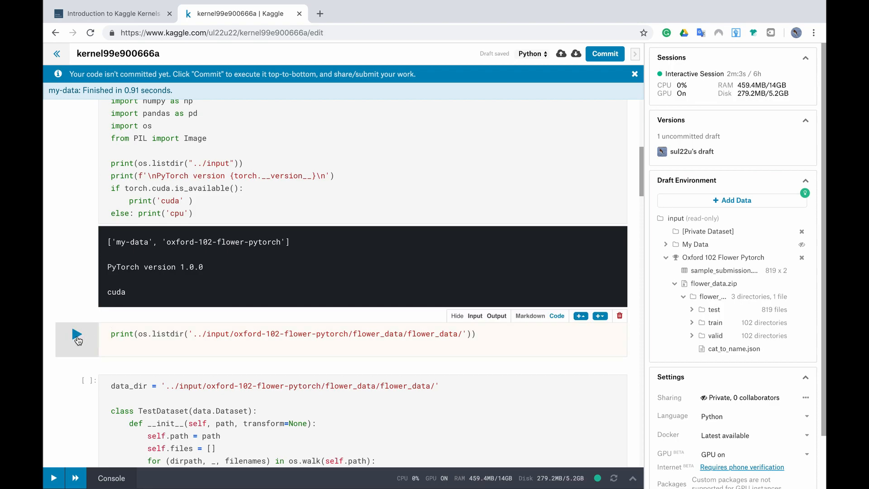
left_click(77, 334)
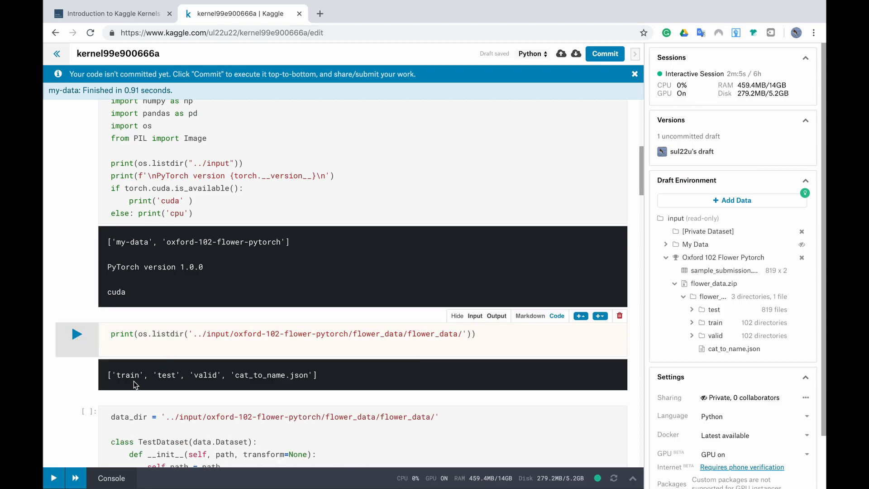
mouse_move(293, 386)
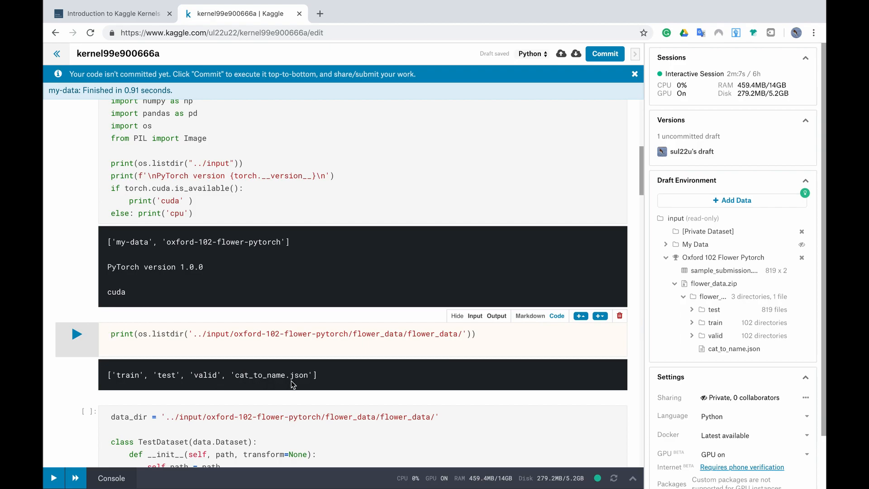
scroll("down", 3)
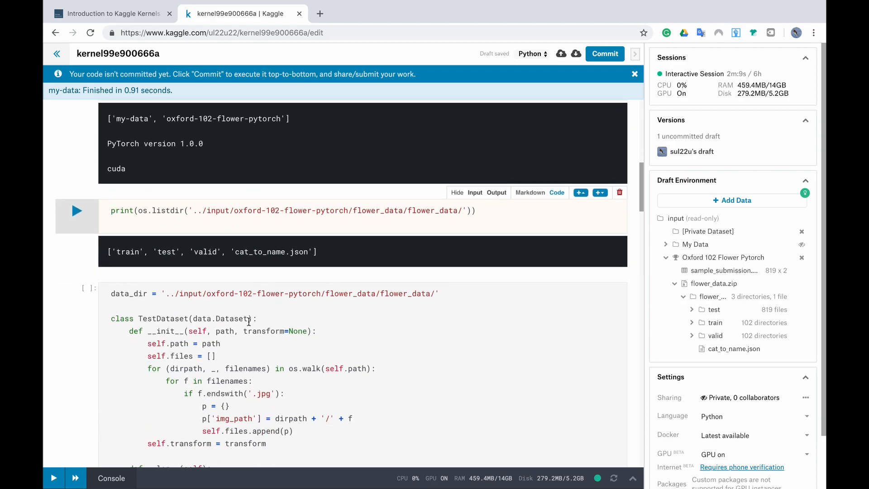
Collapse the dataset tree and view the dataloader and imshow outputs down to the test-image grid
scroll("down", 3)
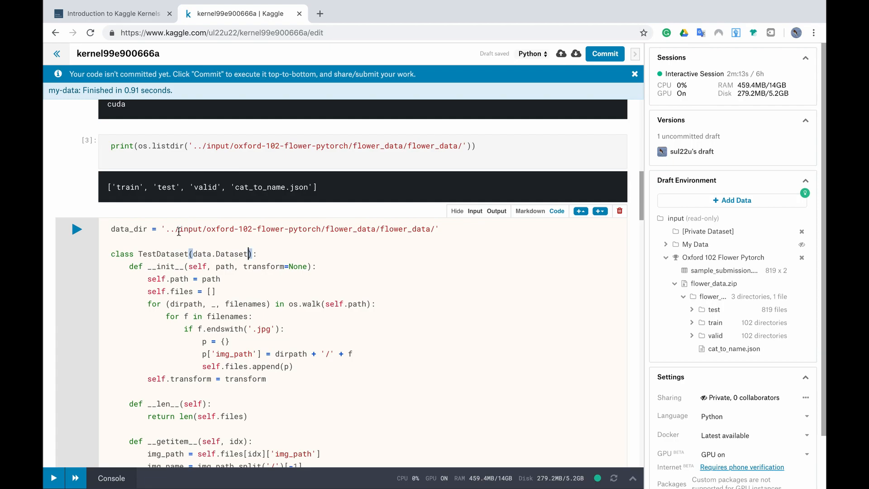
mouse_move(326, 235)
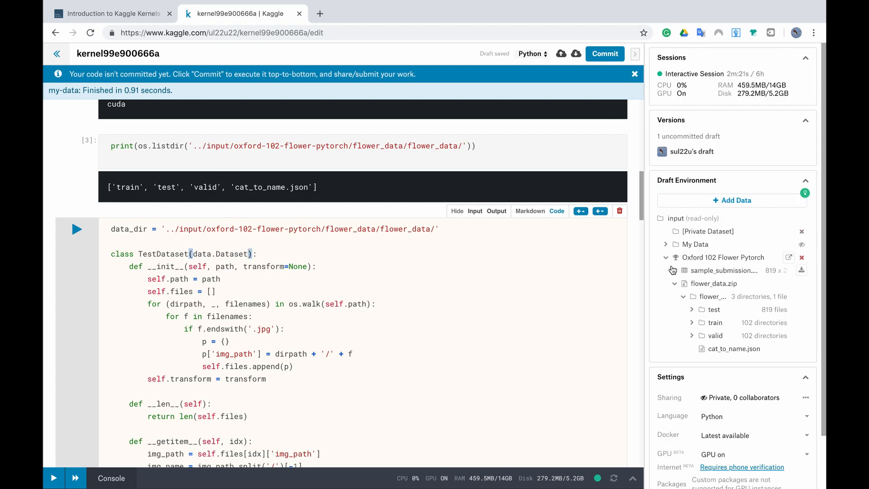
left_click(666, 257)
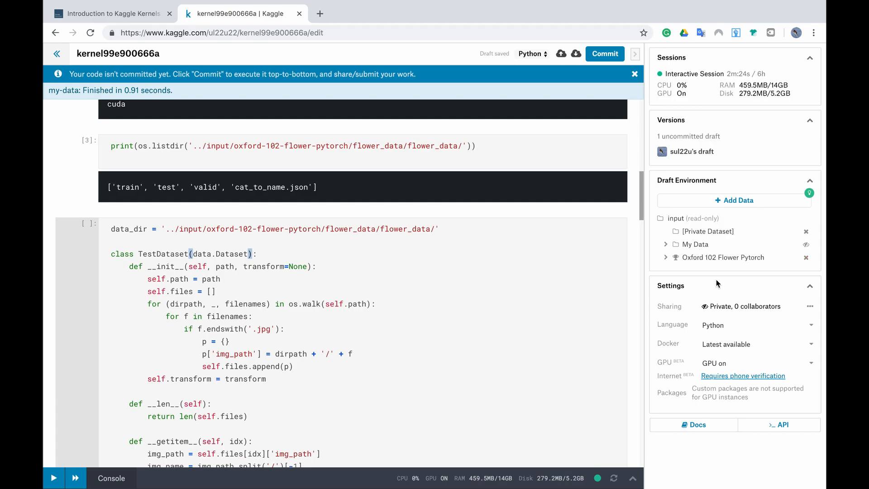
mouse_move(321, 232)
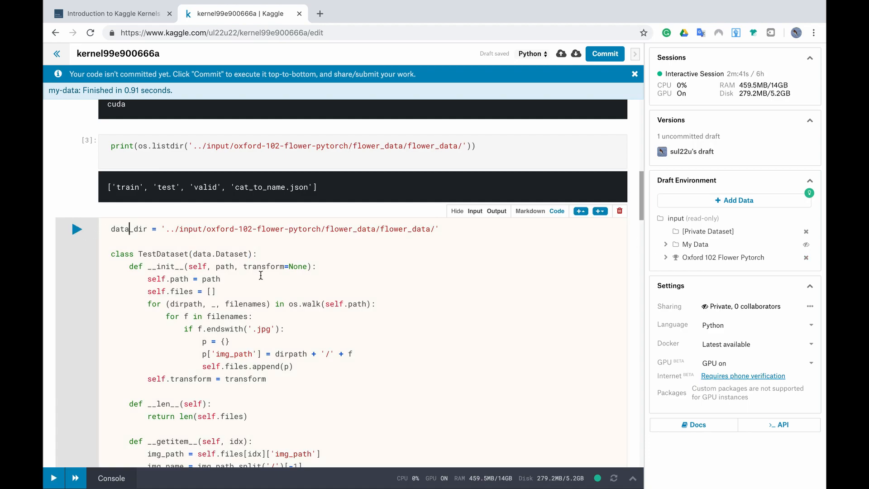
scroll("down", 3)
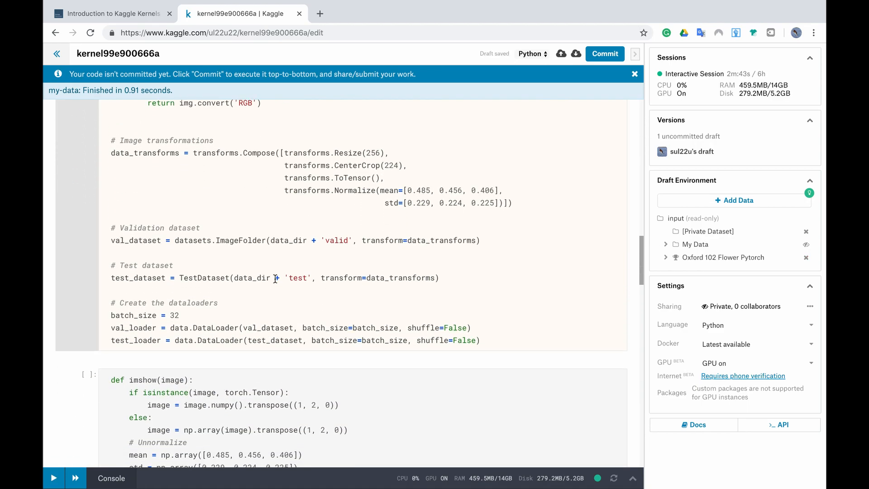
scroll("down", 3)
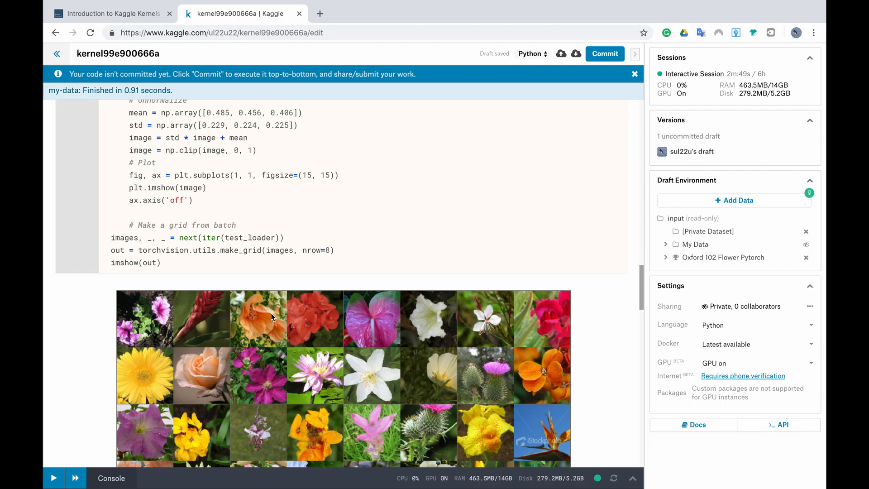
scroll("down", 3)
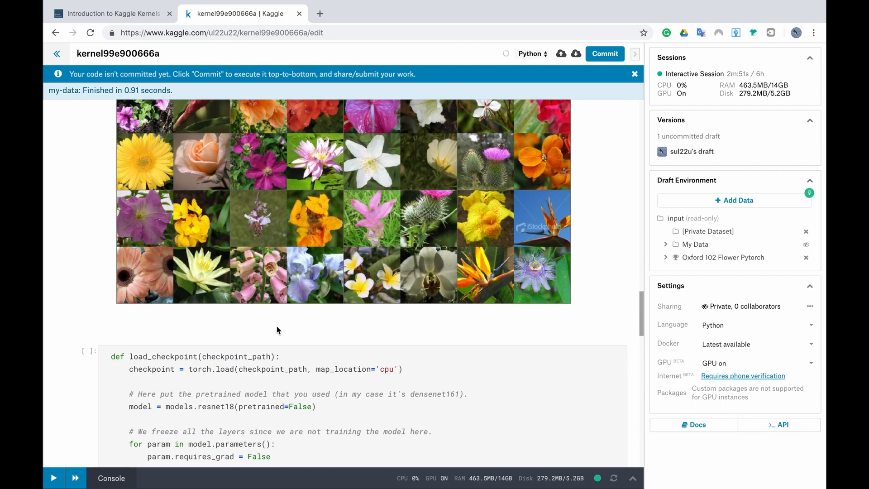
Delete "(e.g.'state_dict')" from the comment after model.load_state_dict in load_checkpoint
scroll("down", 3)
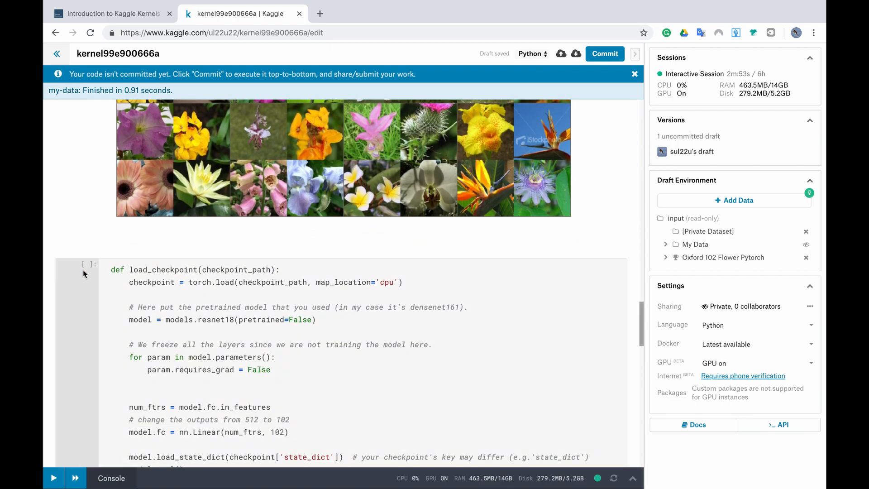
scroll("down", 3)
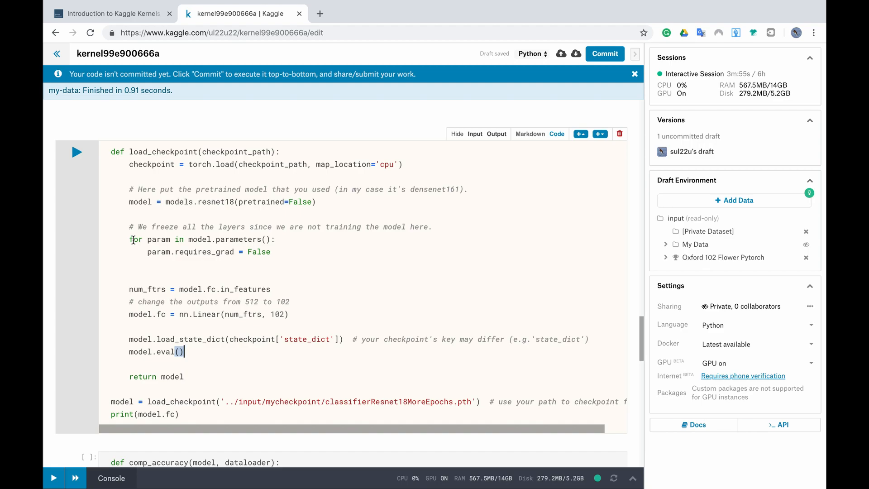
mouse_move(279, 184)
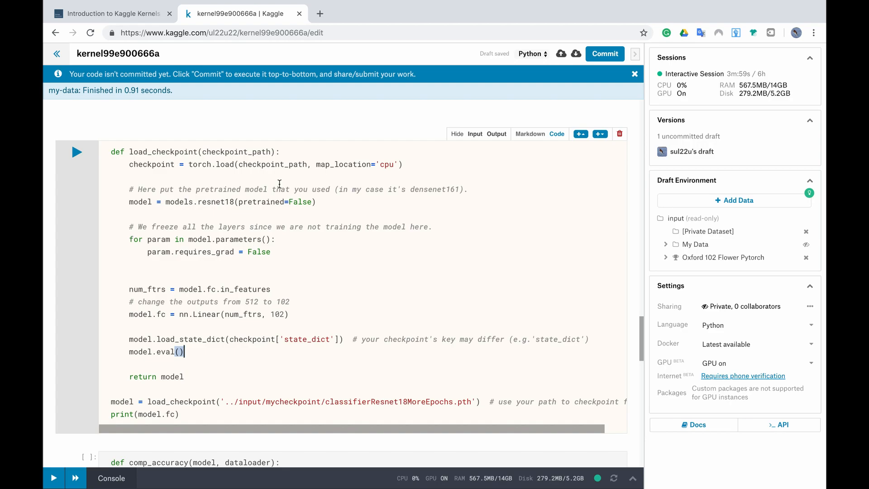
mouse_move(293, 242)
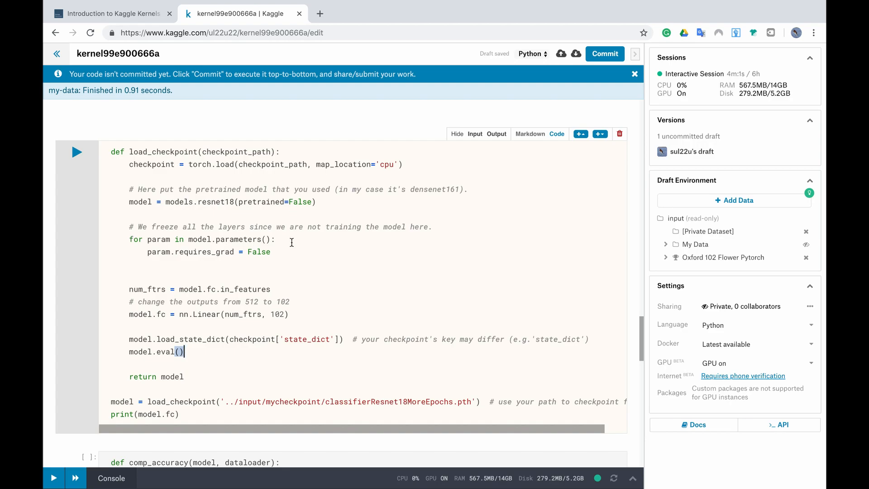
mouse_move(211, 180)
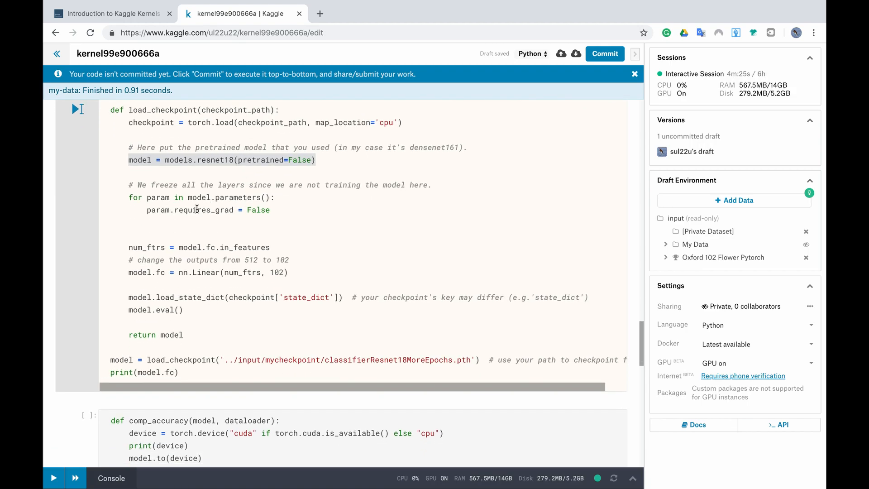
scroll("down", 3)
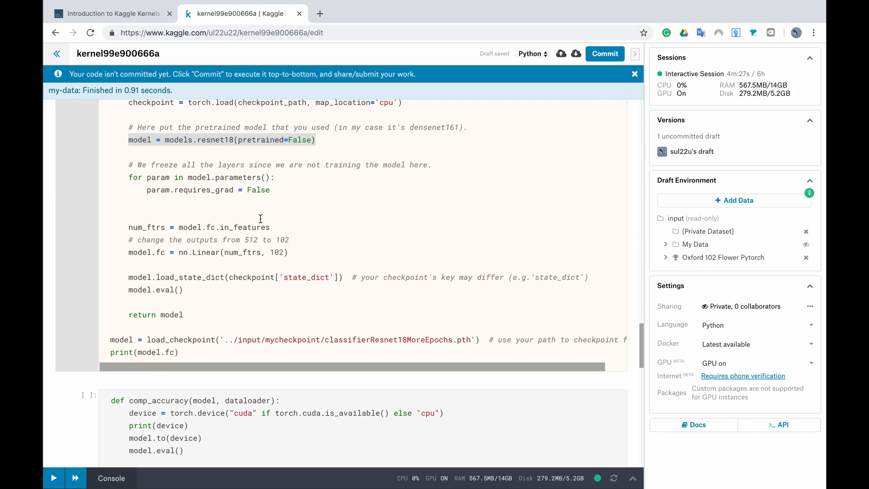
left_click(147, 201)
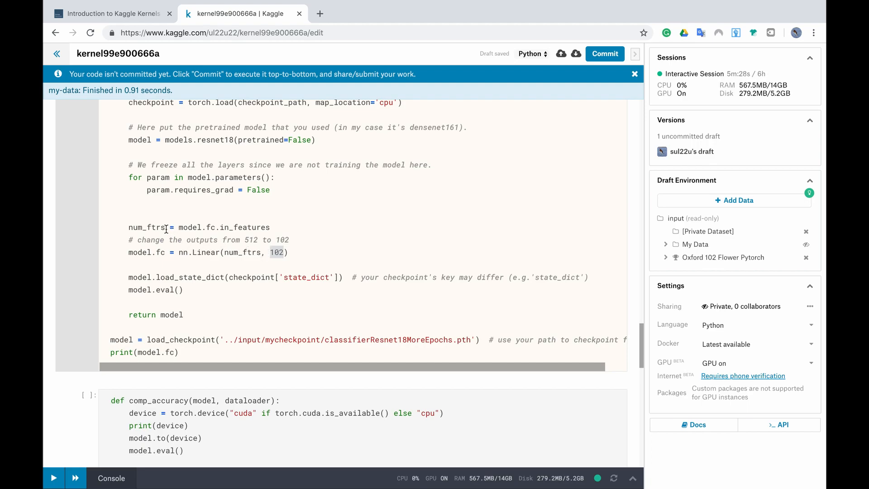
mouse_move(278, 252)
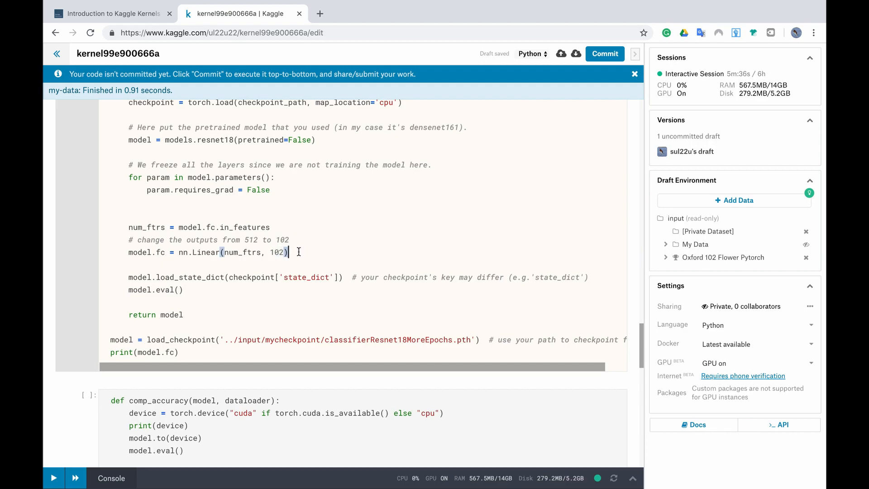
mouse_move(282, 253)
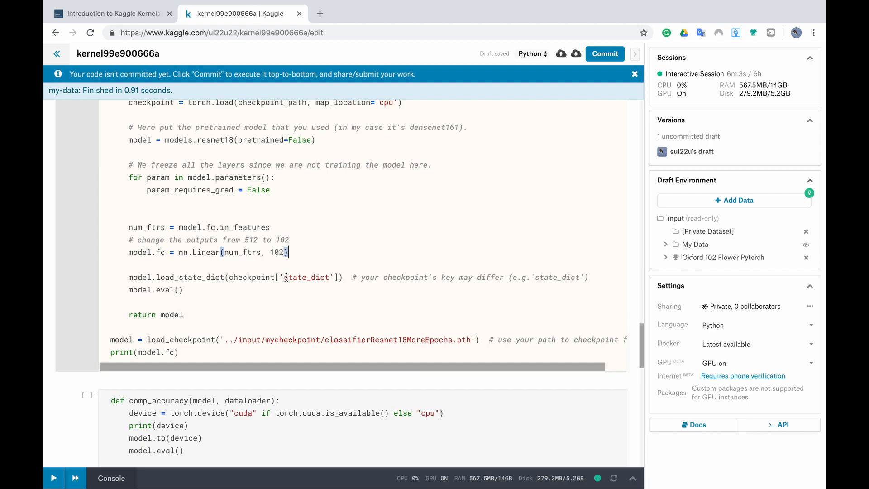
double_click(308, 277)
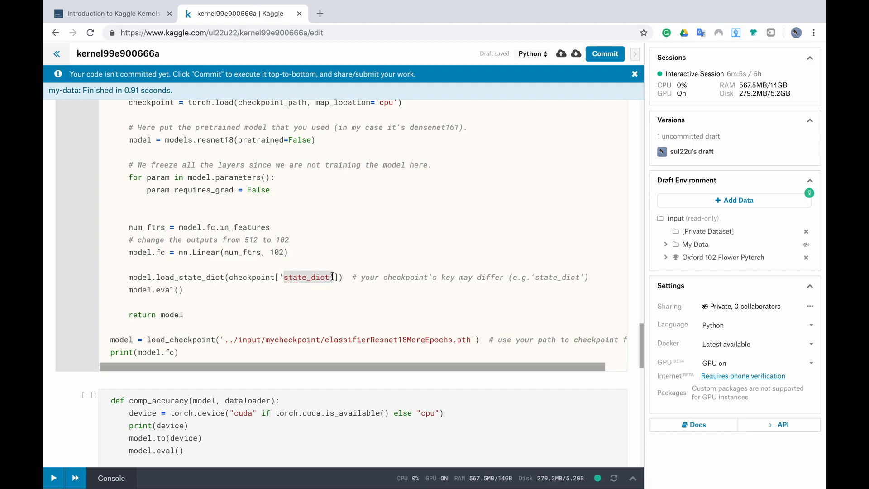
scroll("down", 3)
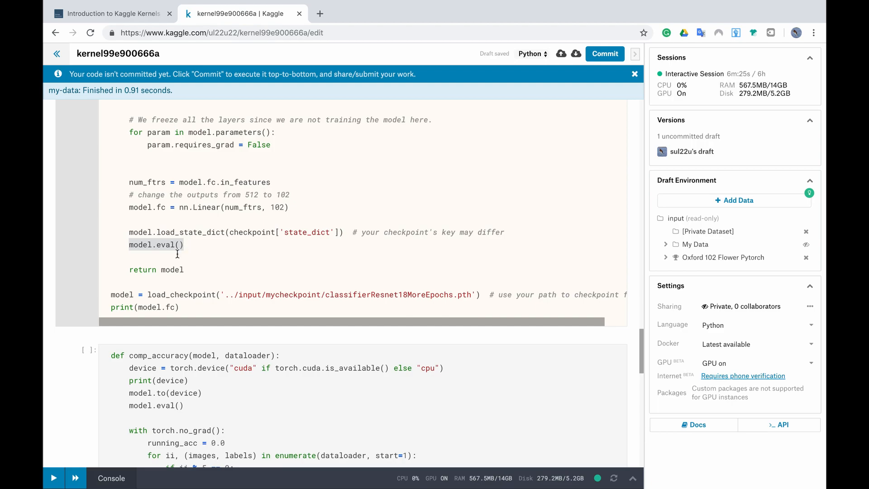
mouse_move(117, 294)
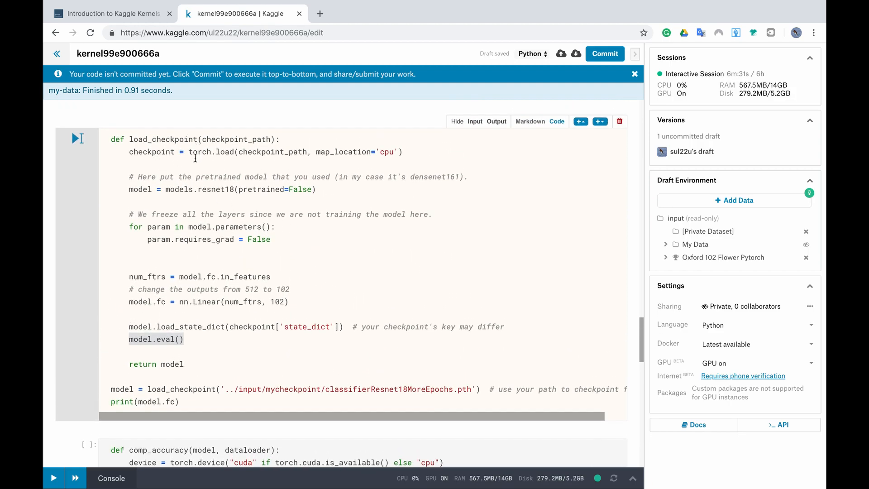
mouse_move(155, 394)
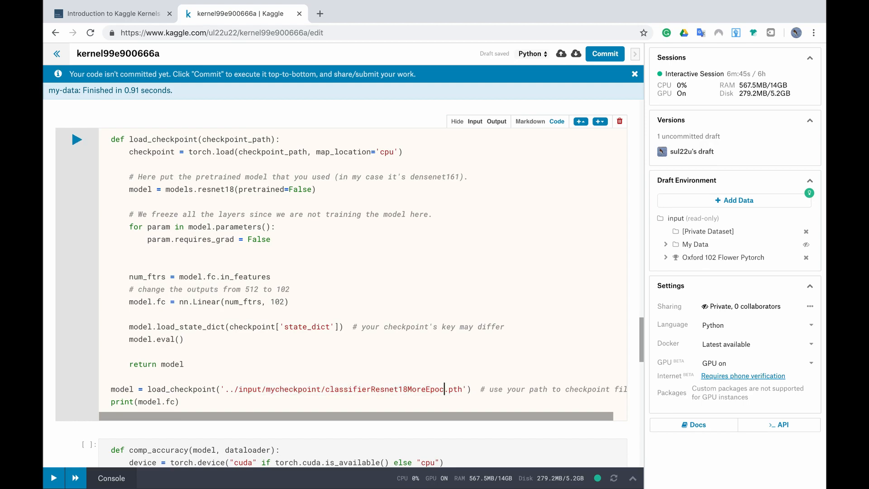
Change the load_checkpoint path to '../input/My Data/classifier.pth', with My Data expanded in the inputs panel
key("Backspace")
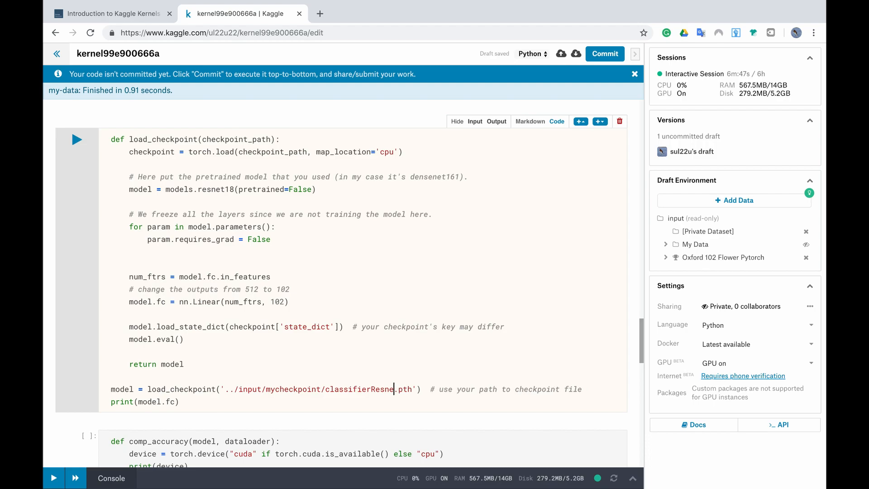
key("Backspace")
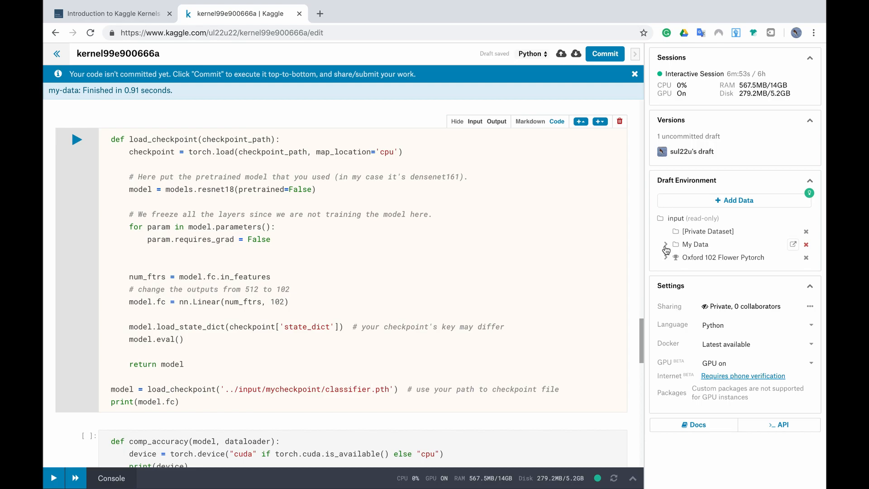
left_click(665, 243)
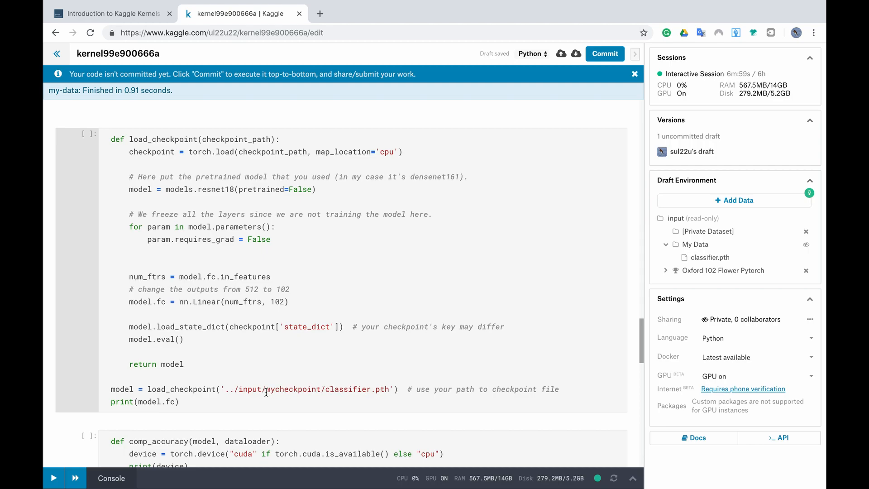
mouse_move(300, 377)
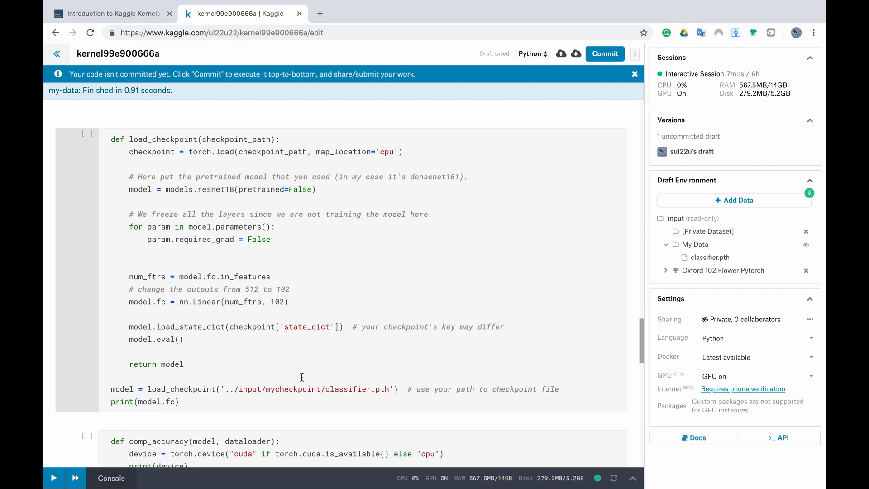
mouse_move(263, 391)
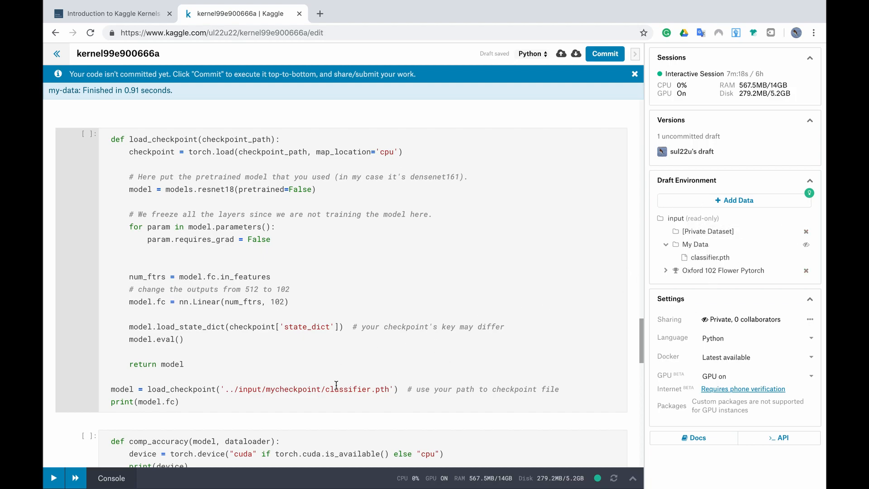
mouse_move(309, 409)
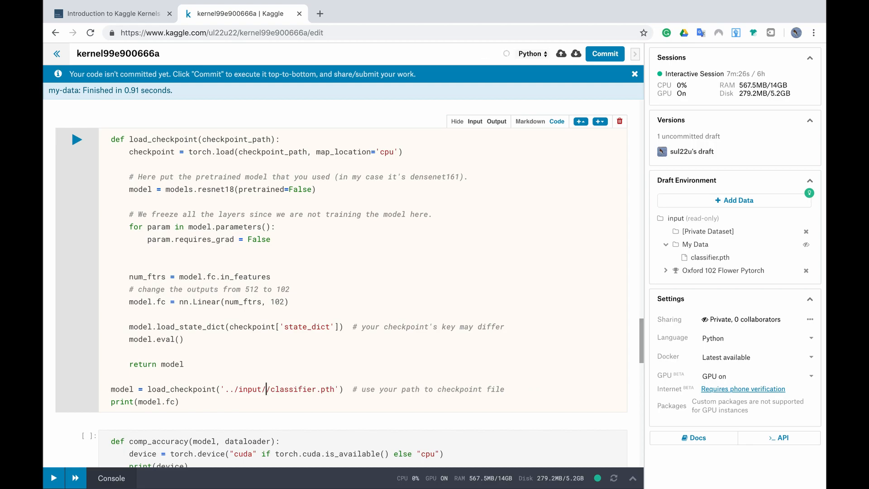
type("My")
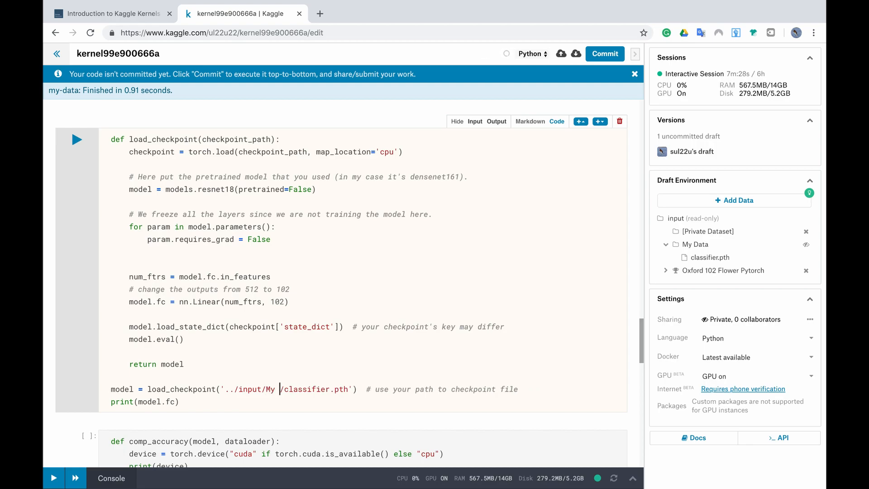
type("Data")
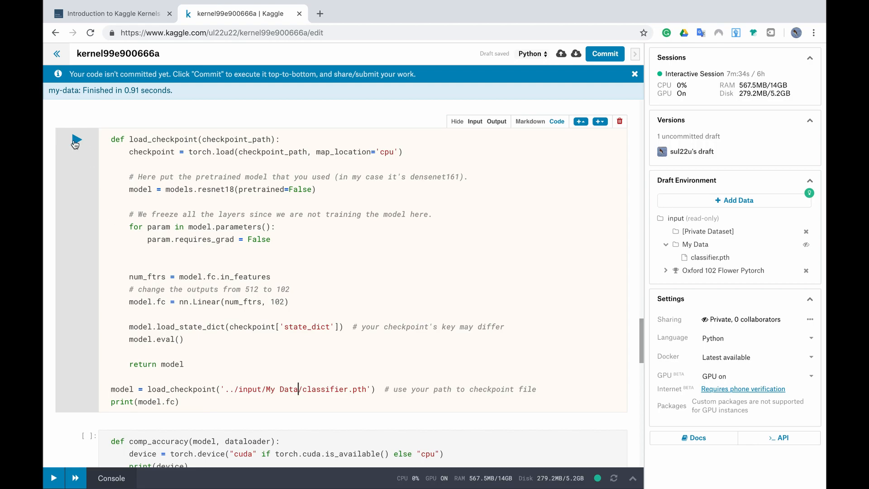
Run the load_checkpoint cell, which raises FileNotFoundError for '../input/My Data/classifier.pth'
left_click(76, 140)
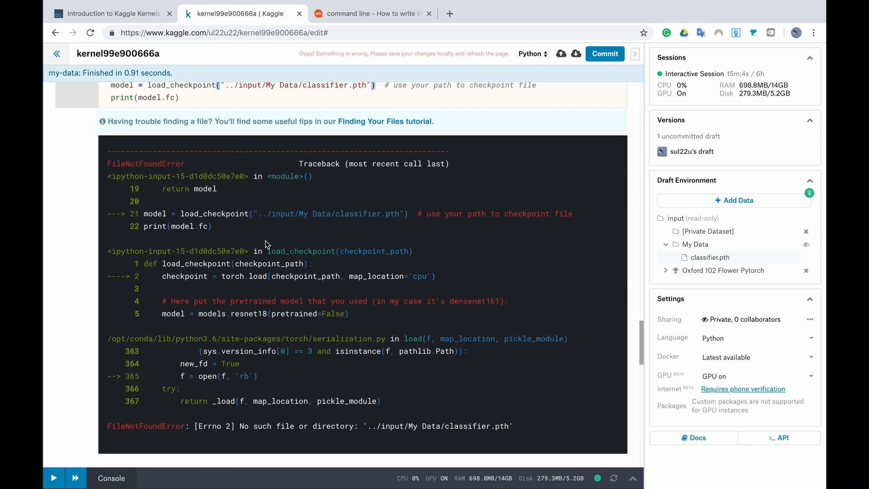
mouse_move(250, 442)
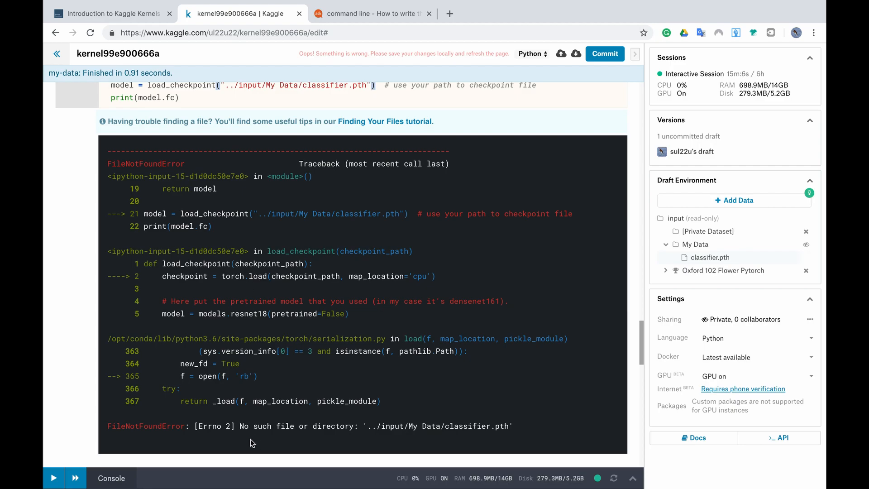
mouse_move(315, 436)
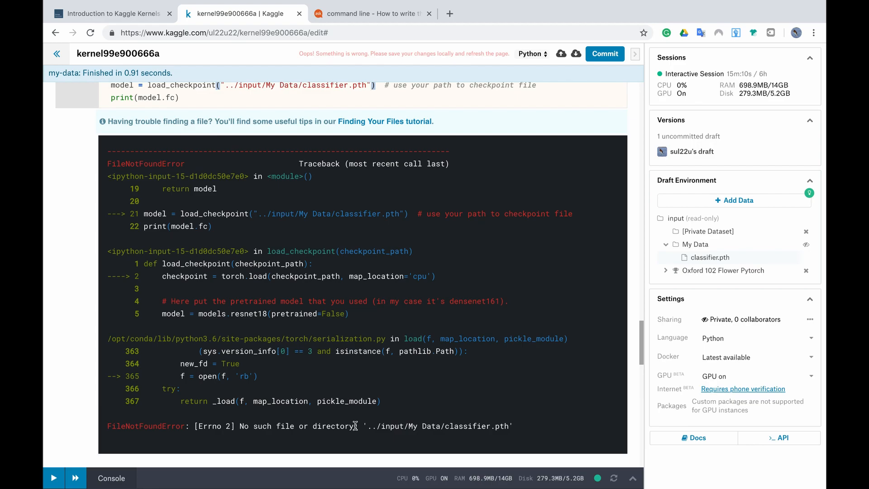
mouse_move(709, 250)
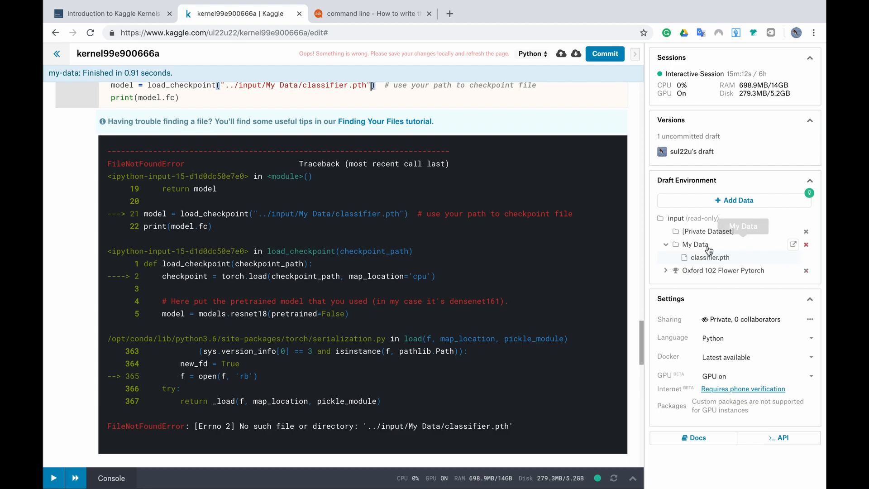
mouse_move(674, 228)
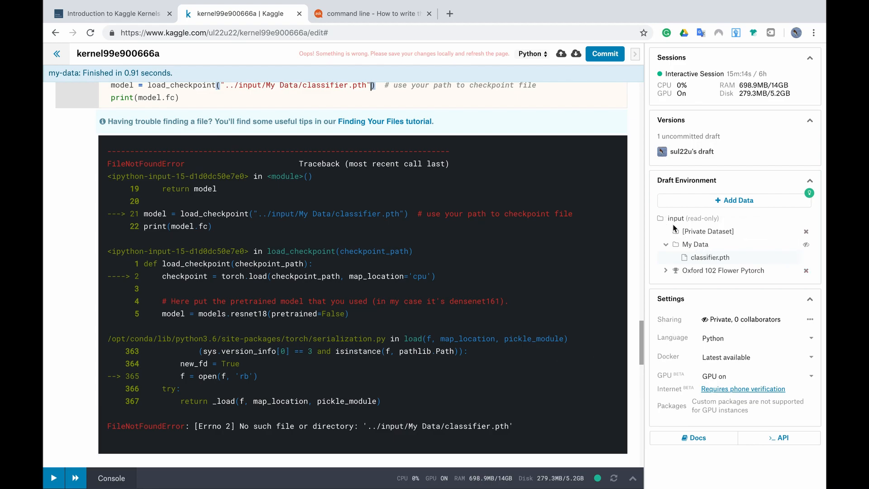
mouse_move(695, 243)
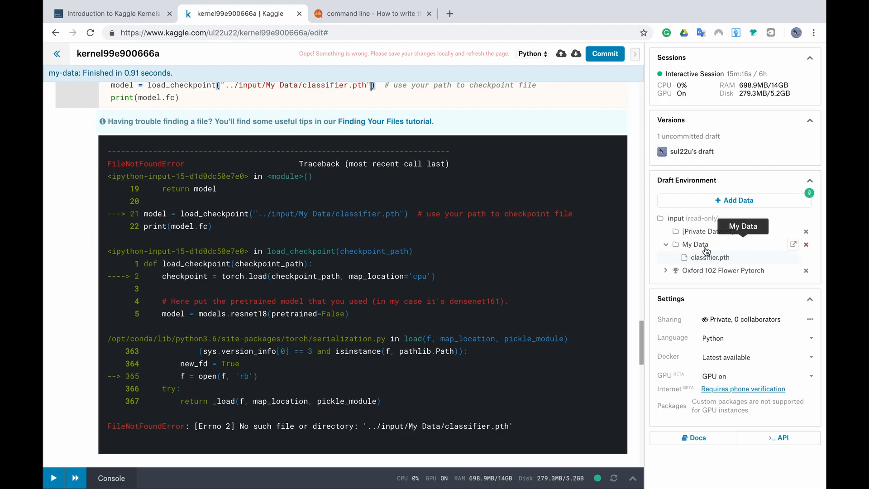
mouse_move(708, 257)
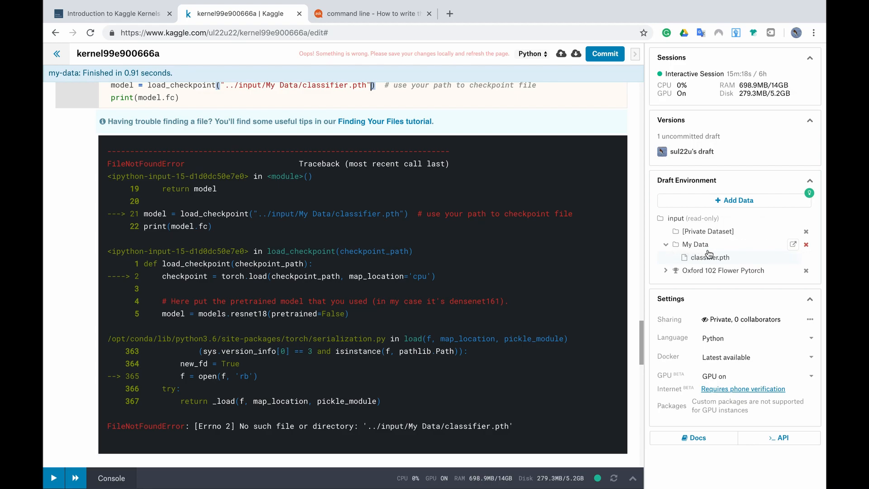
mouse_move(726, 267)
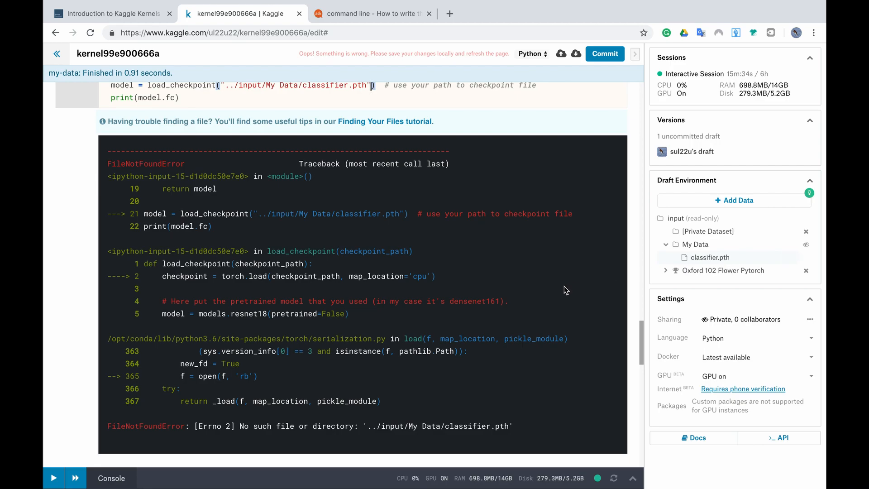
mouse_move(677, 263)
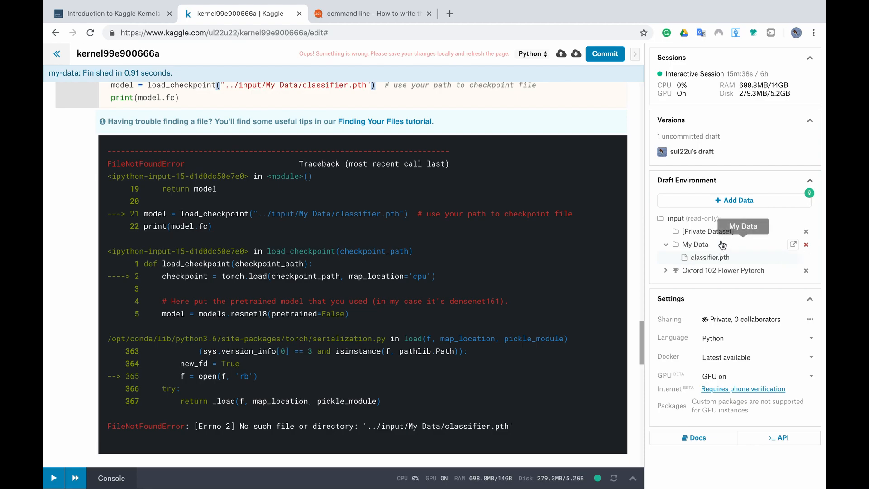
mouse_move(472, 283)
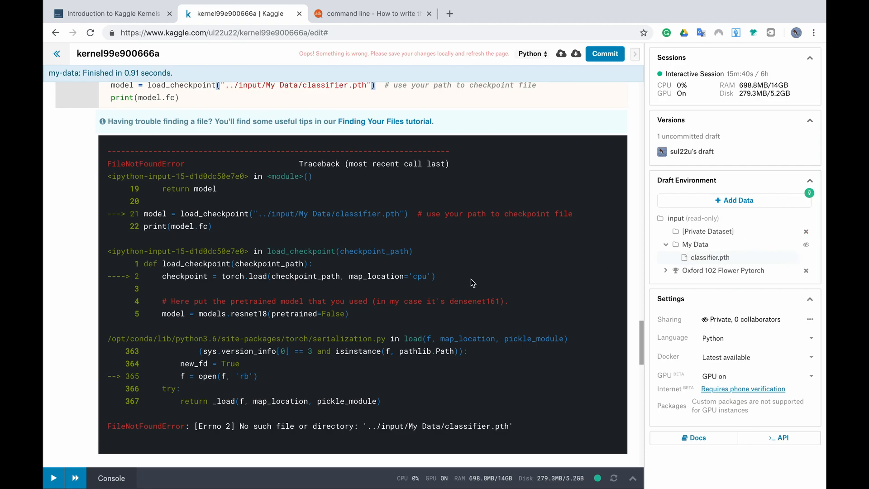
scroll("up", 3)
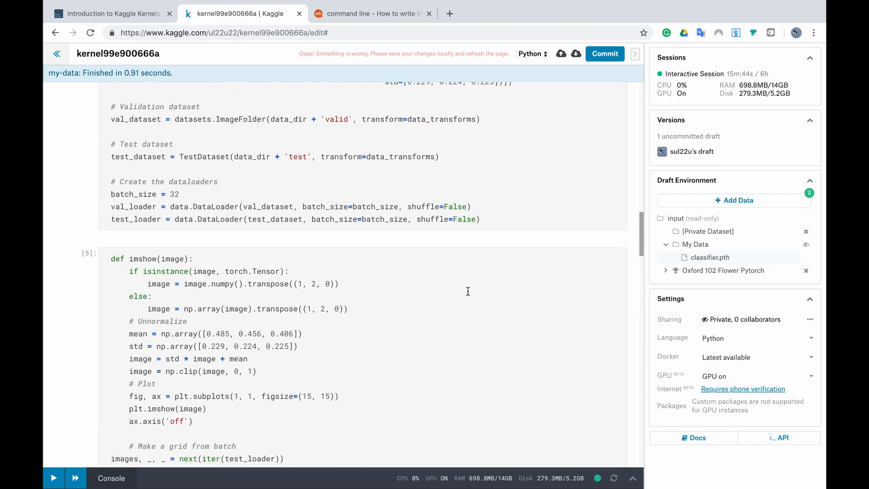
scroll("up", 3)
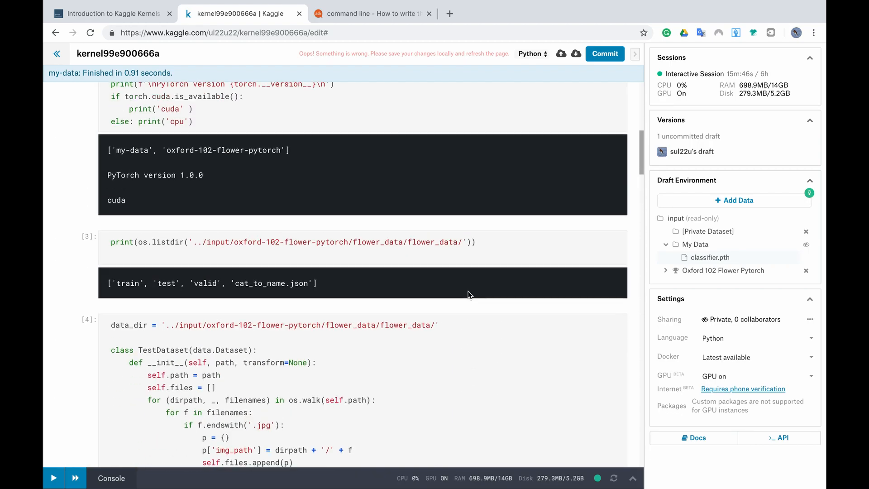
scroll("up", 3)
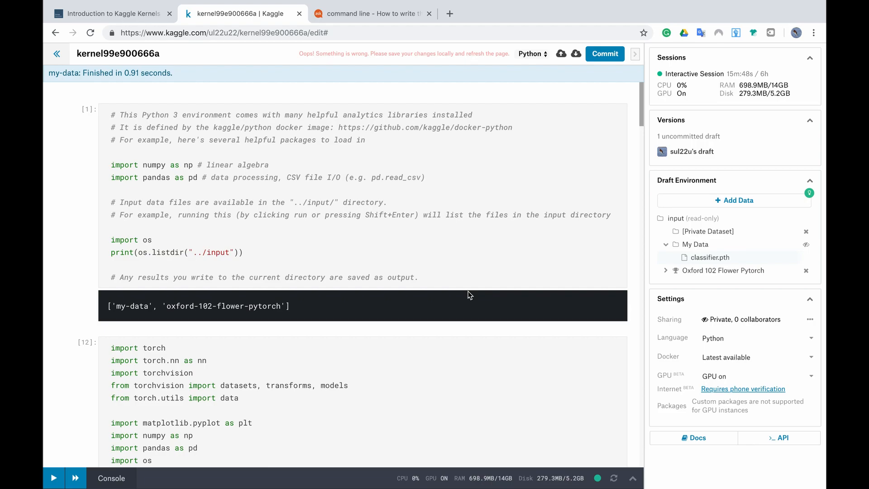
mouse_move(124, 304)
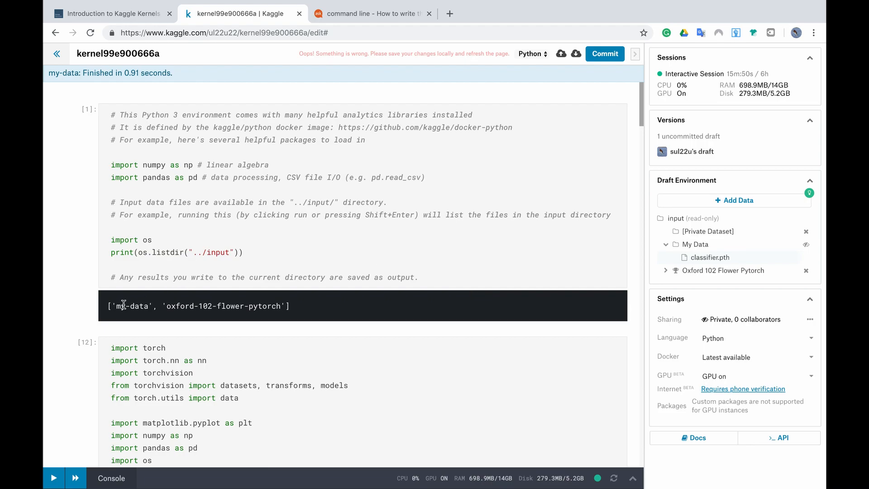
mouse_move(705, 244)
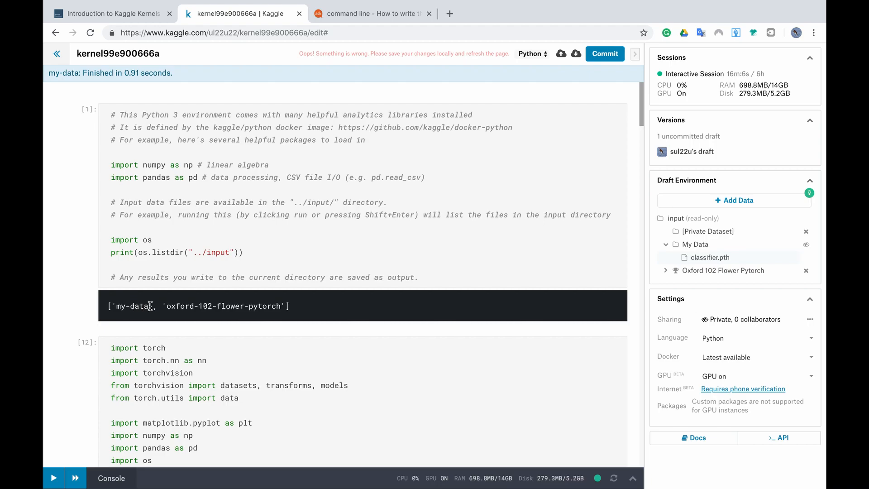
double_click(133, 306)
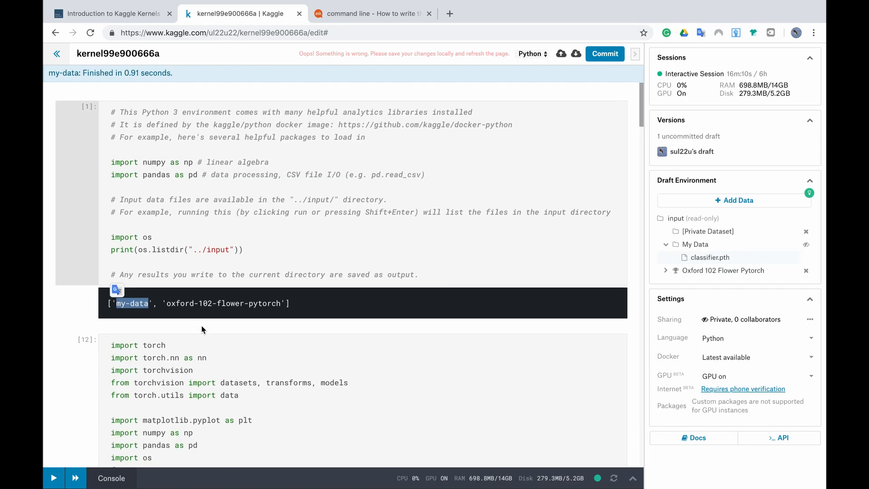
scroll("down", 3)
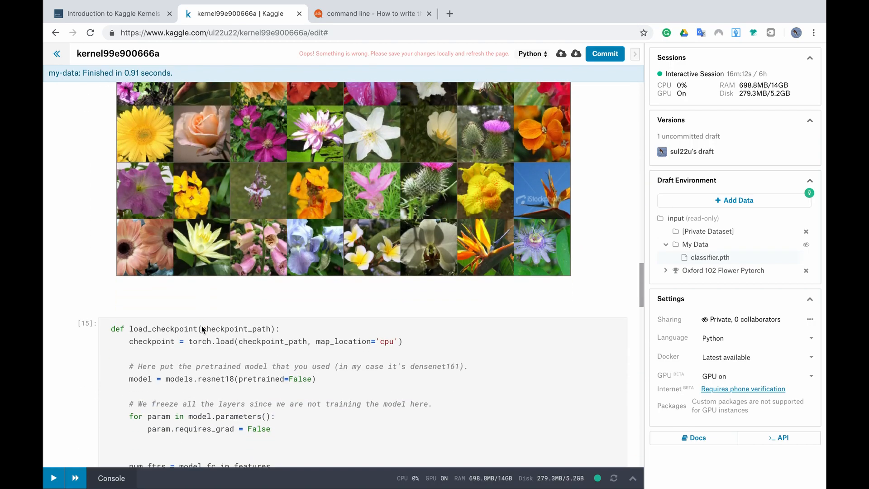
Correct the path to '../input/my-data/classifier.pth' and rerun so model.fc prints Linear(512, 102)
scroll("down", 3)
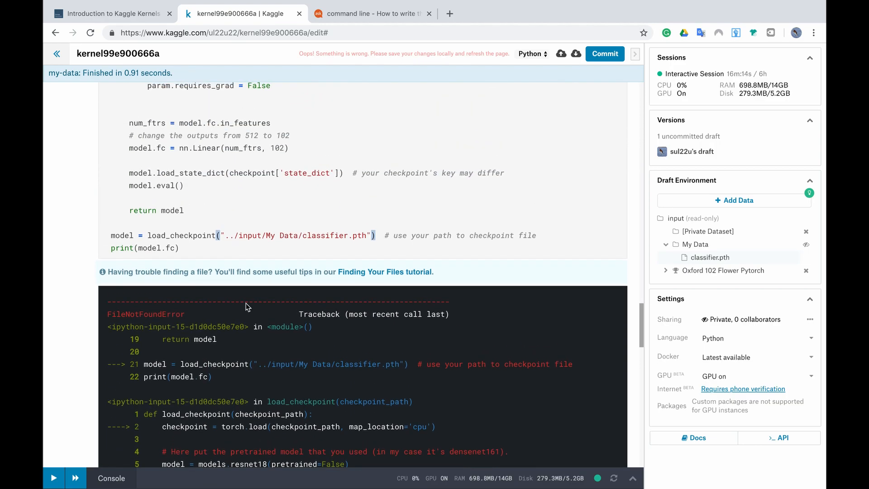
left_click(271, 235)
type("my-d")
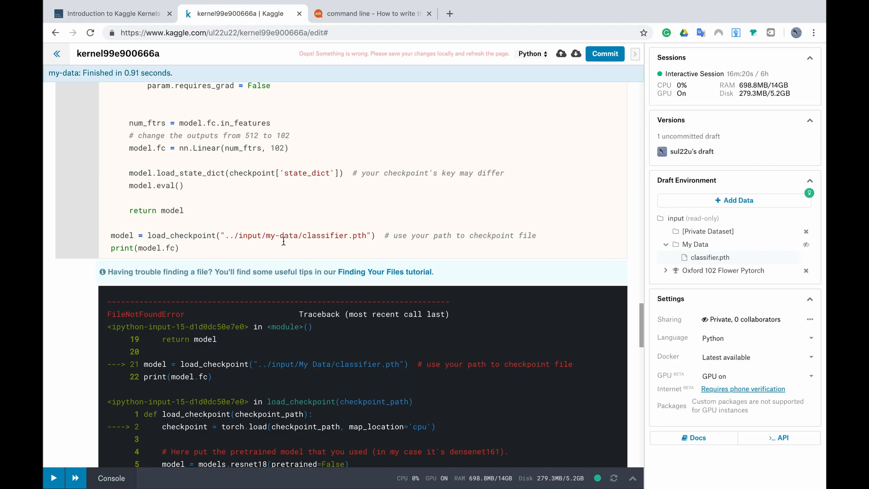
mouse_move(374, 231)
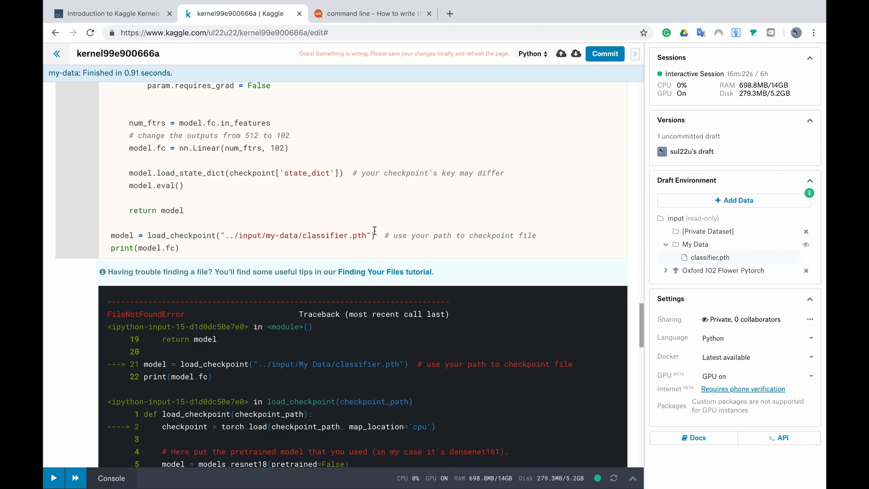
scroll("up", 3)
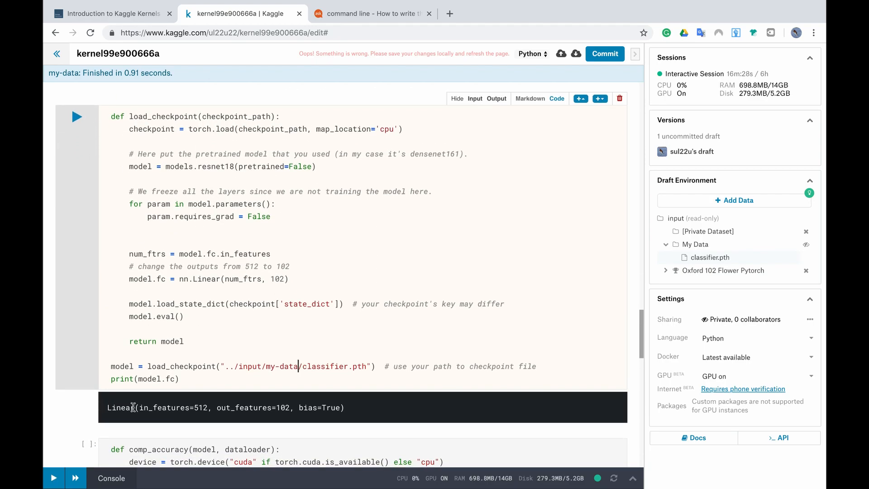
mouse_move(188, 399)
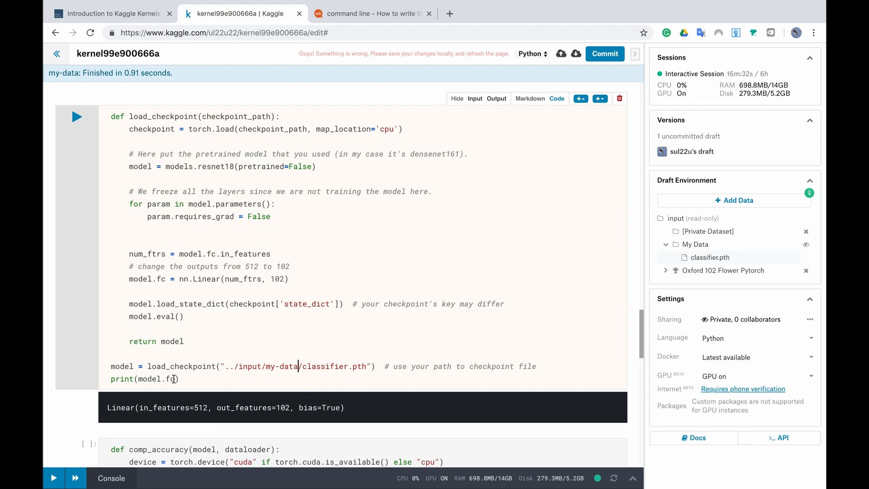
double_click(160, 379)
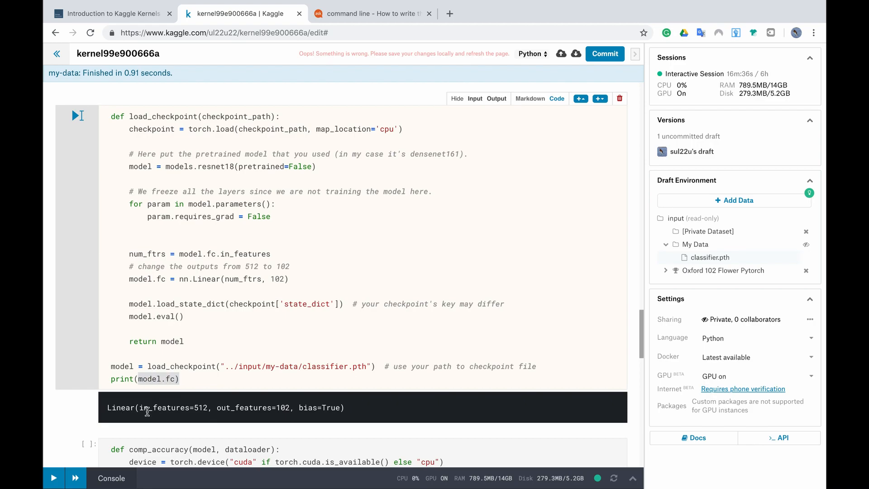
mouse_move(275, 421)
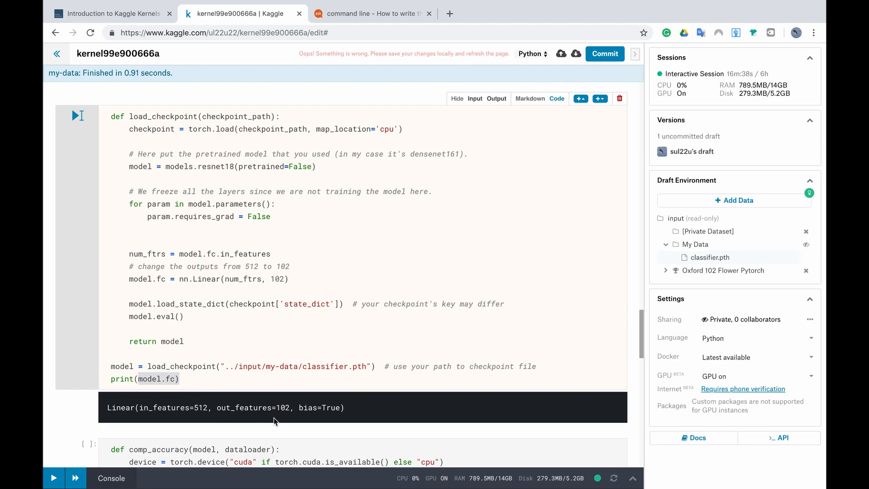
mouse_move(287, 419)
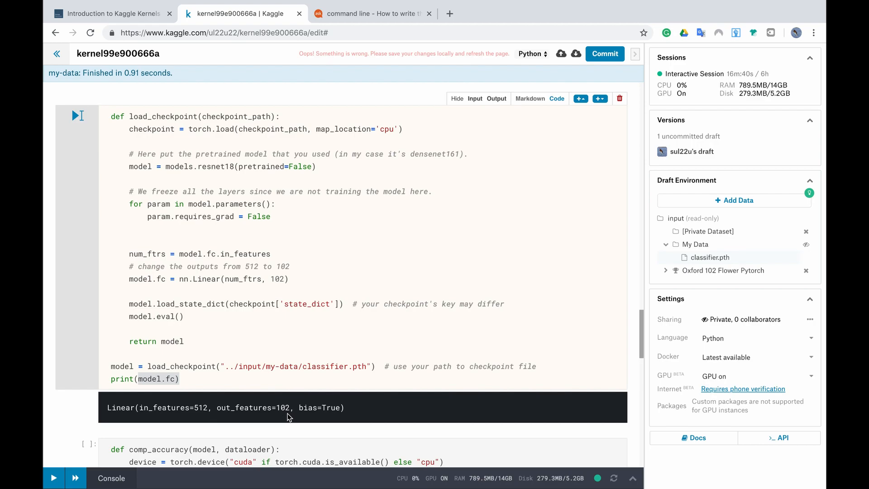
Run comp_accuracy on val_loader giving 0.95844, then print the idx_to_class mapping
scroll("down", 3)
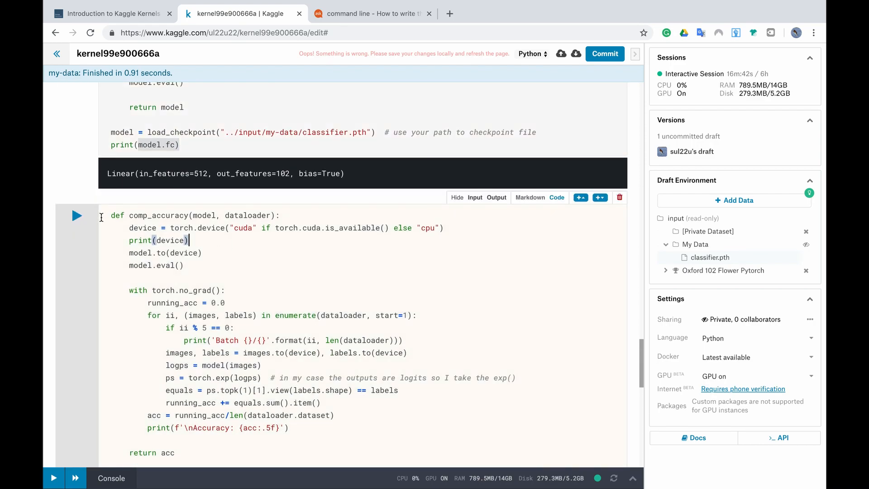
scroll("down", 3)
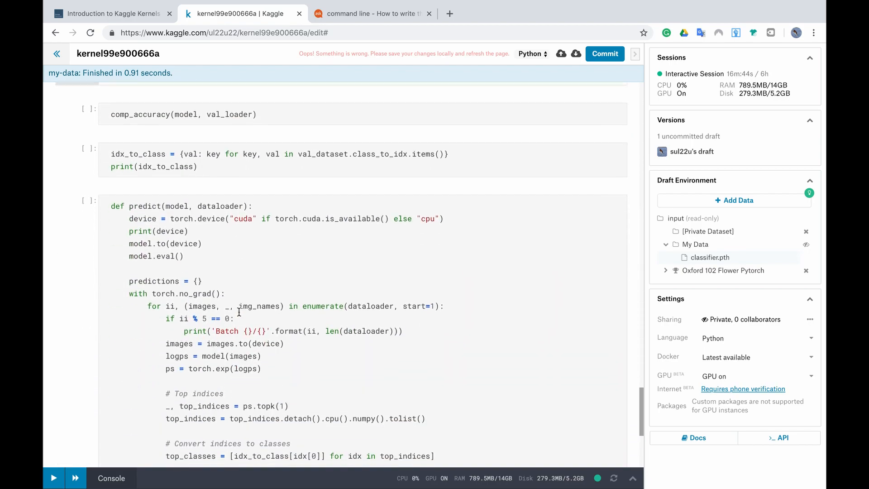
scroll("up", 3)
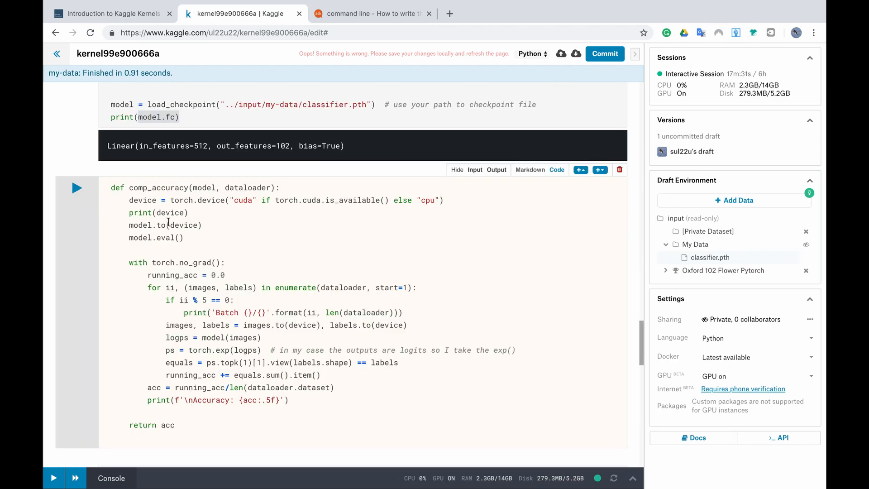
scroll("down", 3)
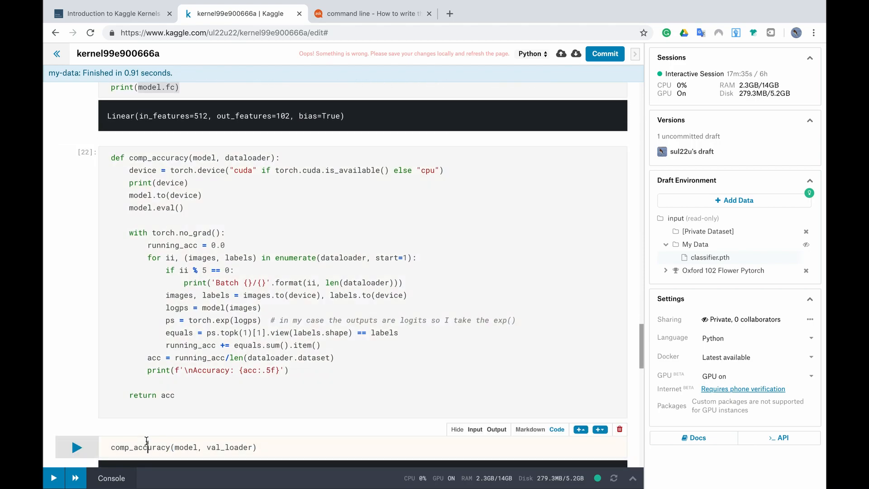
left_click(76, 447)
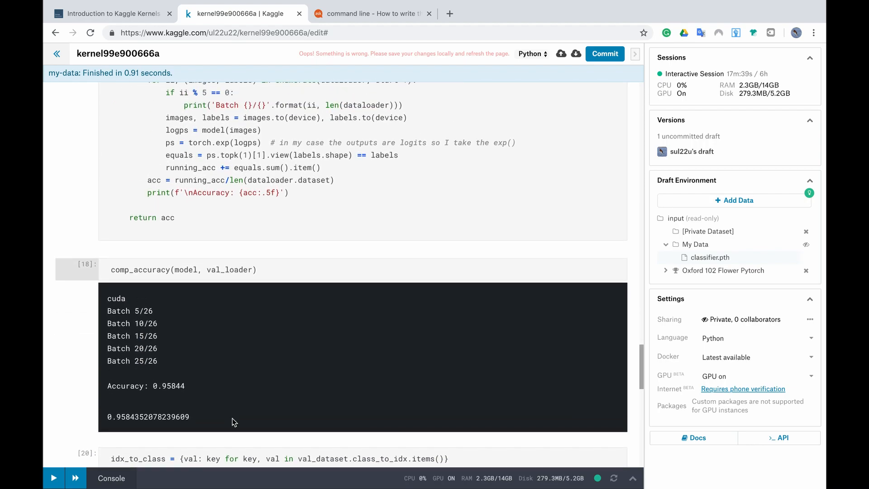
scroll("down", 3)
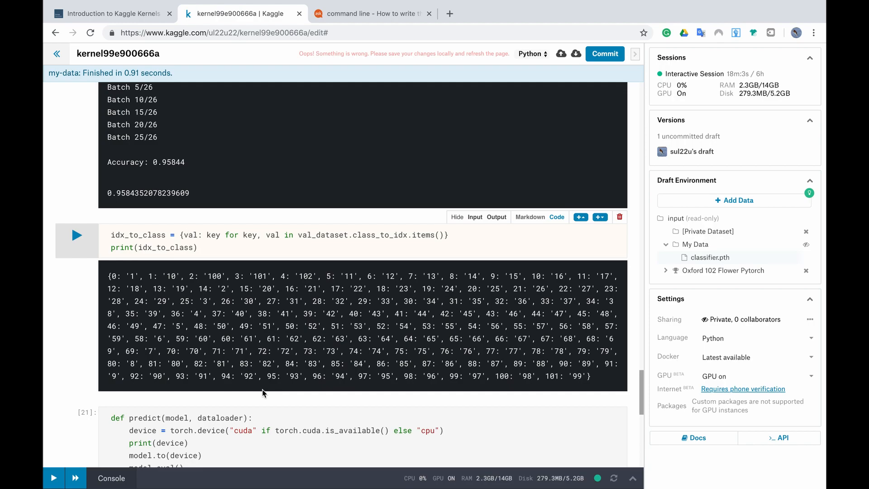
scroll("down", 3)
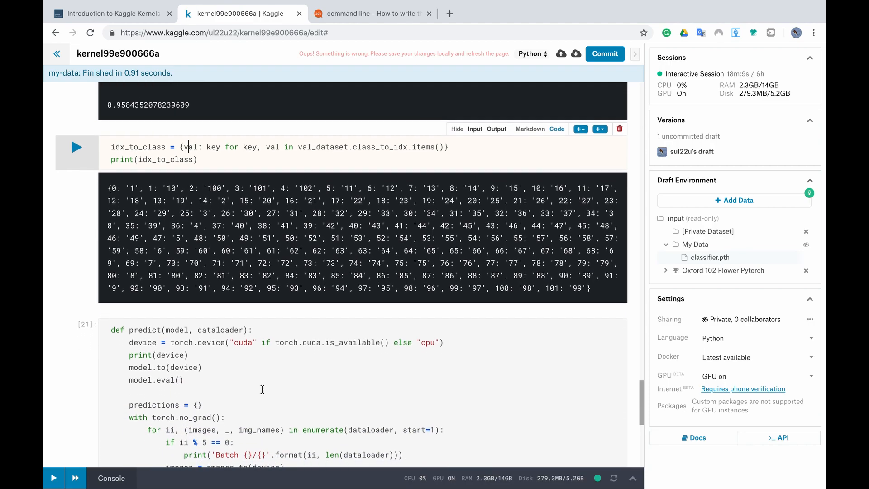
scroll("down", 3)
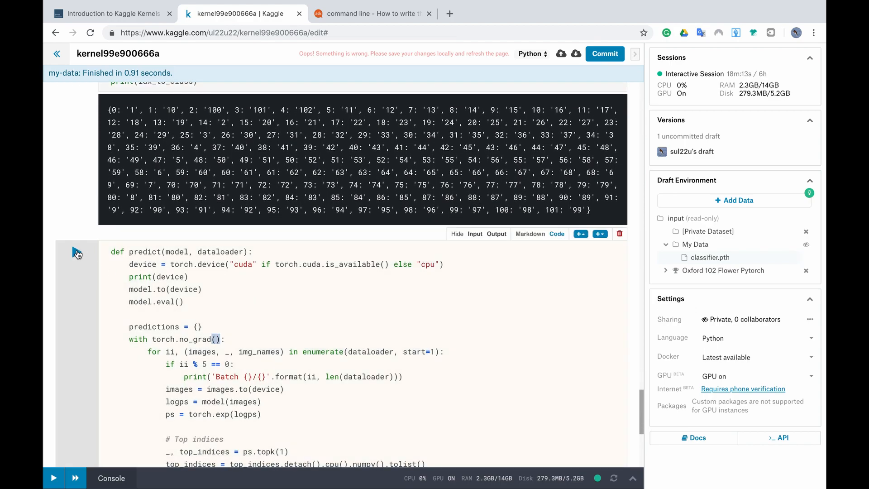
Run predict(model, test_loader) over all 26 test batches to Completed
scroll("down", 3)
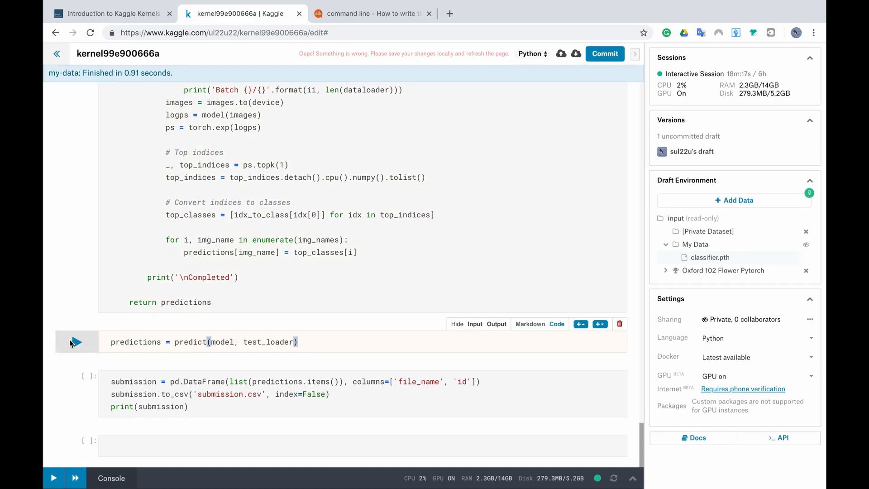
left_click(76, 342)
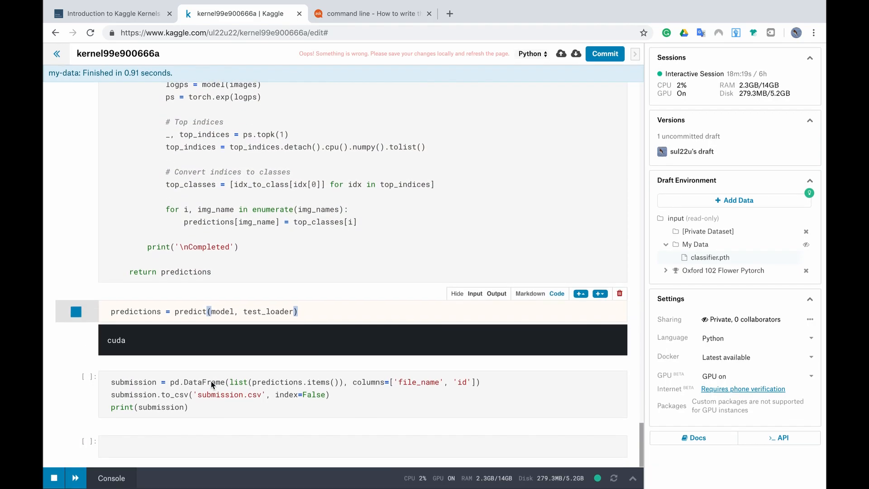
left_click(76, 311)
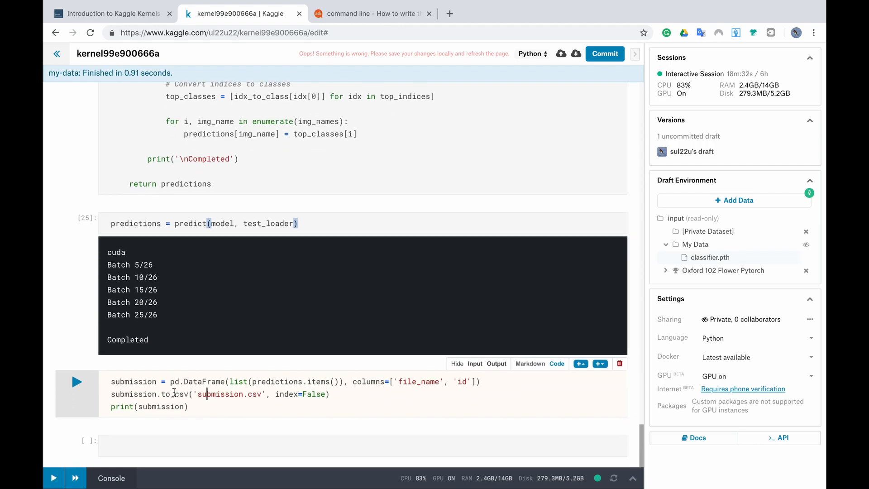
mouse_move(84, 390)
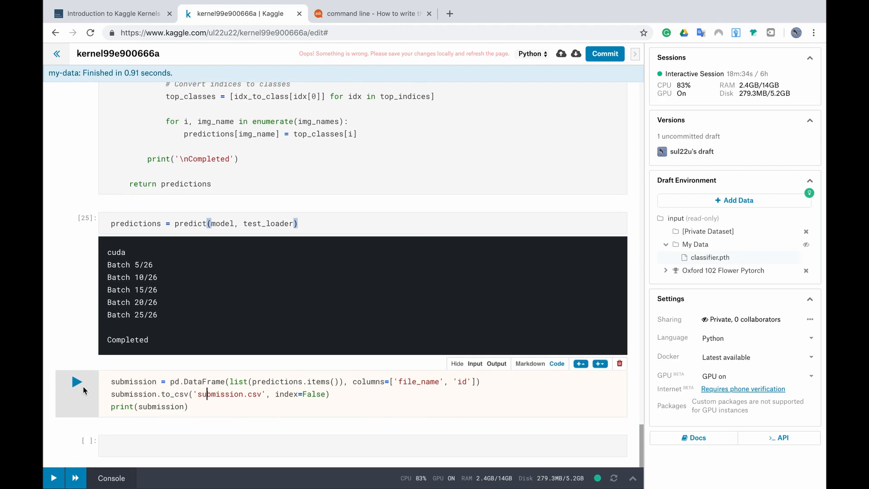
Run the submission cell, saving submission.csv and reviewing the 819-row file_name/id table
left_click(76, 381)
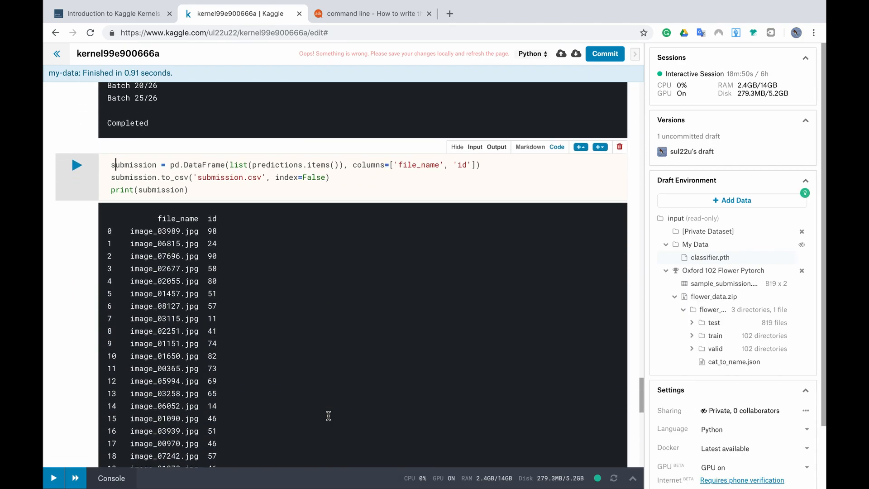
scroll("up", 3)
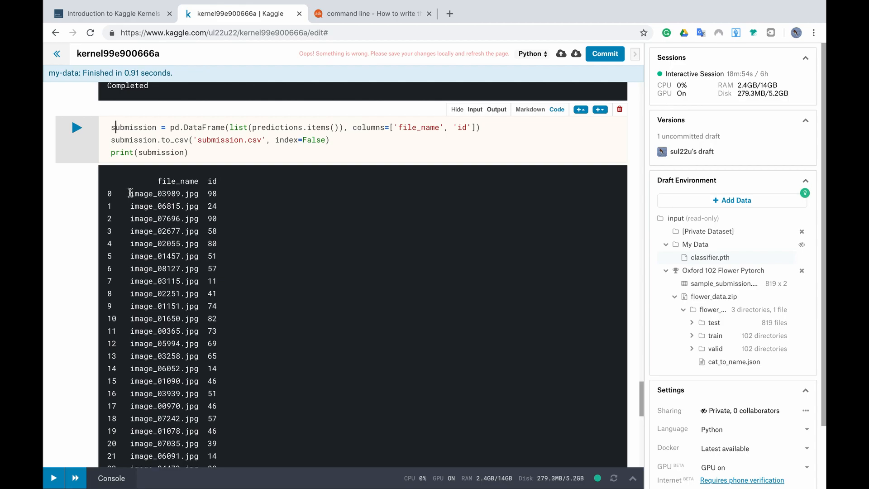
double_click(164, 193)
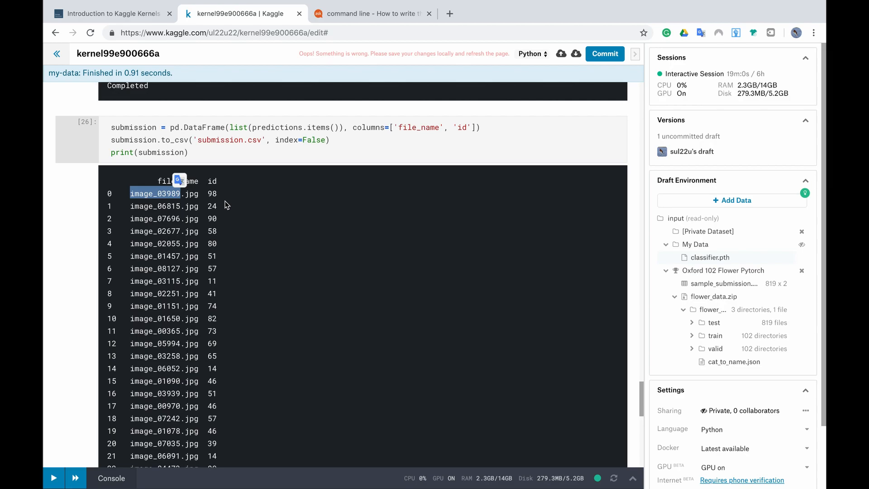
scroll("down", 3)
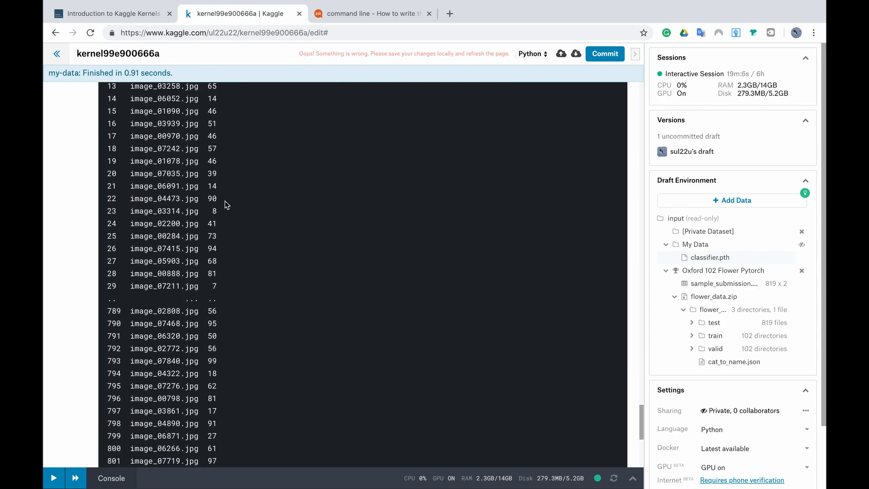
scroll("down", 3)
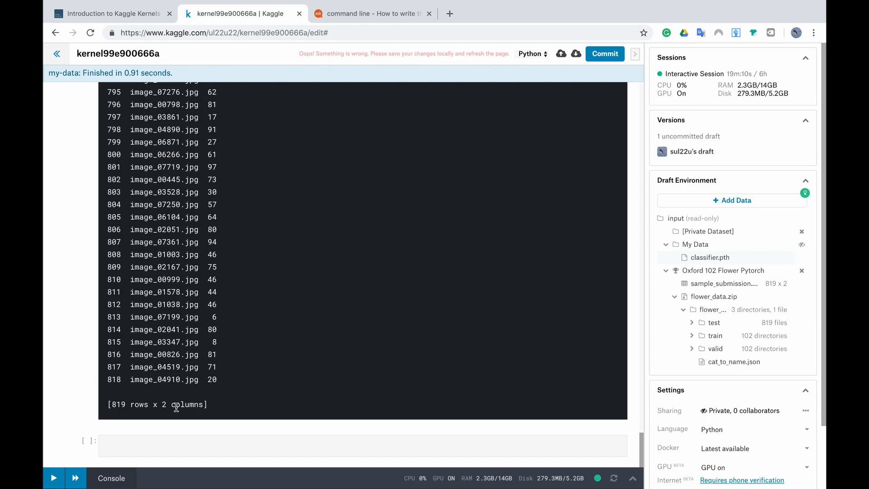
left_click(666, 244)
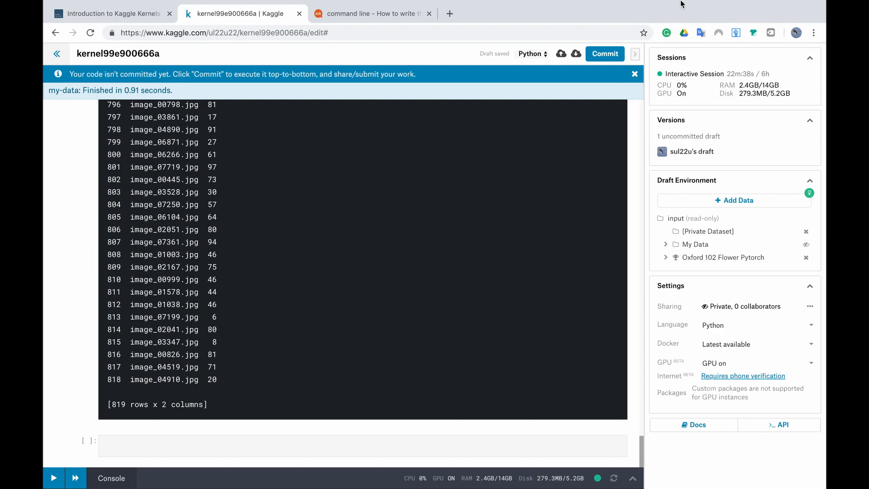
Commit the kernel as Version 1, watch it complete with code 0, and return to the editor
left_click(604, 53)
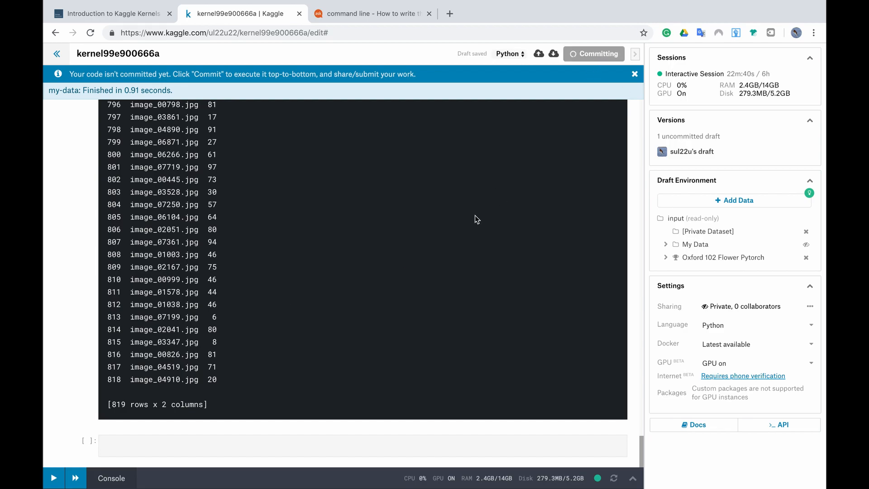
left_click(592, 54)
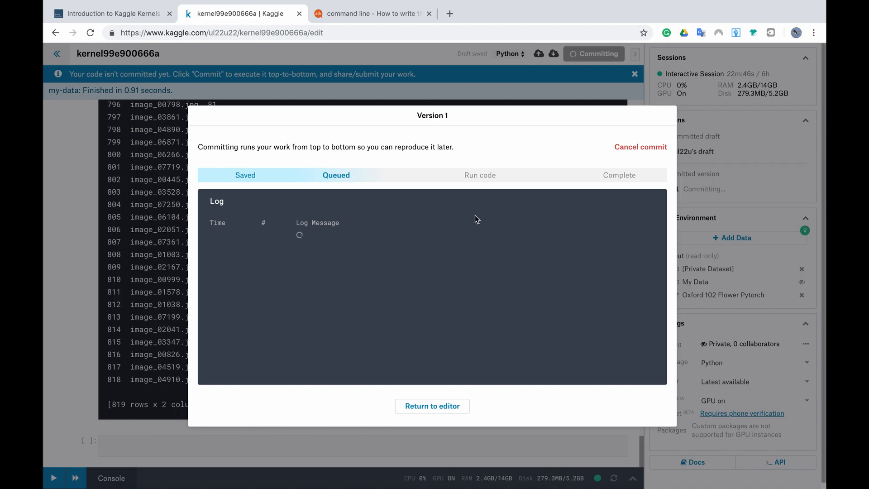
mouse_move(411, 225)
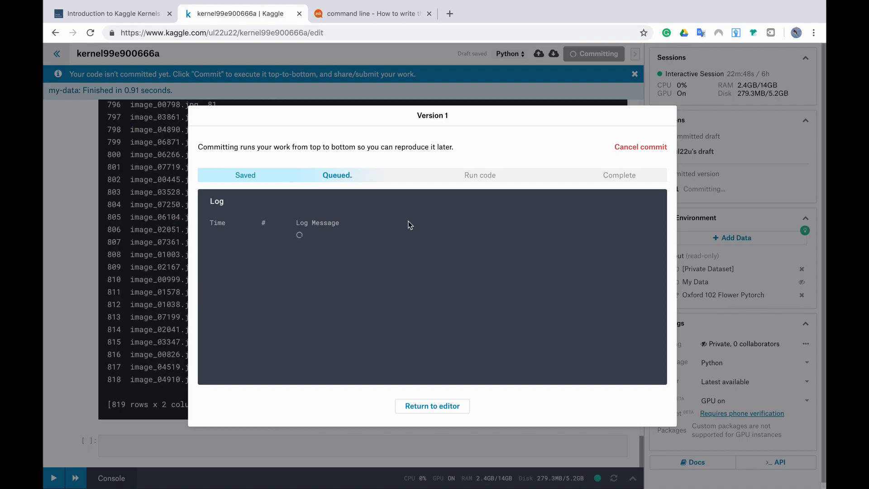
mouse_move(329, 330)
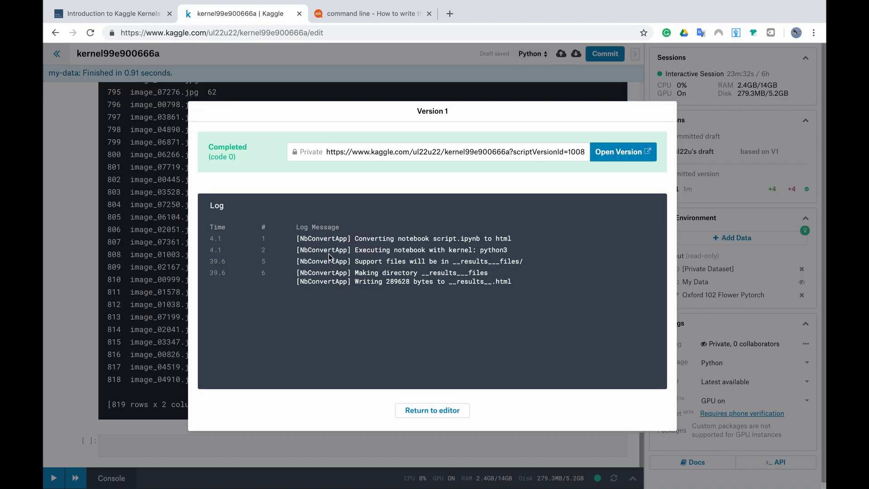
mouse_move(235, 155)
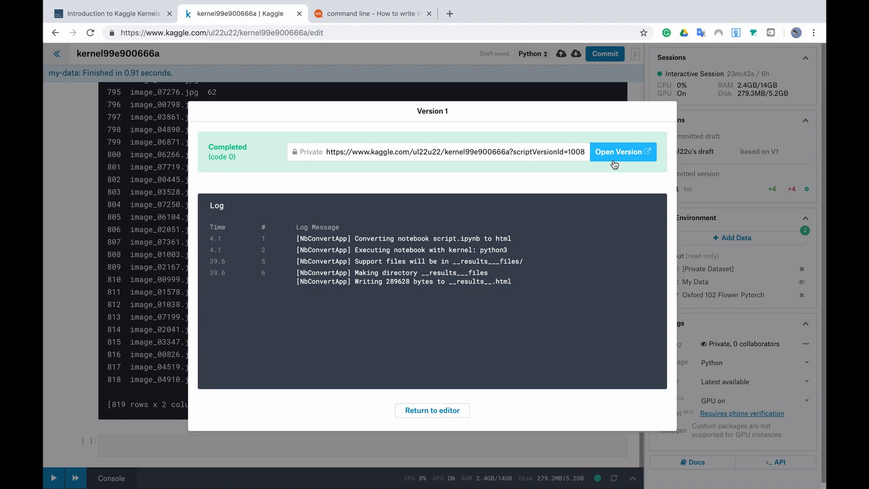
left_click(432, 410)
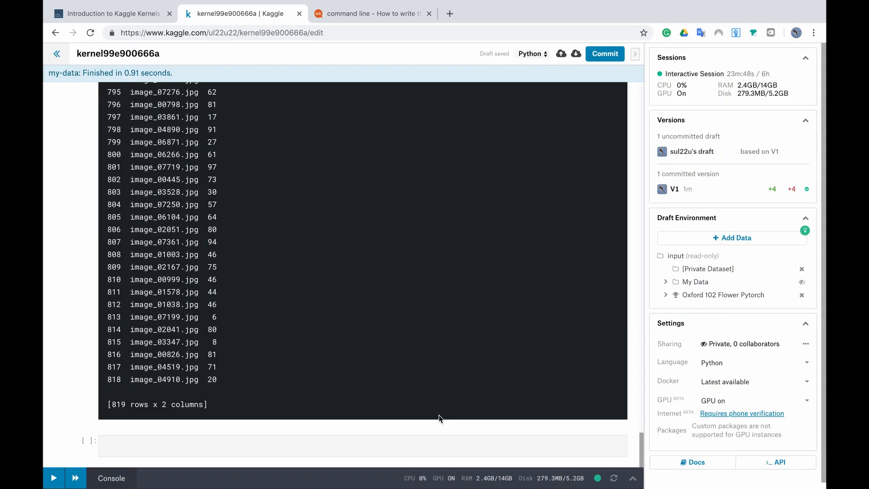
scroll("up", 3)
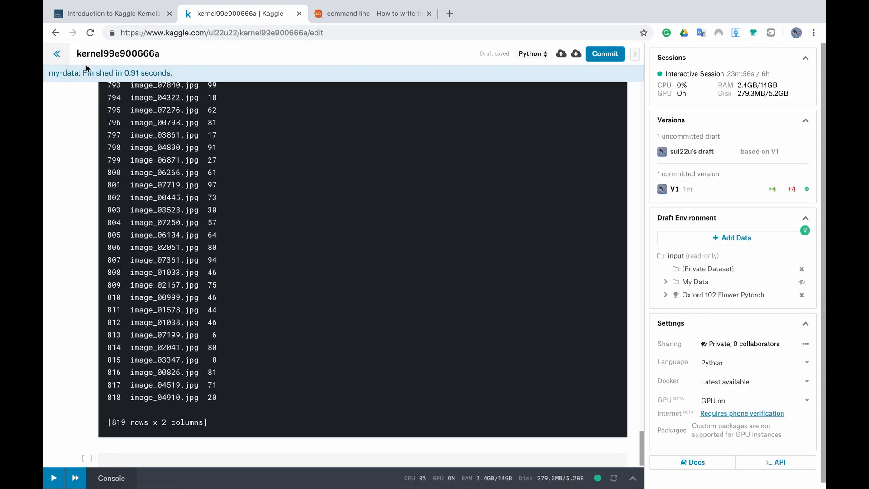
mouse_move(56, 53)
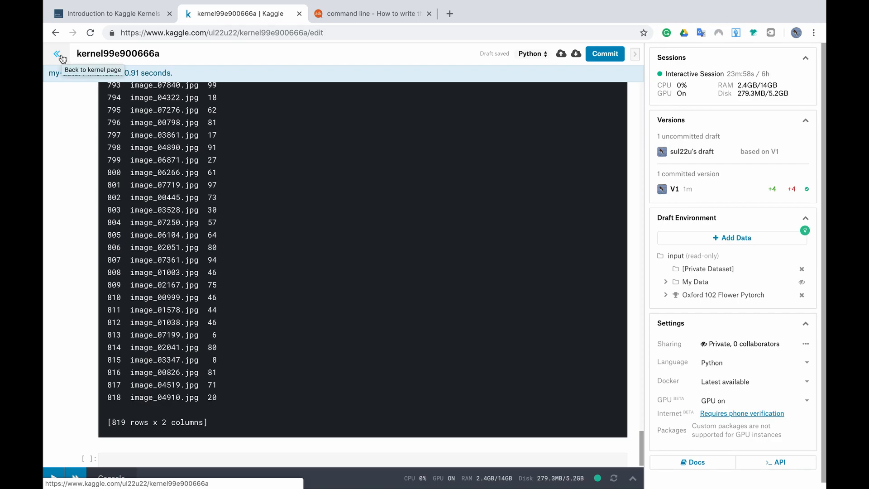
Return to the committed kernel's page to view the generated submission.csv output
left_click(58, 54)
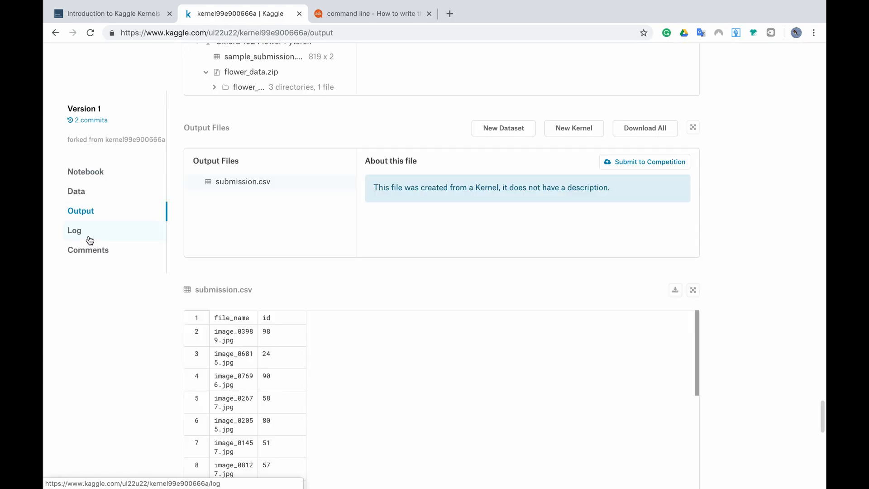
mouse_move(405, 214)
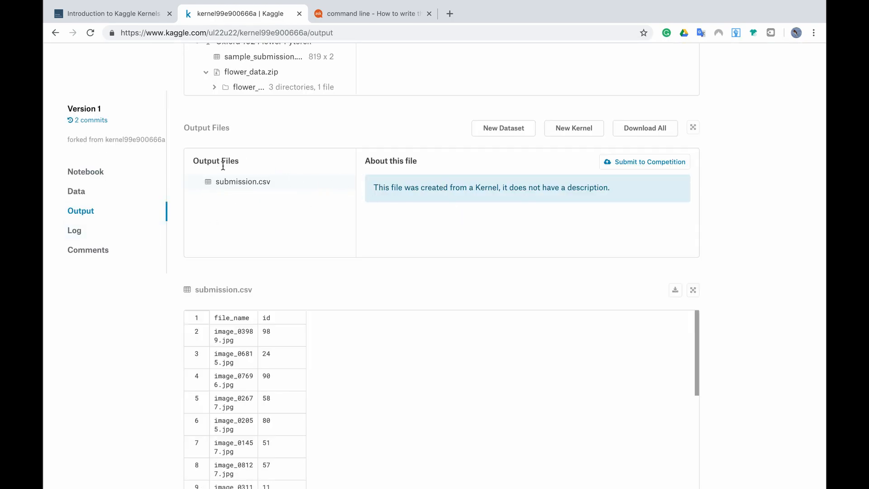
mouse_move(290, 195)
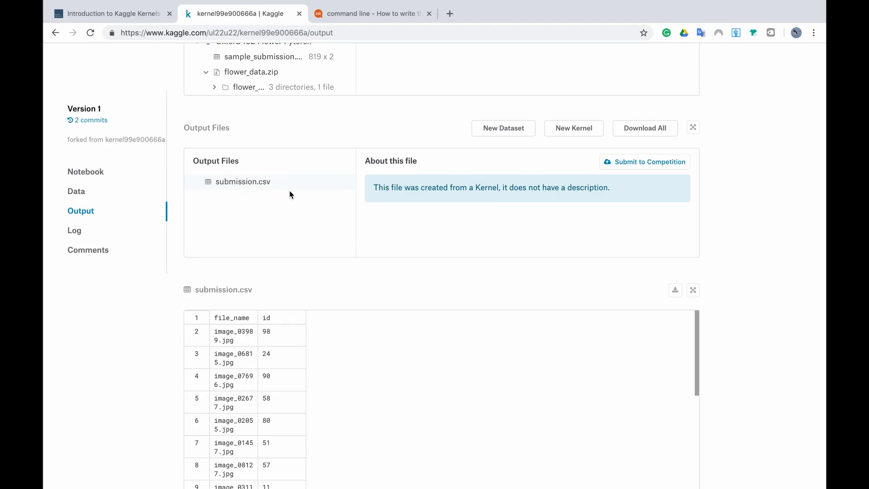
mouse_move(242, 181)
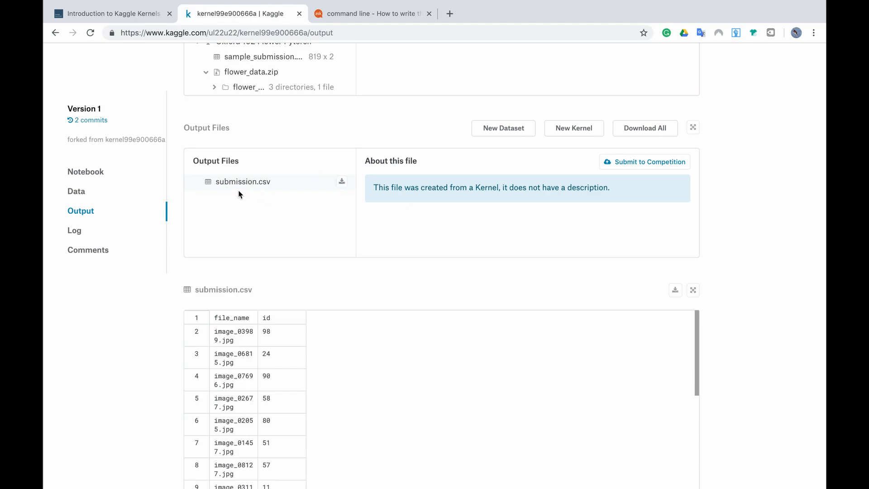
mouse_move(243, 181)
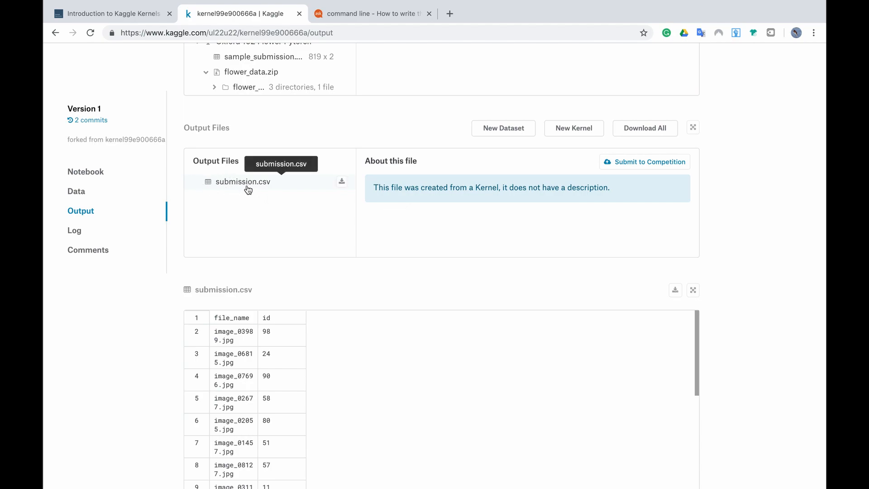
mouse_move(638, 163)
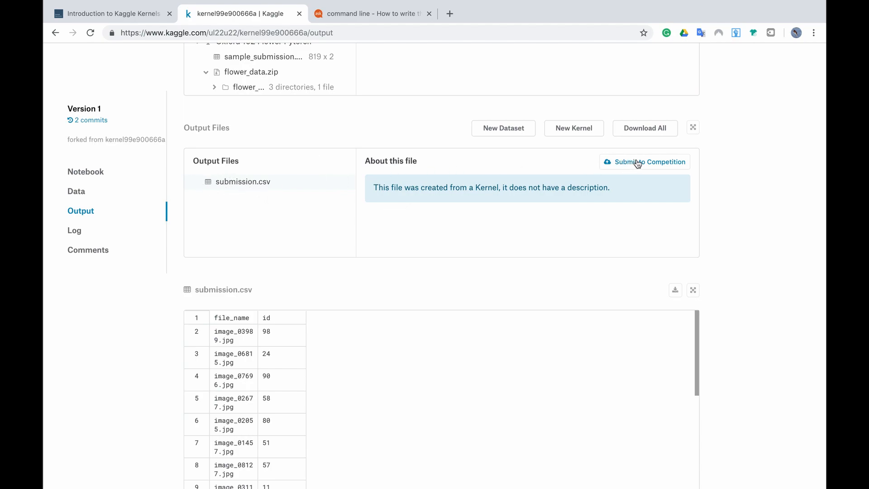
Submit submission.csv to the Oxford 102 Flower competition and check the 0.93154 score at rank 77
left_click(644, 161)
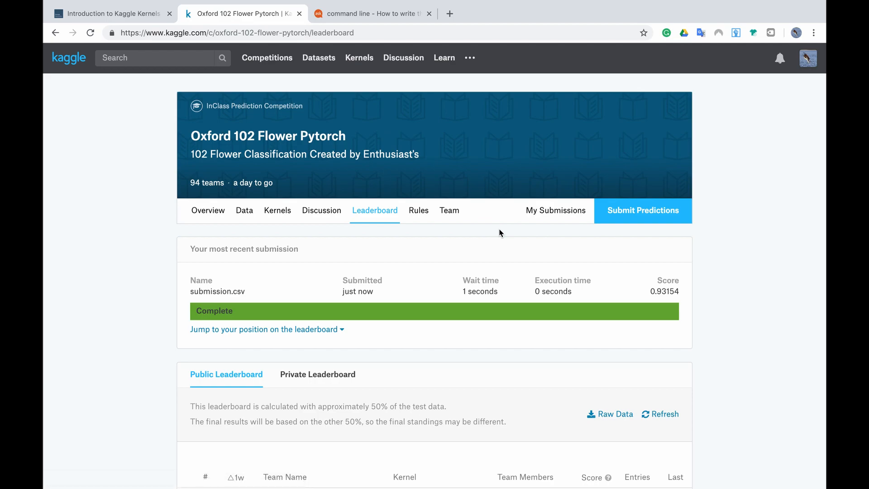
scroll("down", 3)
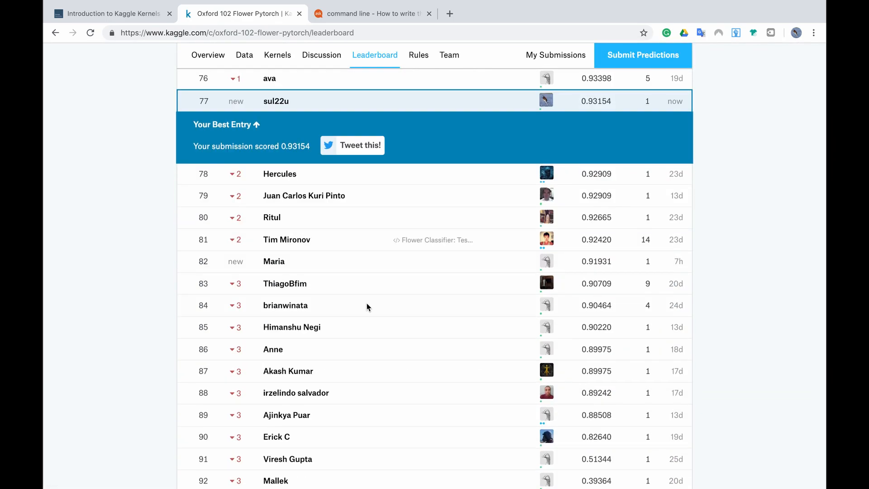
mouse_move(165, 143)
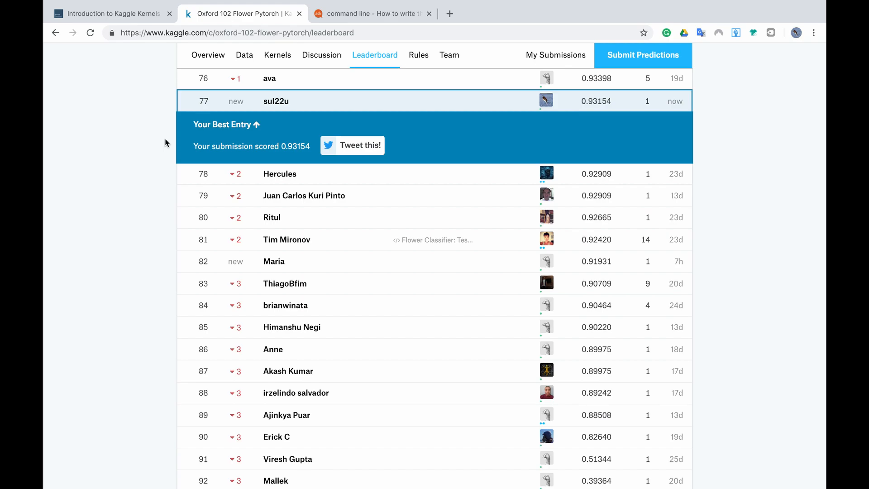
scroll("up", 3)
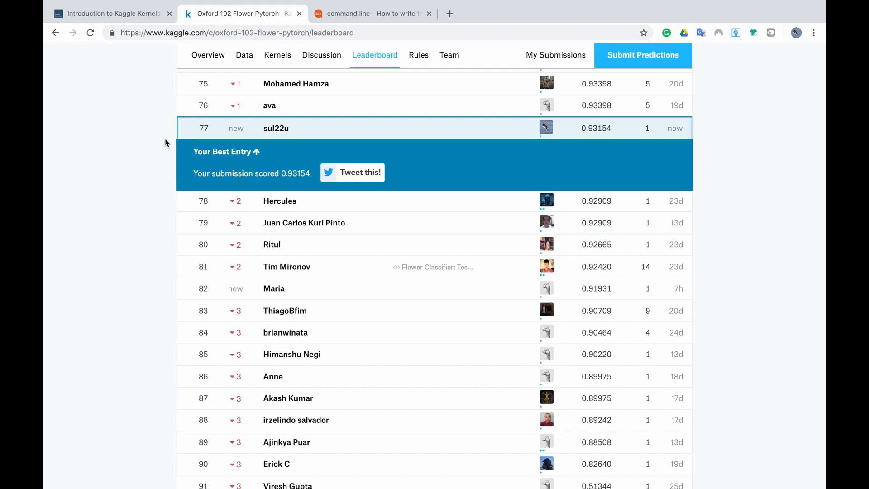
mouse_move(295, 183)
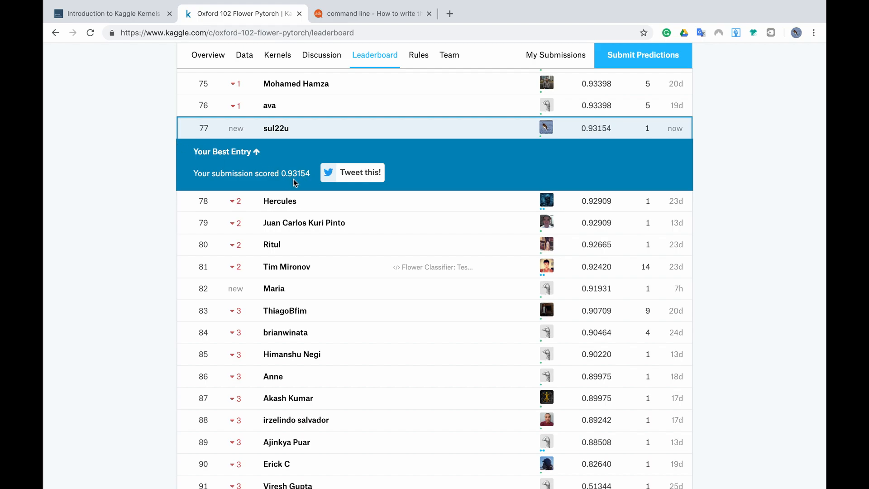
mouse_move(303, 185)
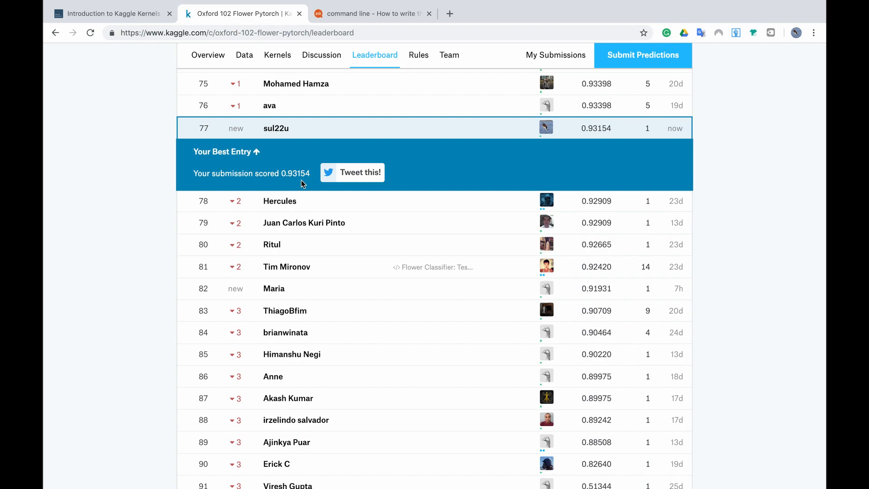
scroll("up", 3)
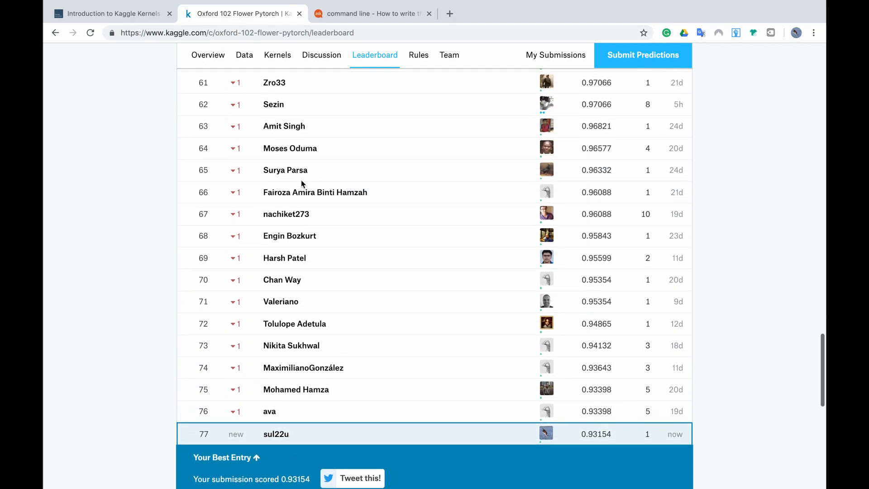
scroll("up", 3)
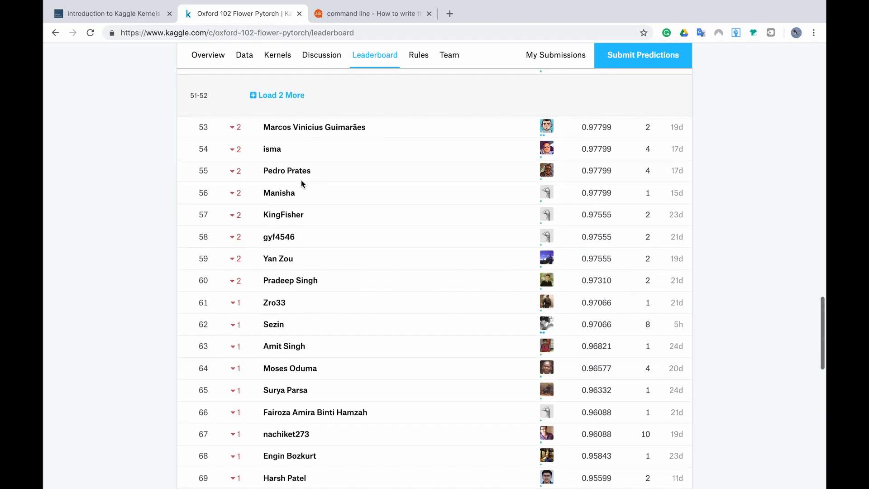
scroll("up", 3)
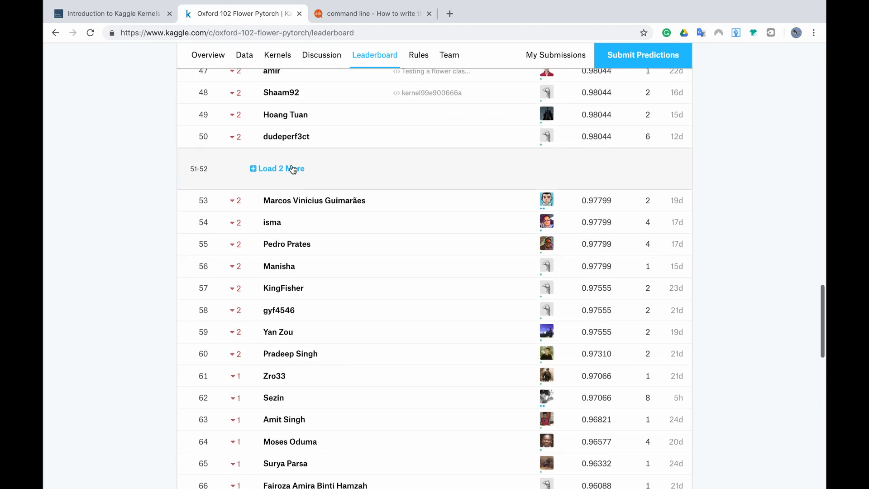
scroll("up", 3)
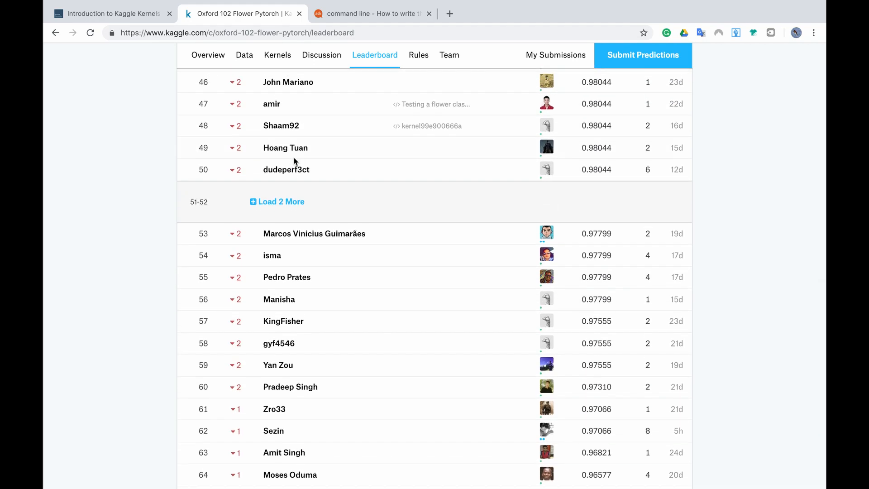
mouse_move(227, 128)
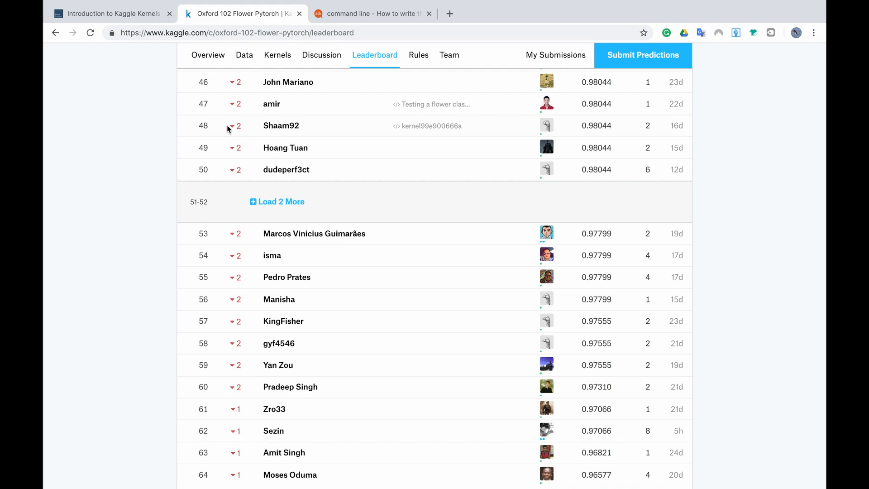
mouse_move(284, 125)
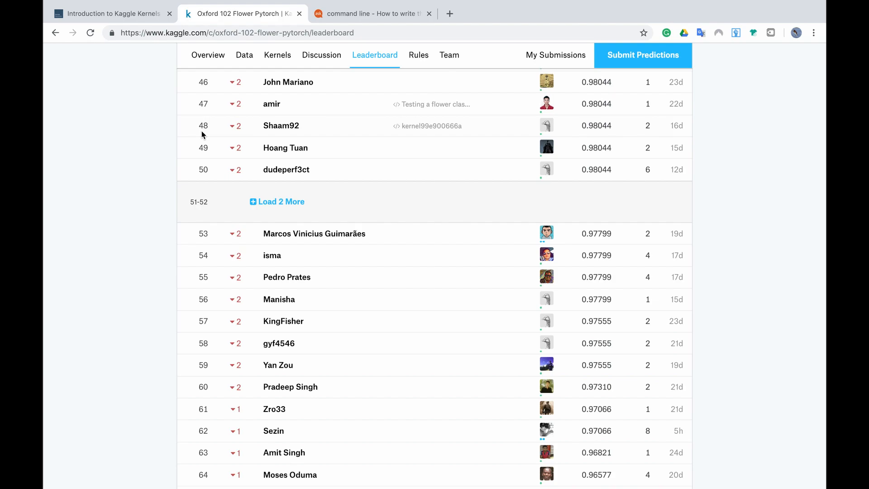
mouse_move(724, 125)
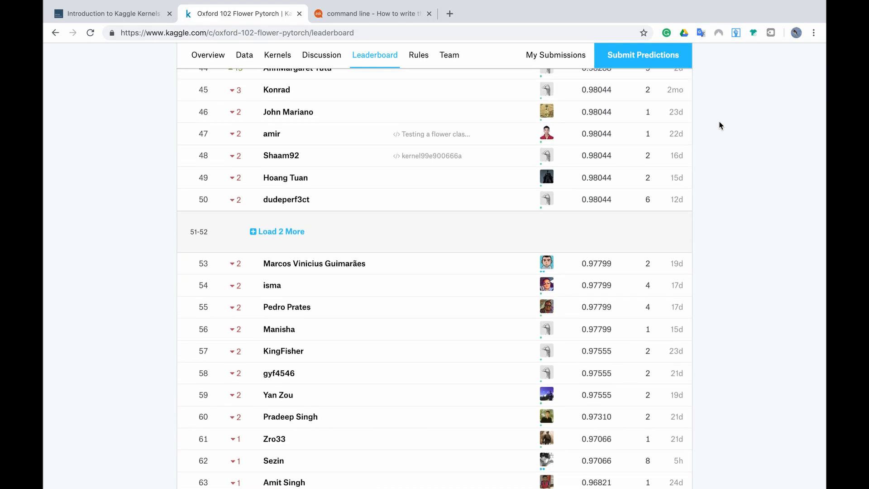
mouse_move(619, 164)
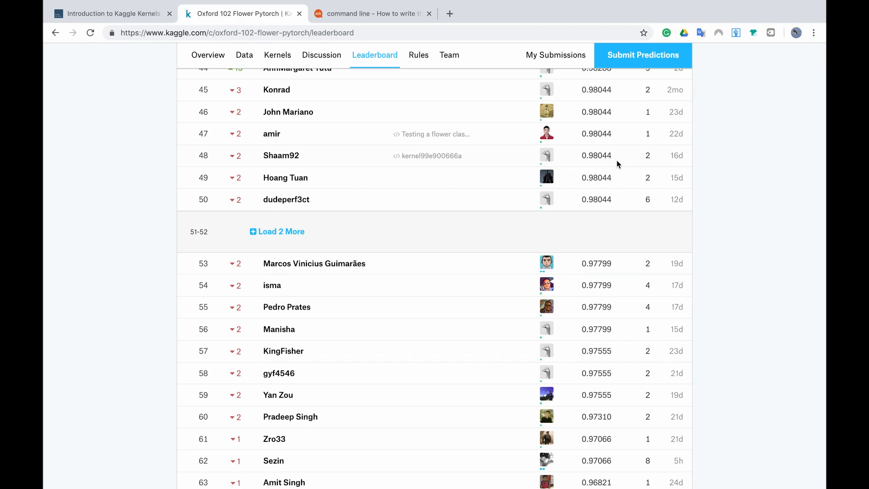
mouse_move(620, 160)
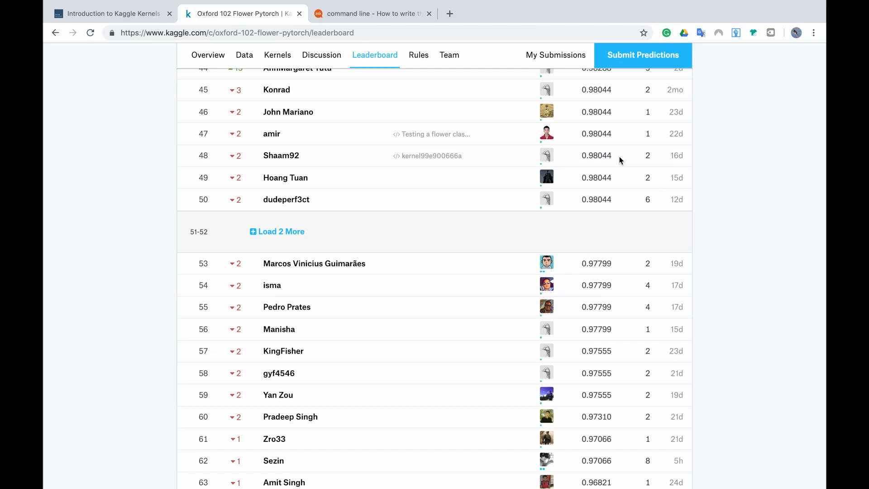
mouse_move(581, 161)
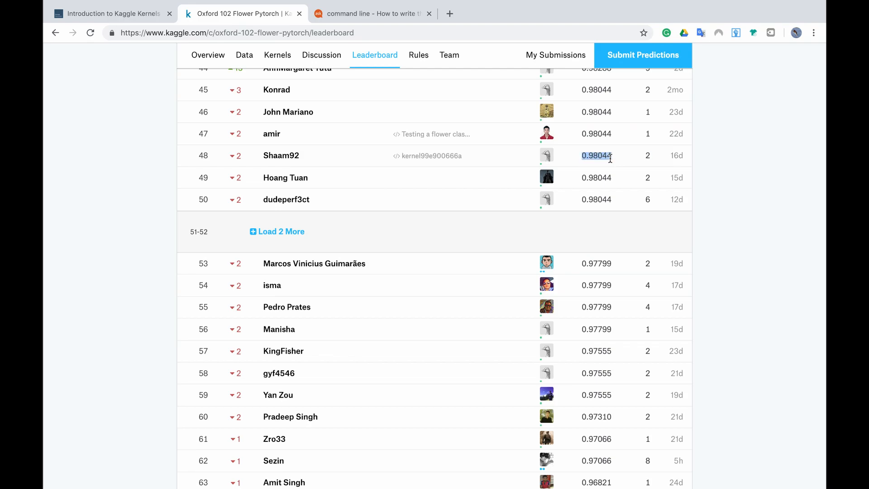
mouse_move(742, 176)
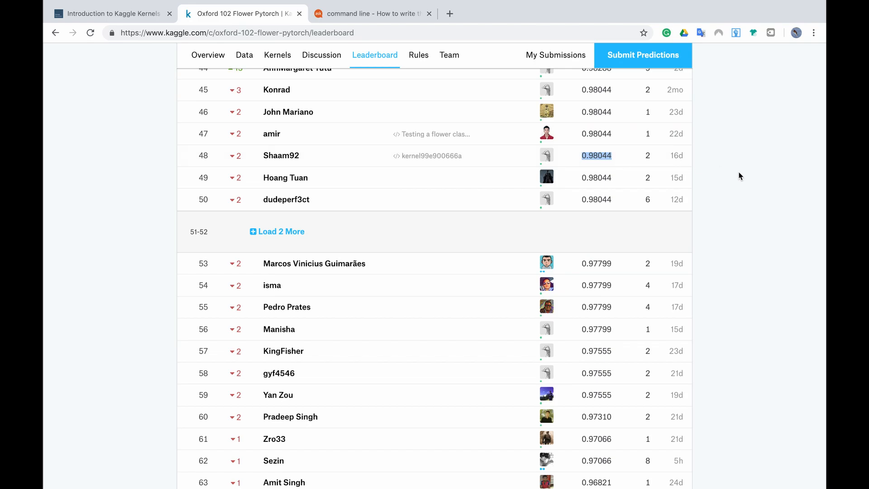
scroll("up", 3)
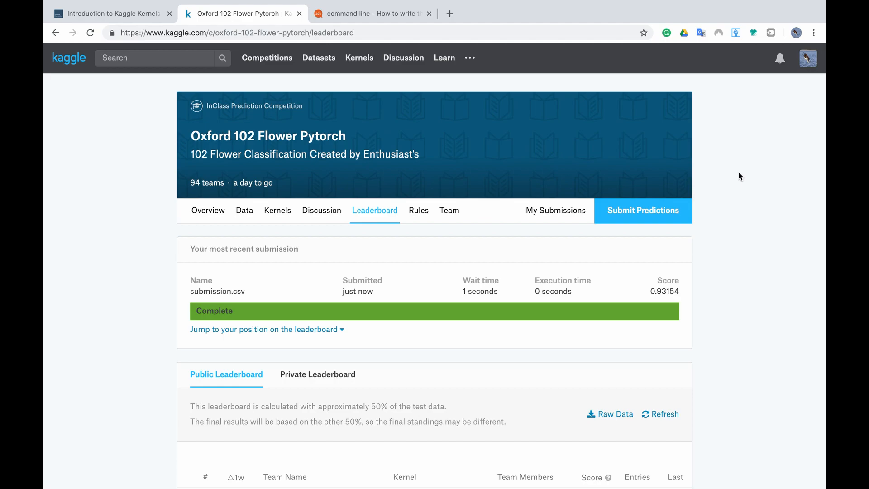
scroll("down", 3)
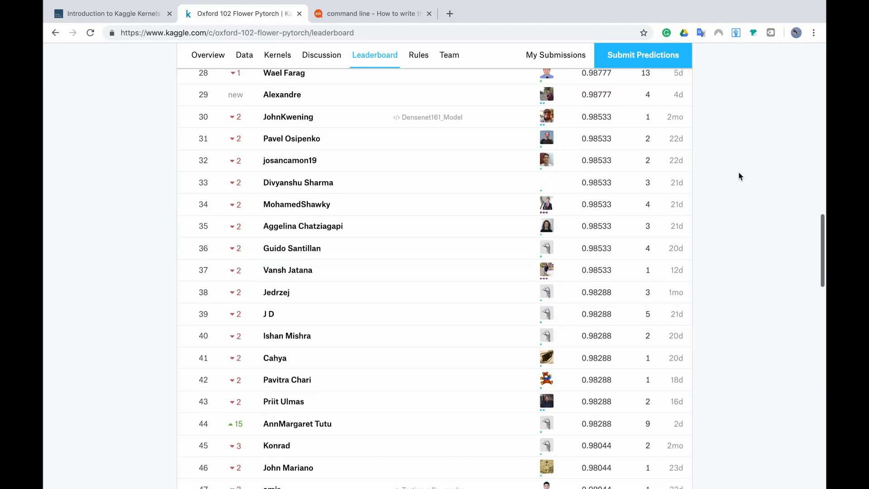
scroll("up", 3)
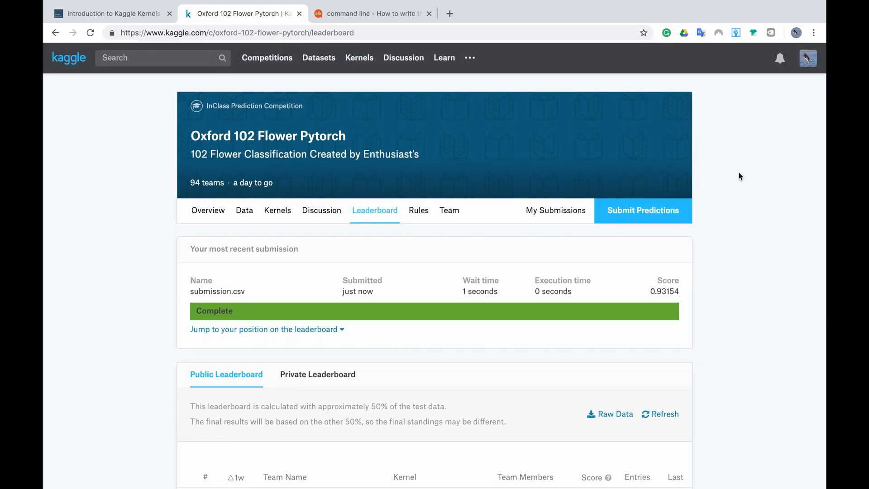